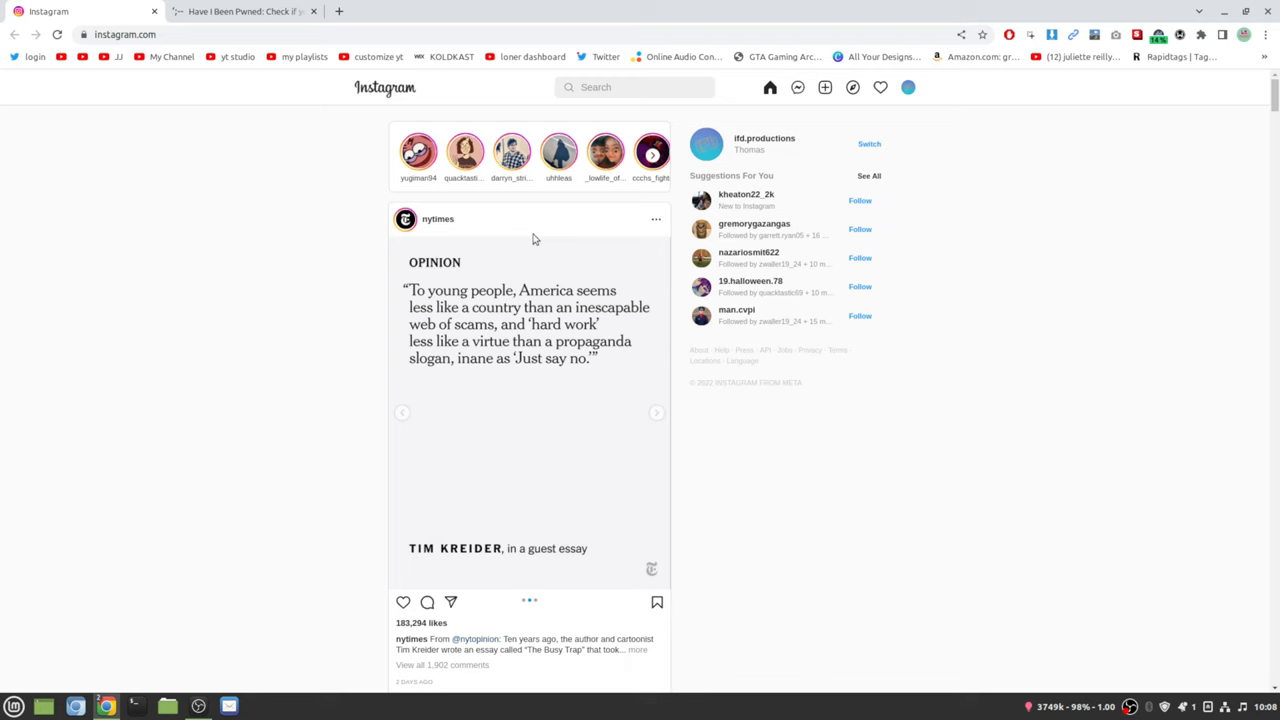
pyautogui.moveTo(984, 108)
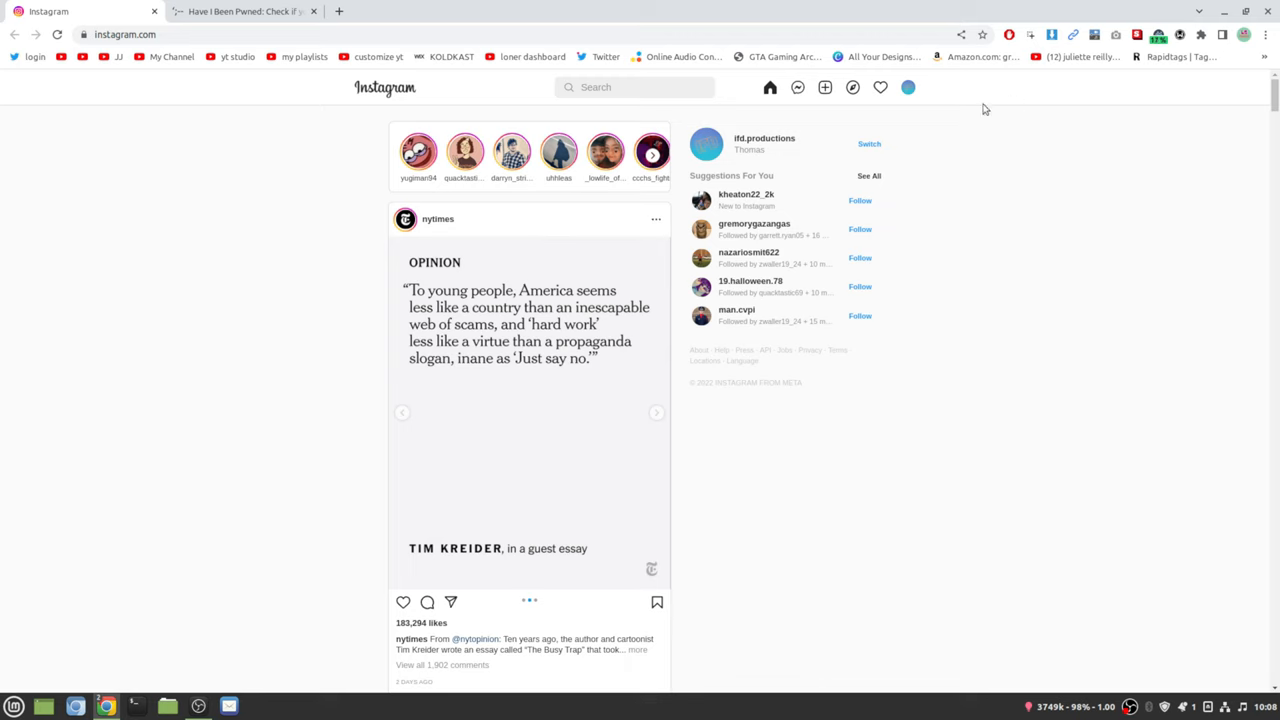
# - Bring up the account menu from the profile avatar in the top bar
pyautogui.click(908, 88)
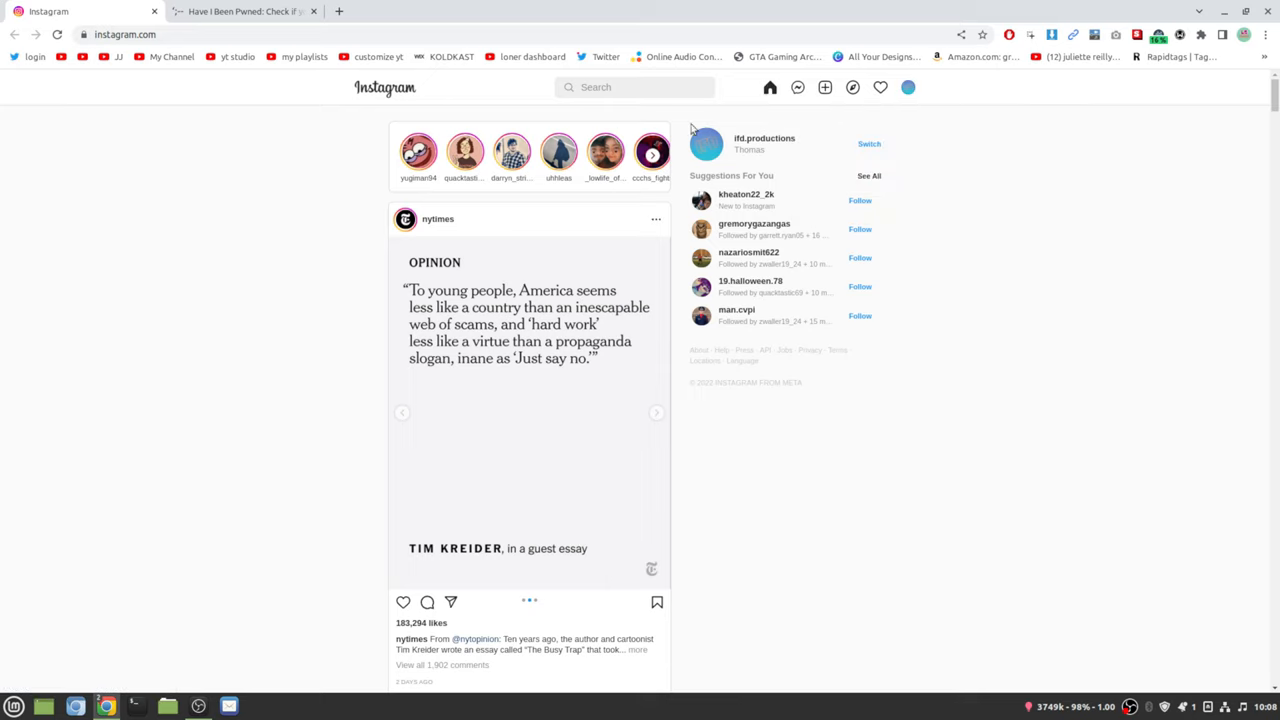
pyautogui.moveTo(904, 104)
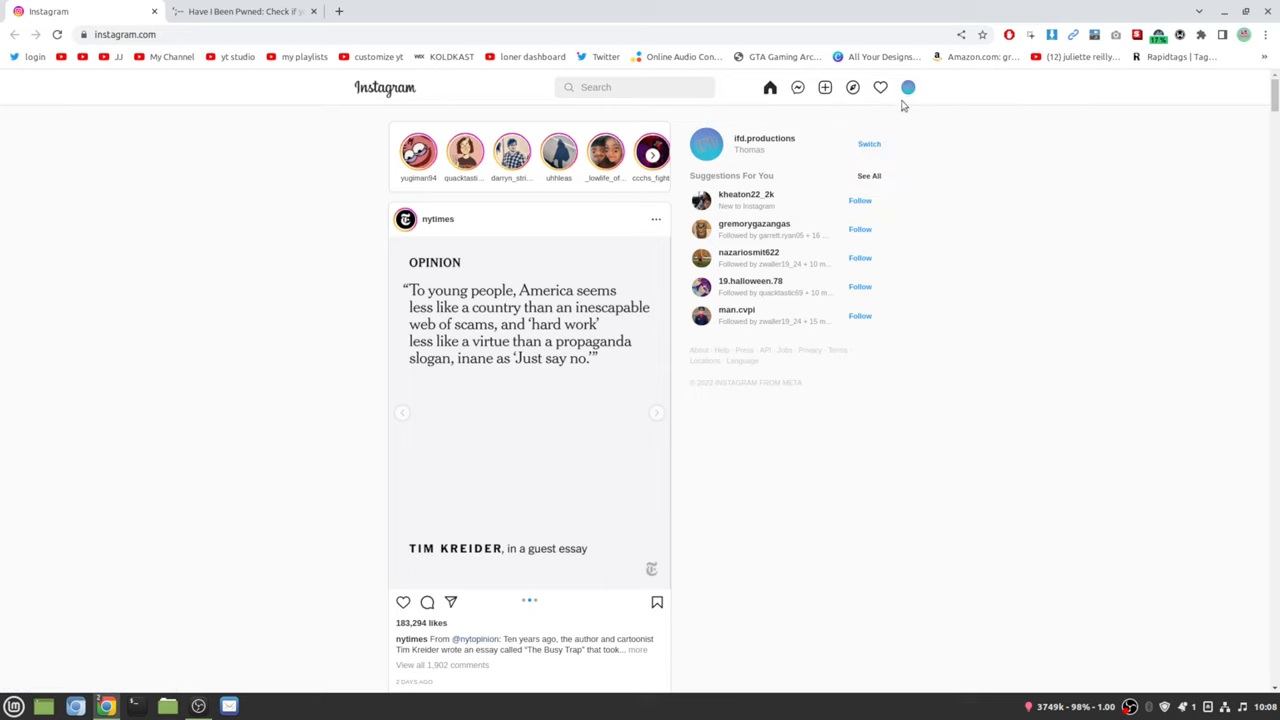
pyautogui.click(908, 88)
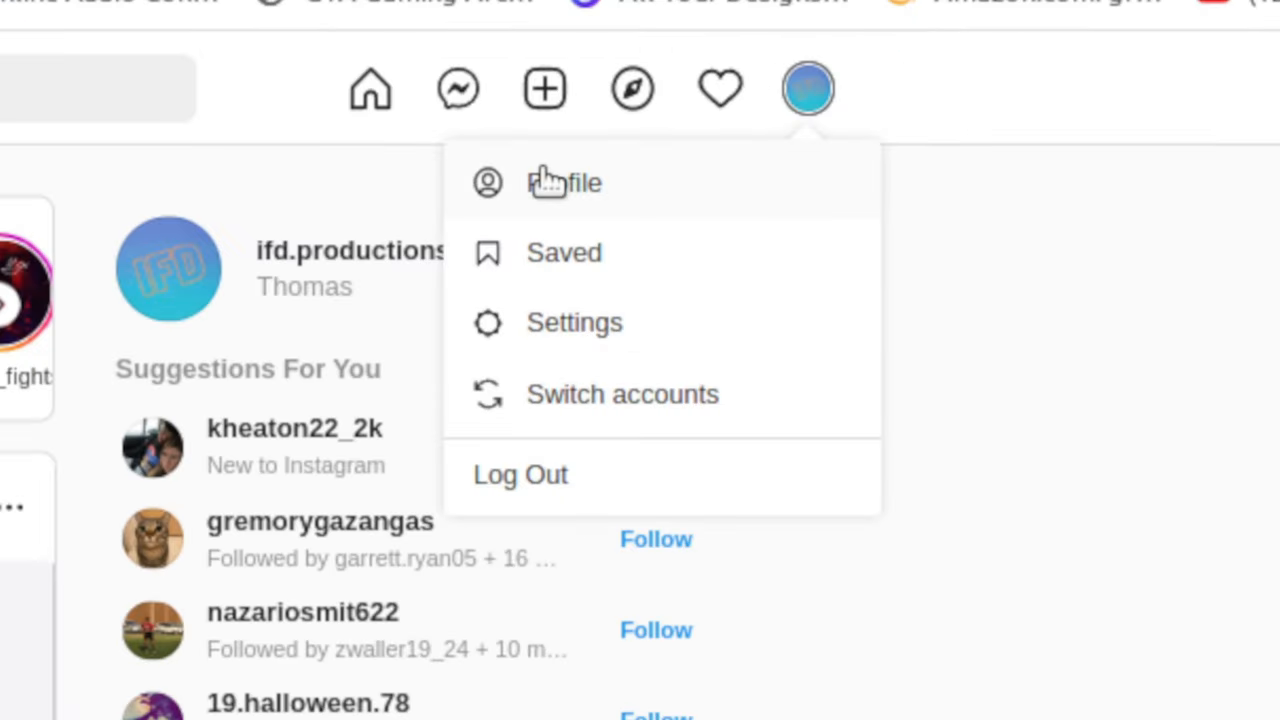
pyautogui.moveTo(596, 324)
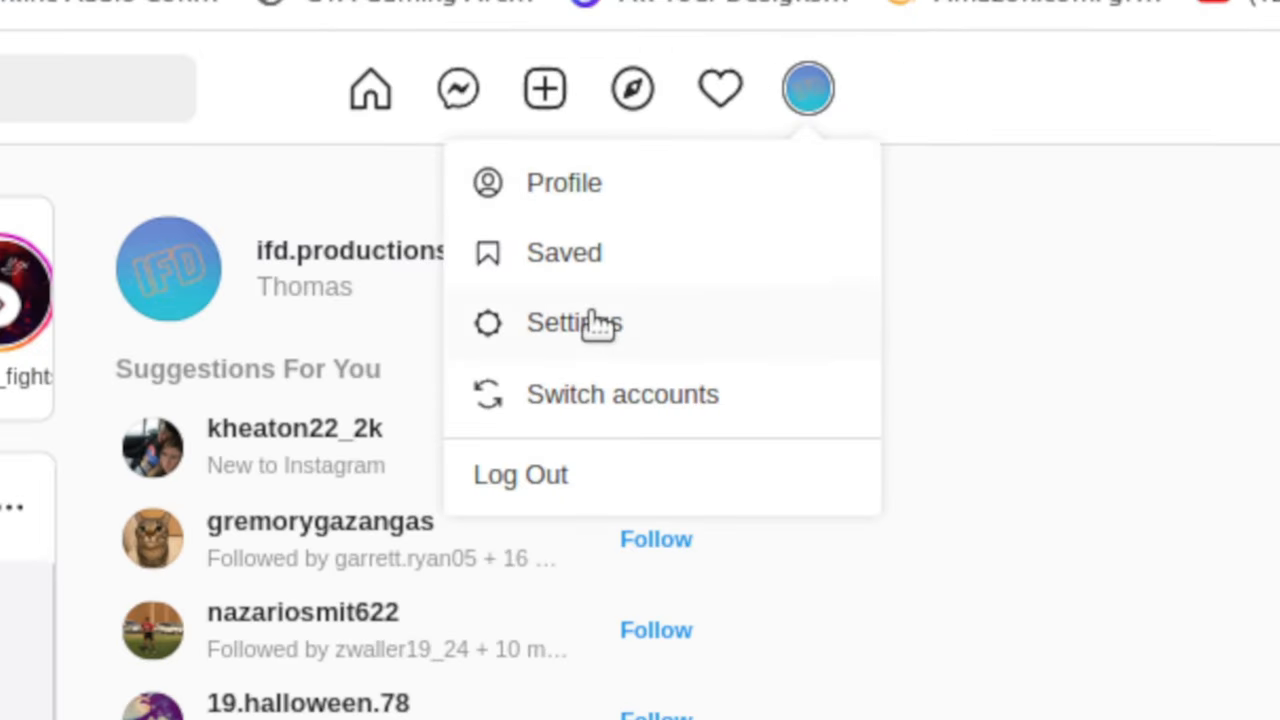
pyautogui.moveTo(670, 330)
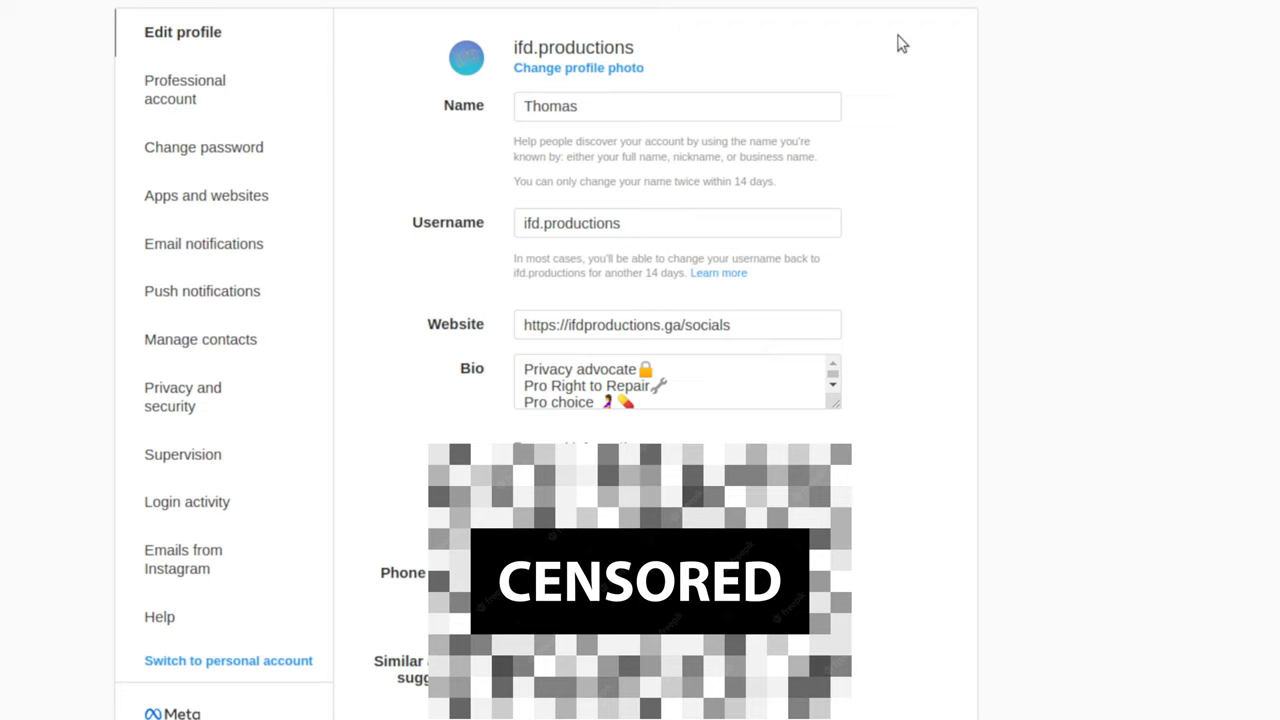
pyautogui.moveTo(404, 148)
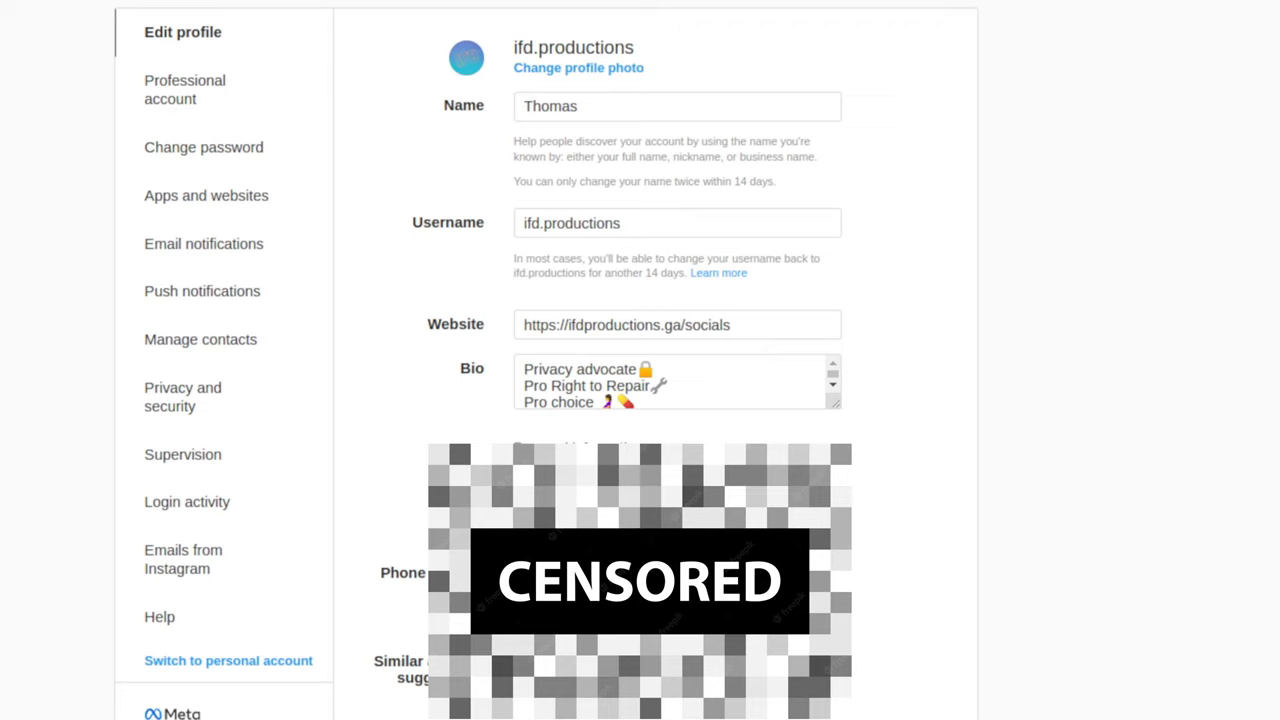
pyautogui.moveTo(296, 112)
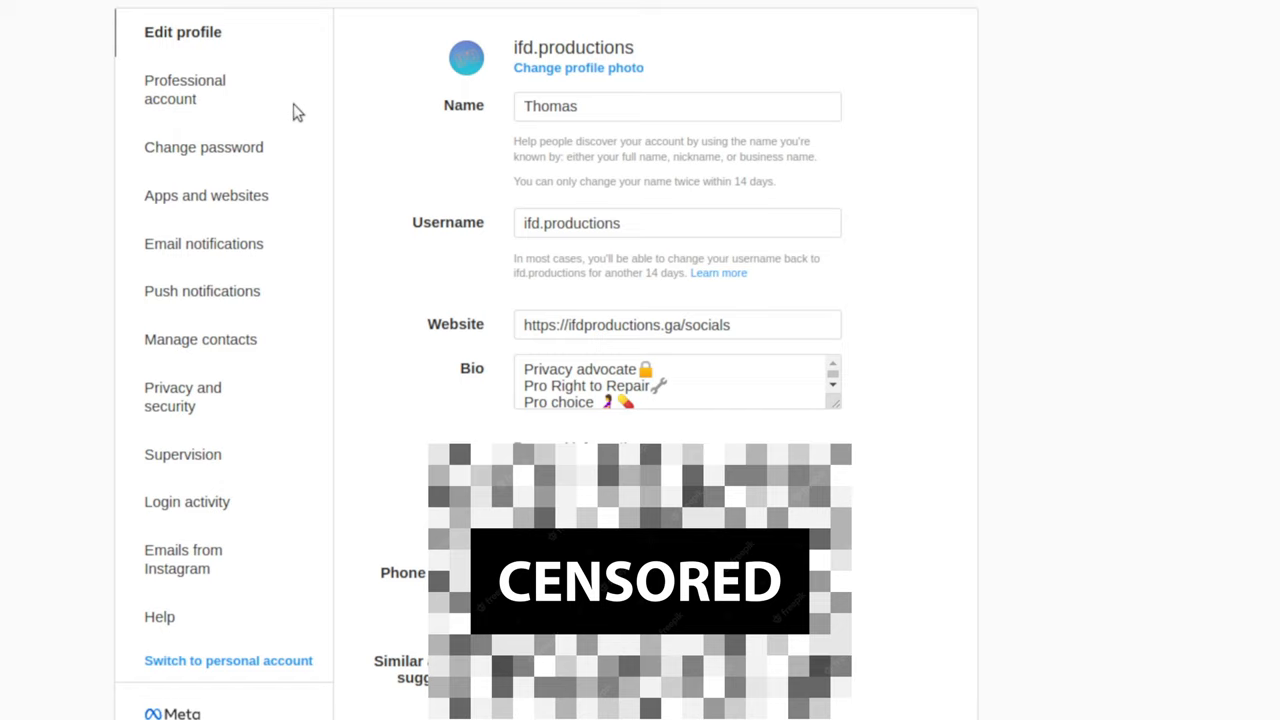
pyautogui.moveTo(186, 500)
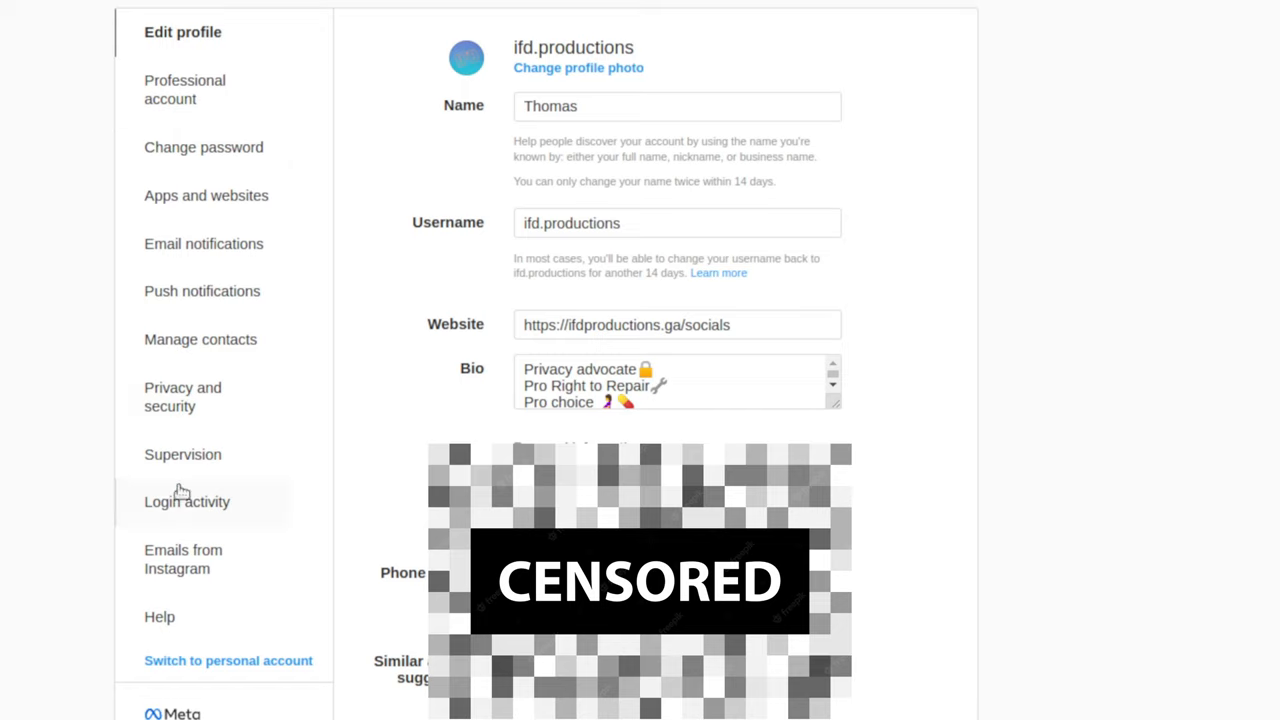
# - View Login activity and expand the Boston iPhone session to see its map
pyautogui.click(186, 500)
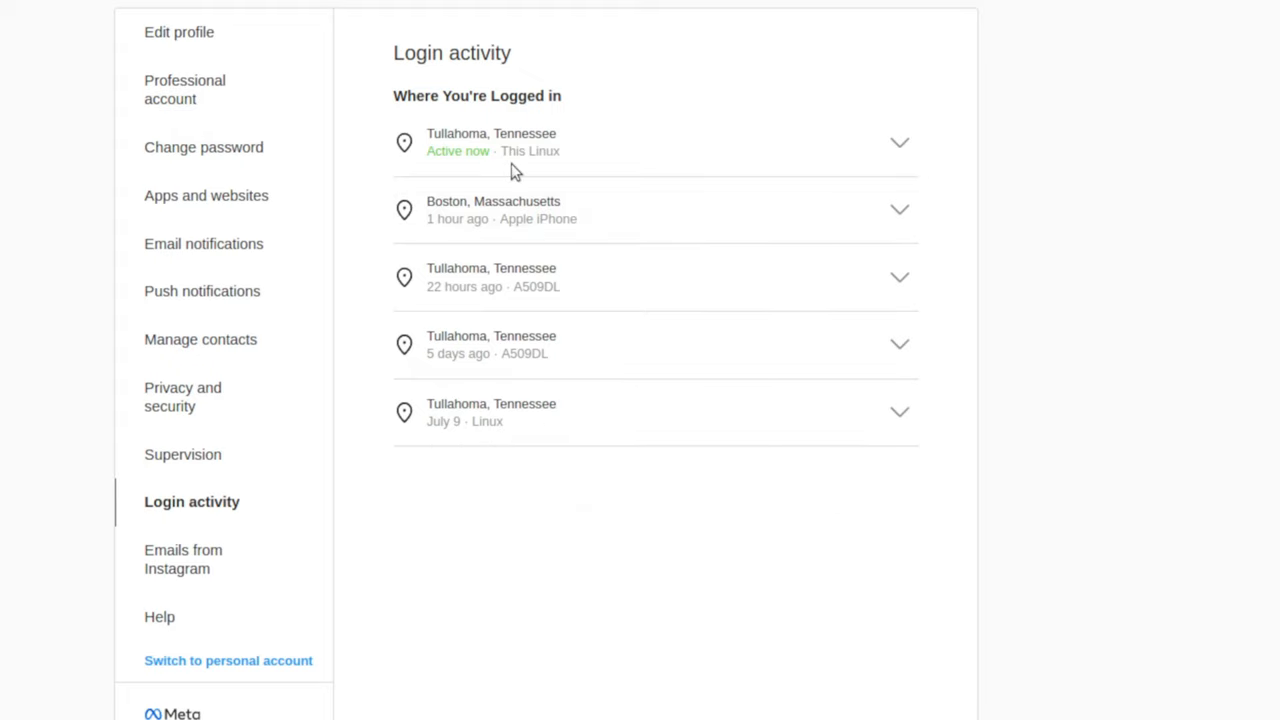
pyautogui.moveTo(852, 264)
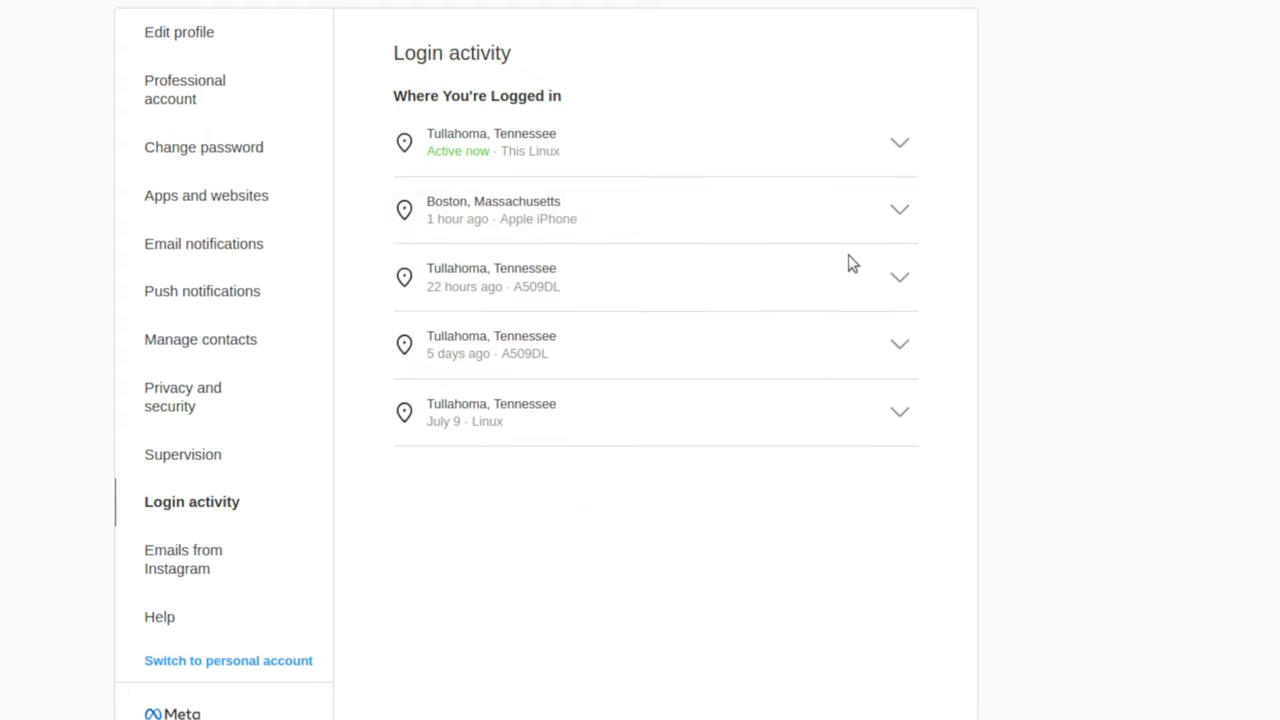
pyautogui.click(898, 210)
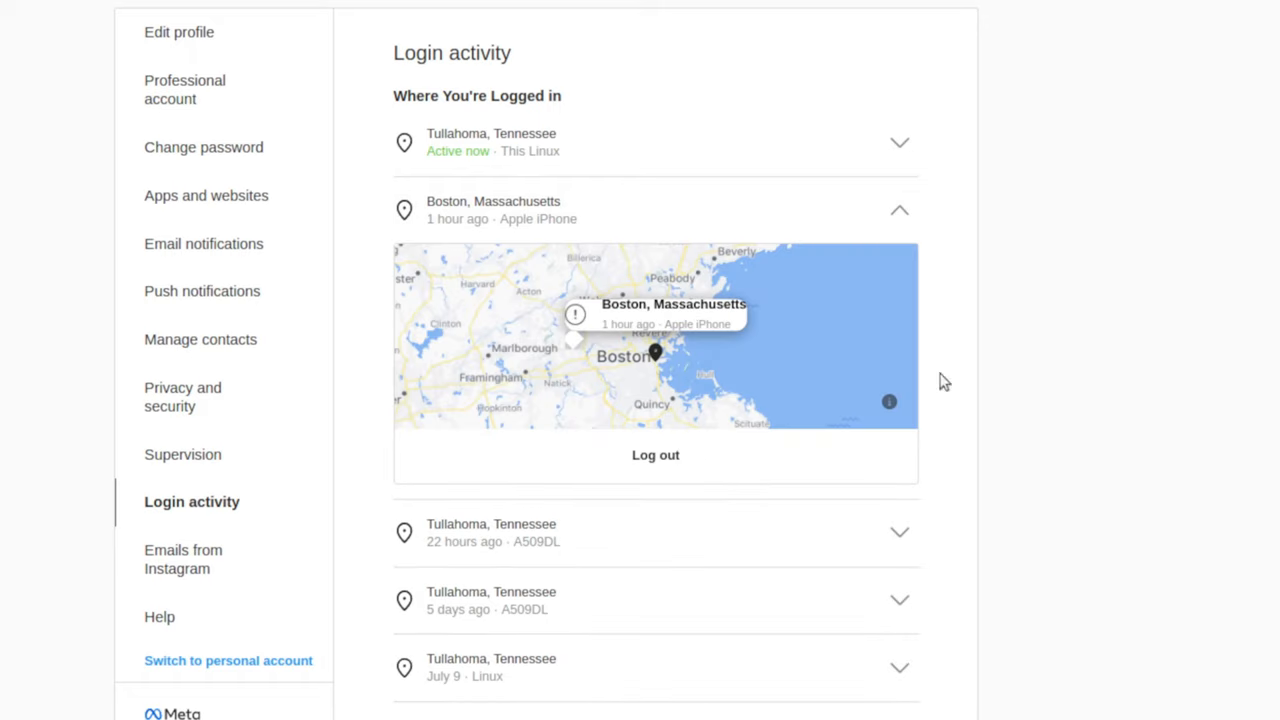
pyautogui.moveTo(564, 330)
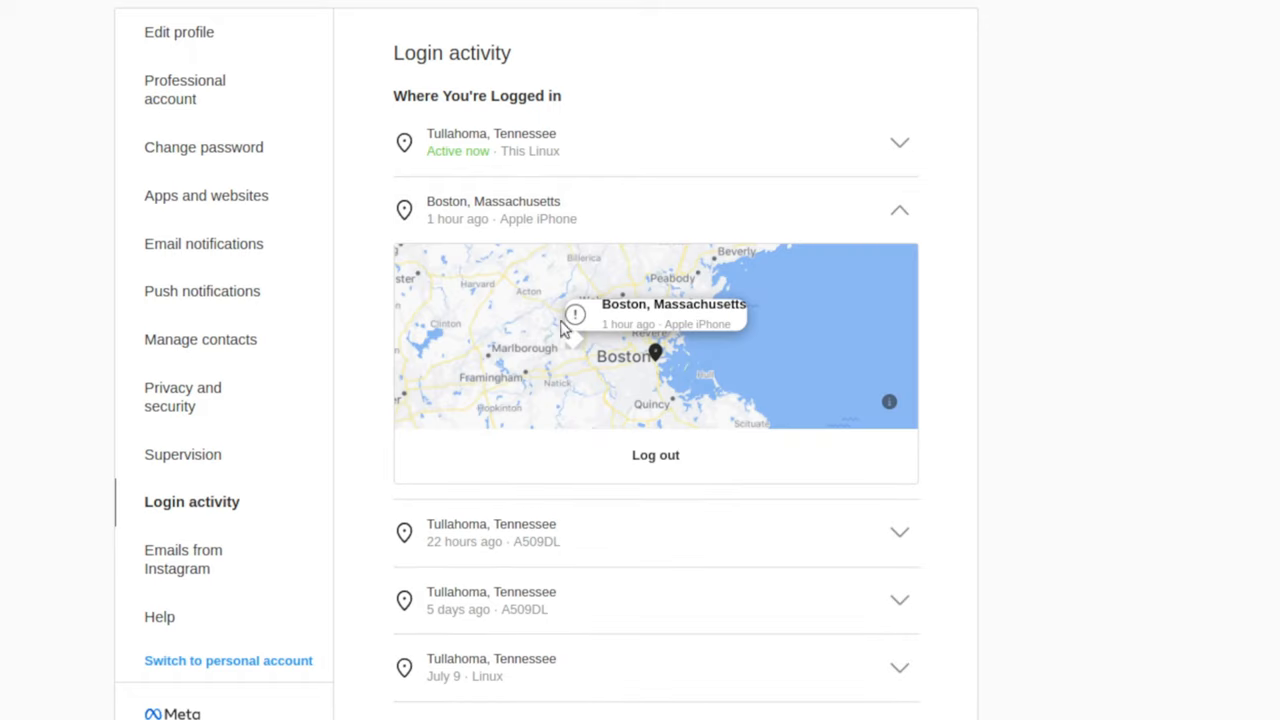
pyautogui.moveTo(556, 272)
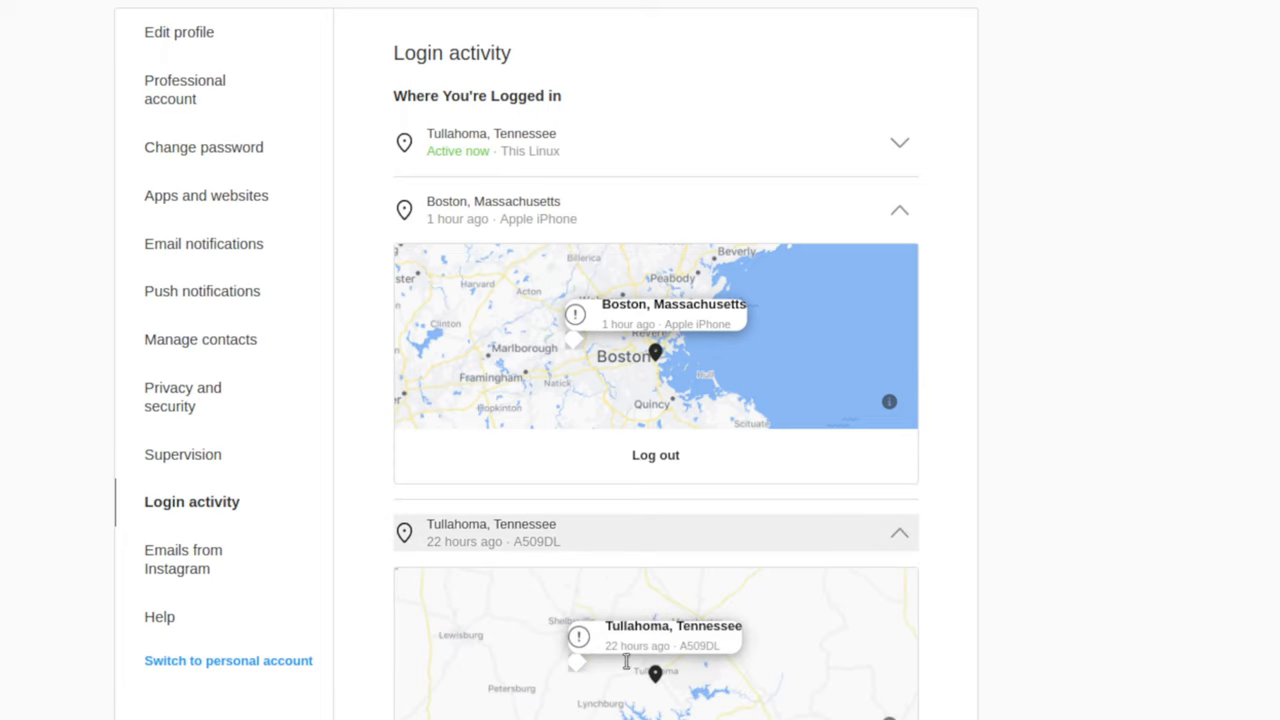
pyautogui.moveTo(540, 538)
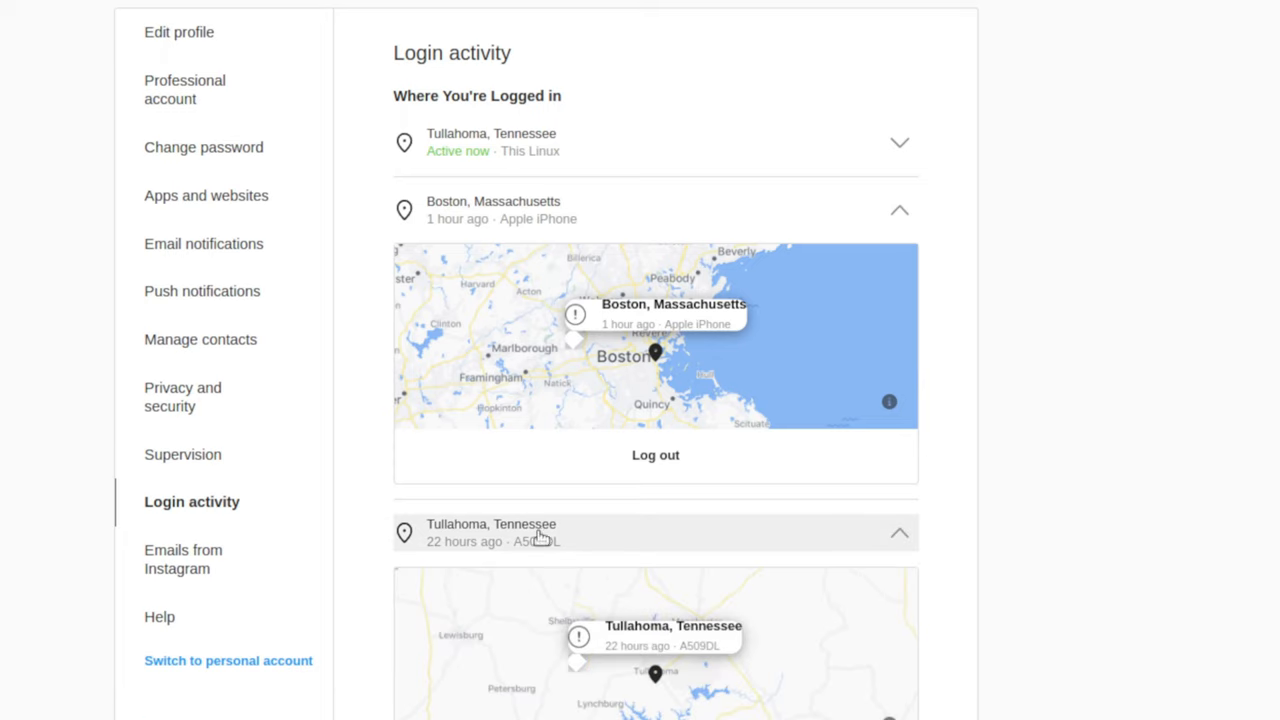
pyautogui.scroll(-3)
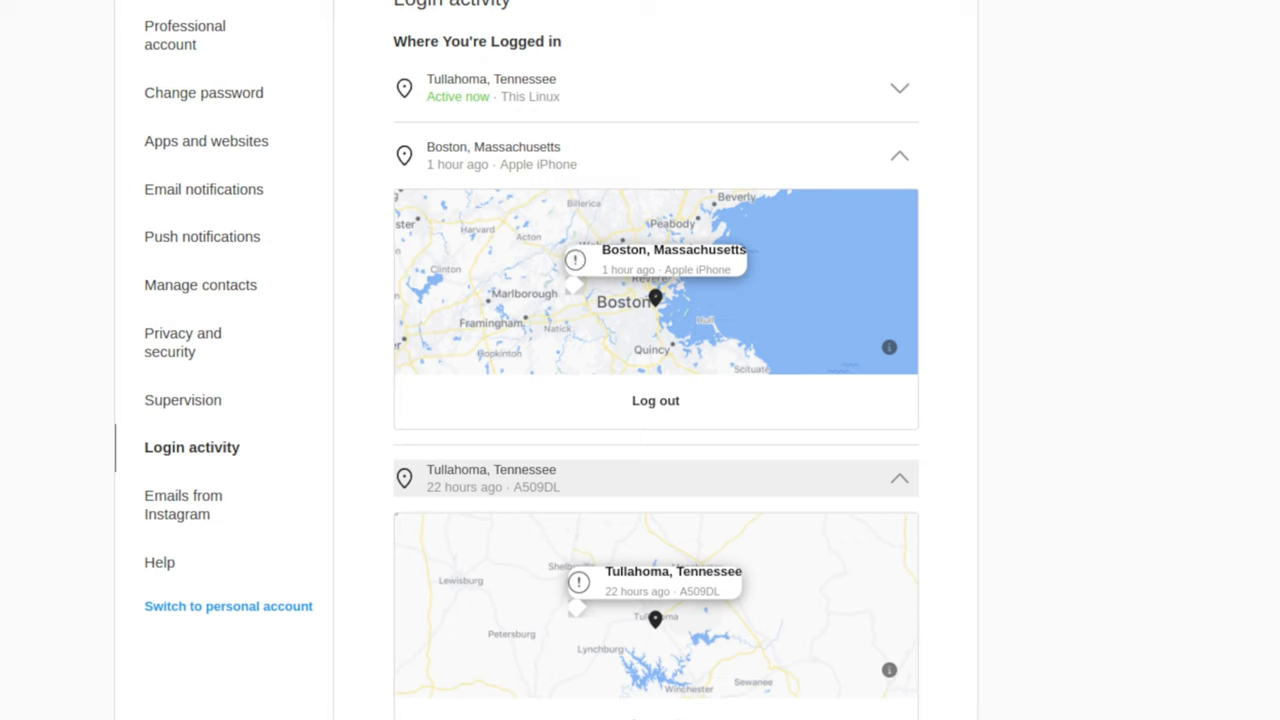
pyautogui.moveTo(230, 364)
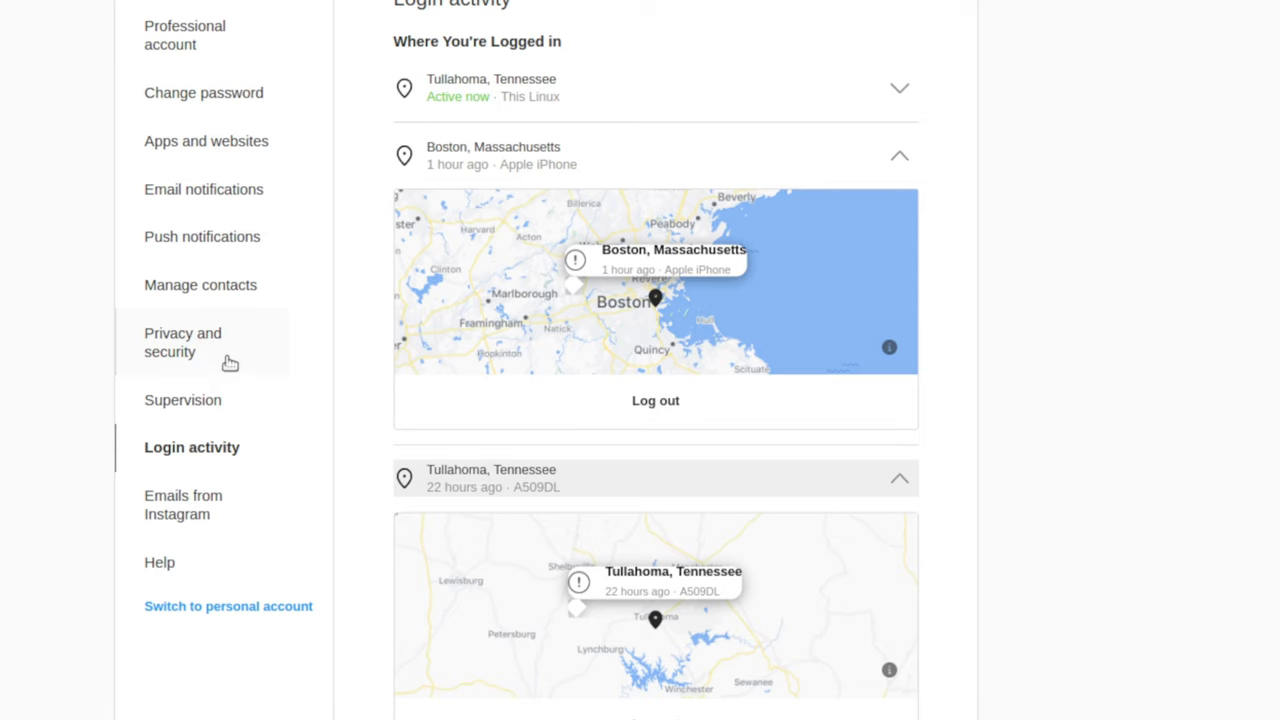
pyautogui.moveTo(228, 362)
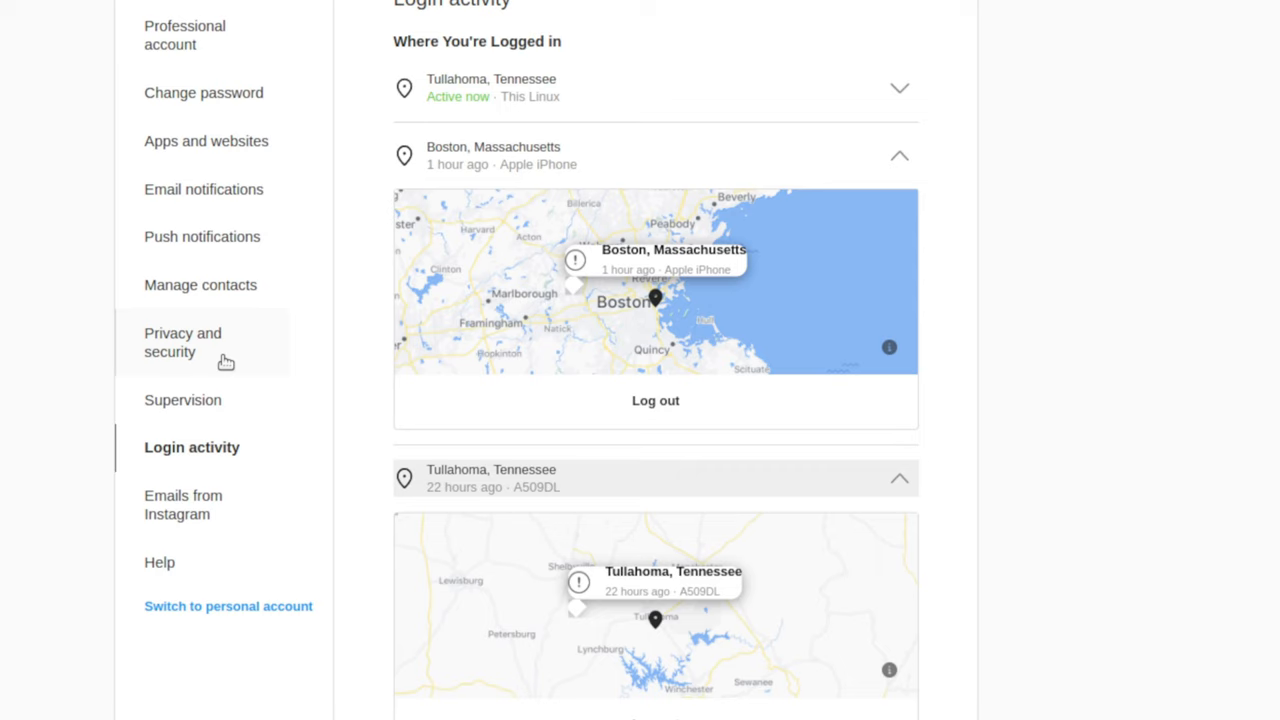
pyautogui.moveTo(54, 156)
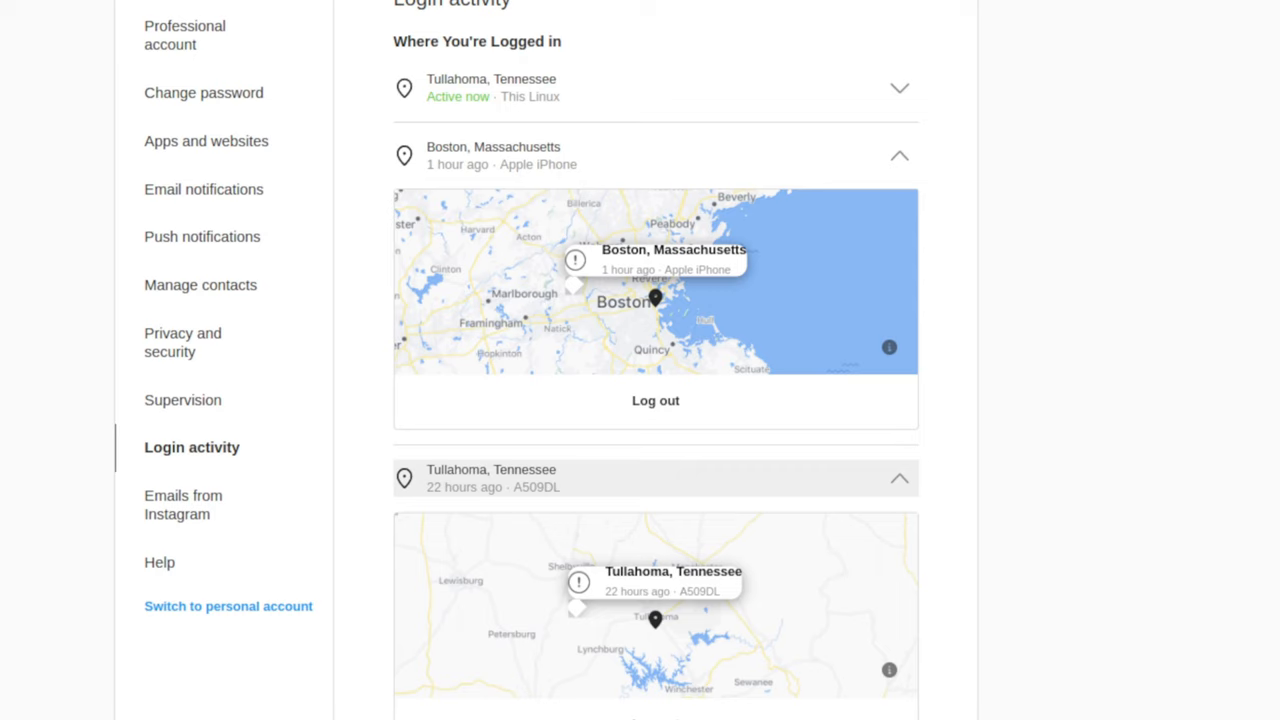
pyautogui.moveTo(64, 270)
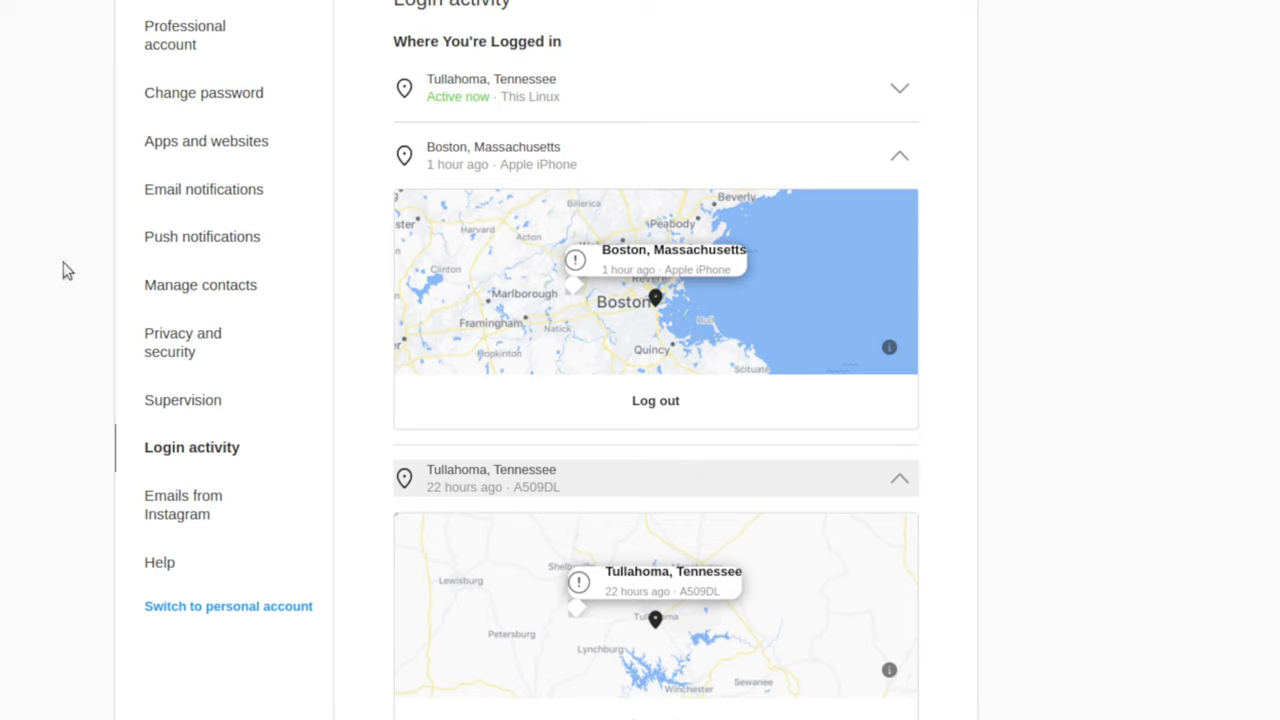
pyautogui.moveTo(22, 272)
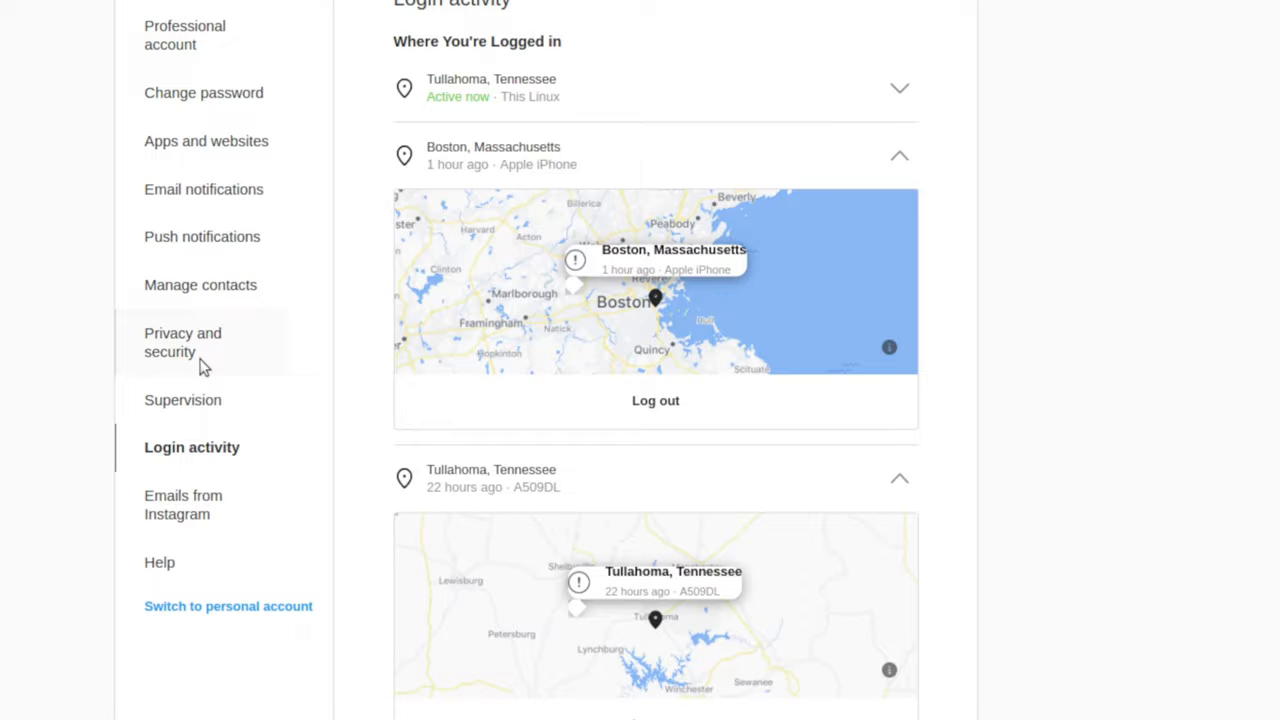
# - Go to Privacy and security and review the Manage Cookies preferences page
pyautogui.click(182, 342)
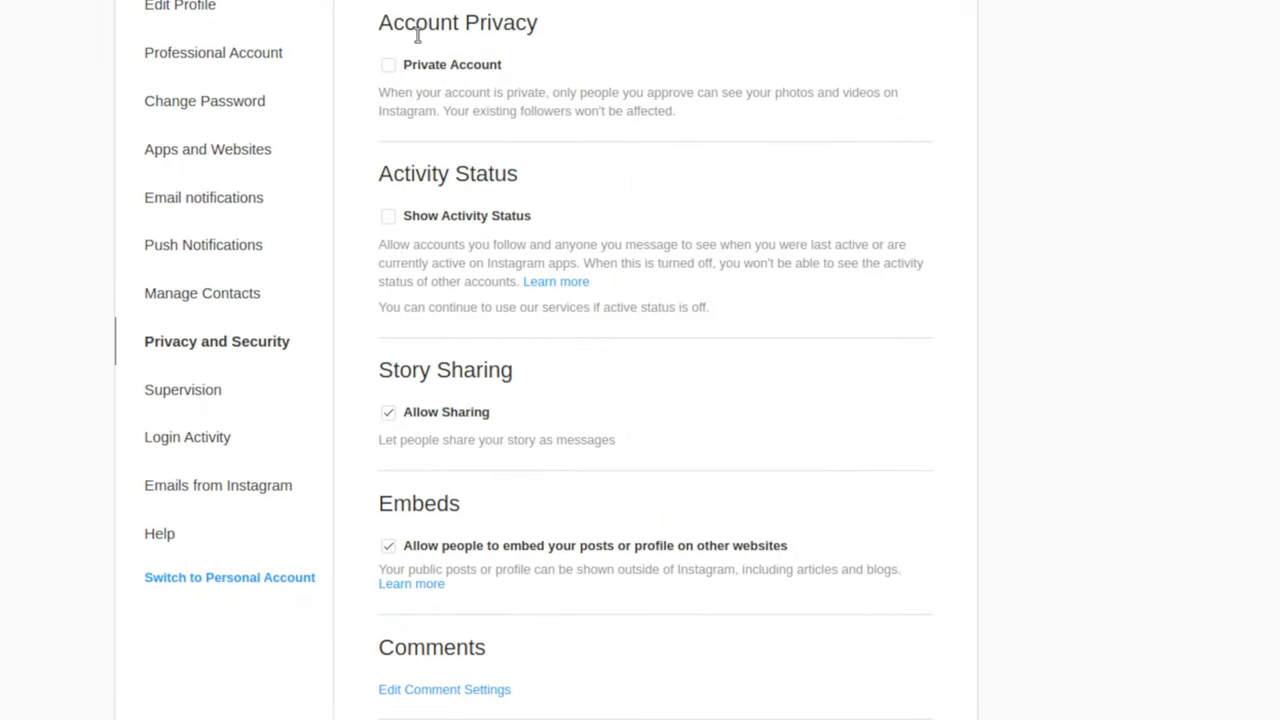
pyautogui.scroll(-3)
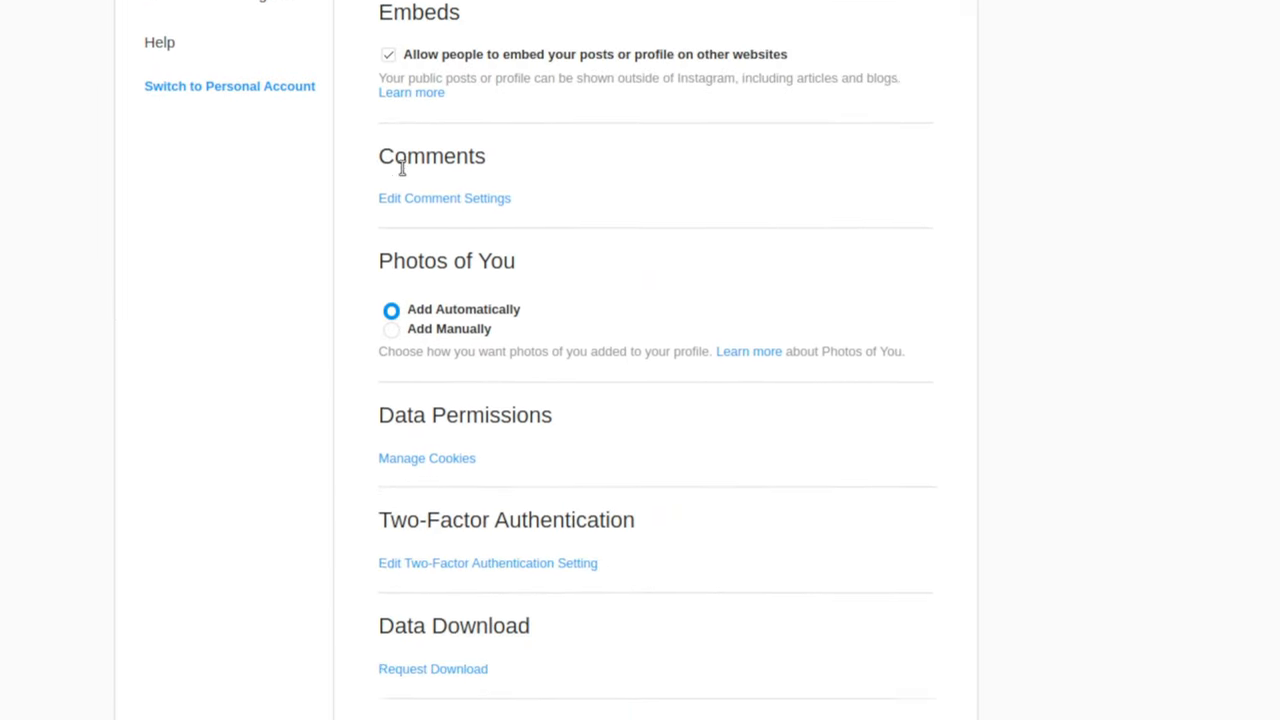
pyautogui.scroll(-3)
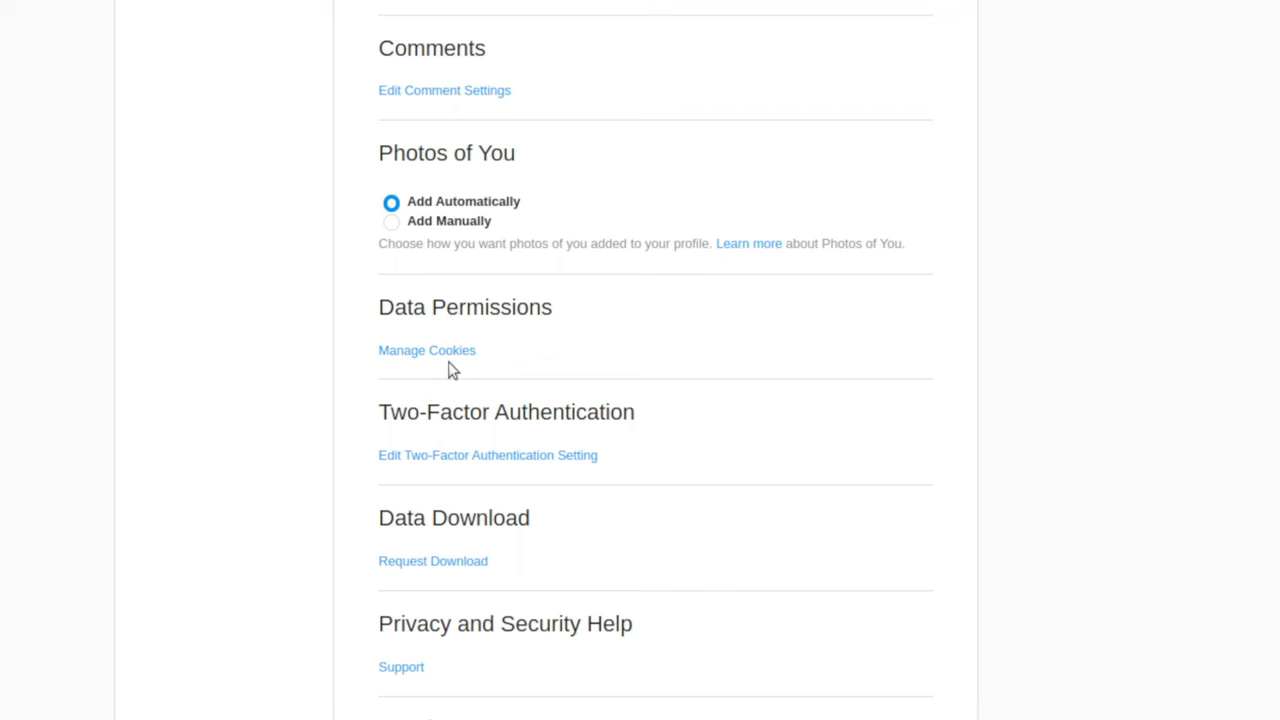
pyautogui.click(426, 350)
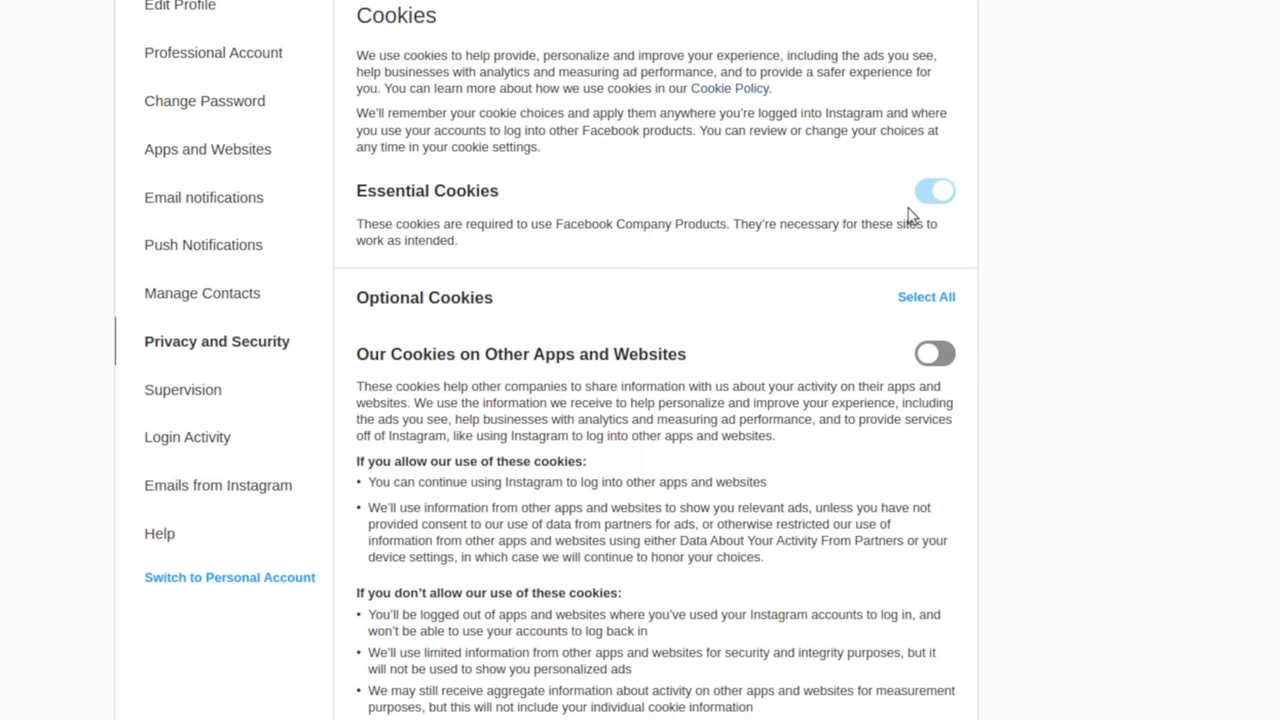
pyautogui.scroll(-3)
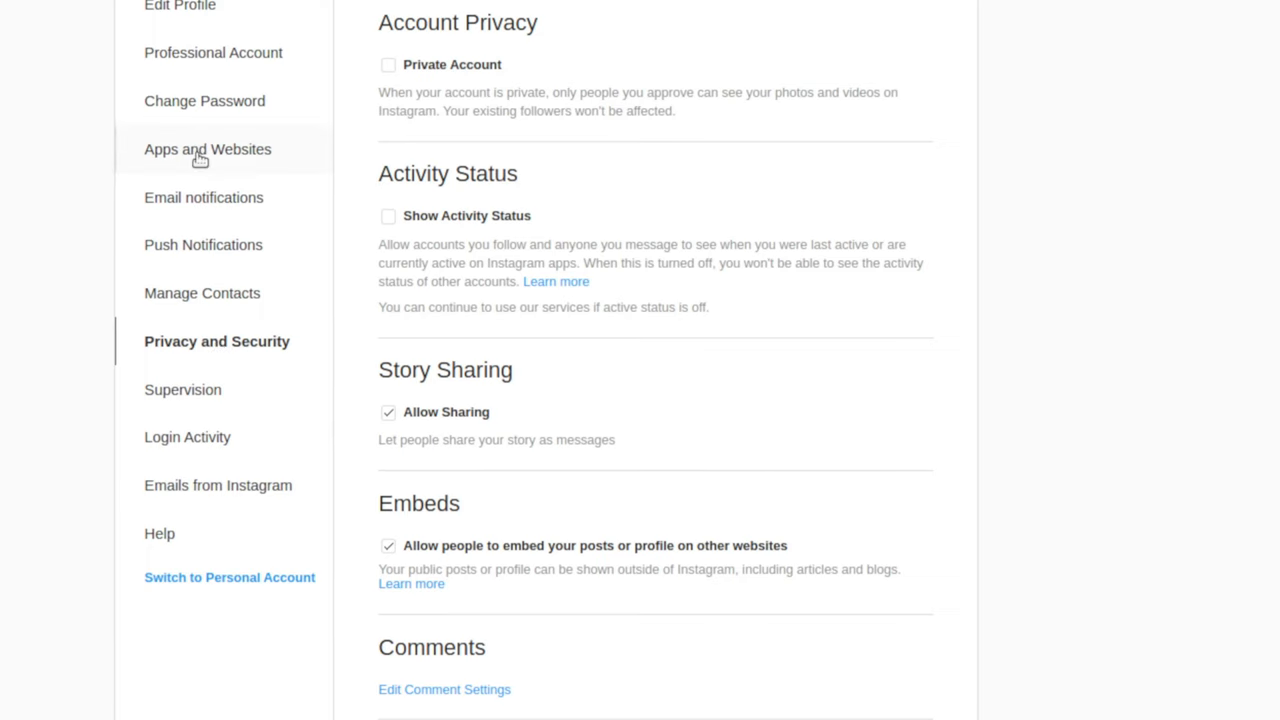
# - Check the Expired, Removed and Active lists in Apps and Websites for connected apps
pyautogui.click(208, 148)
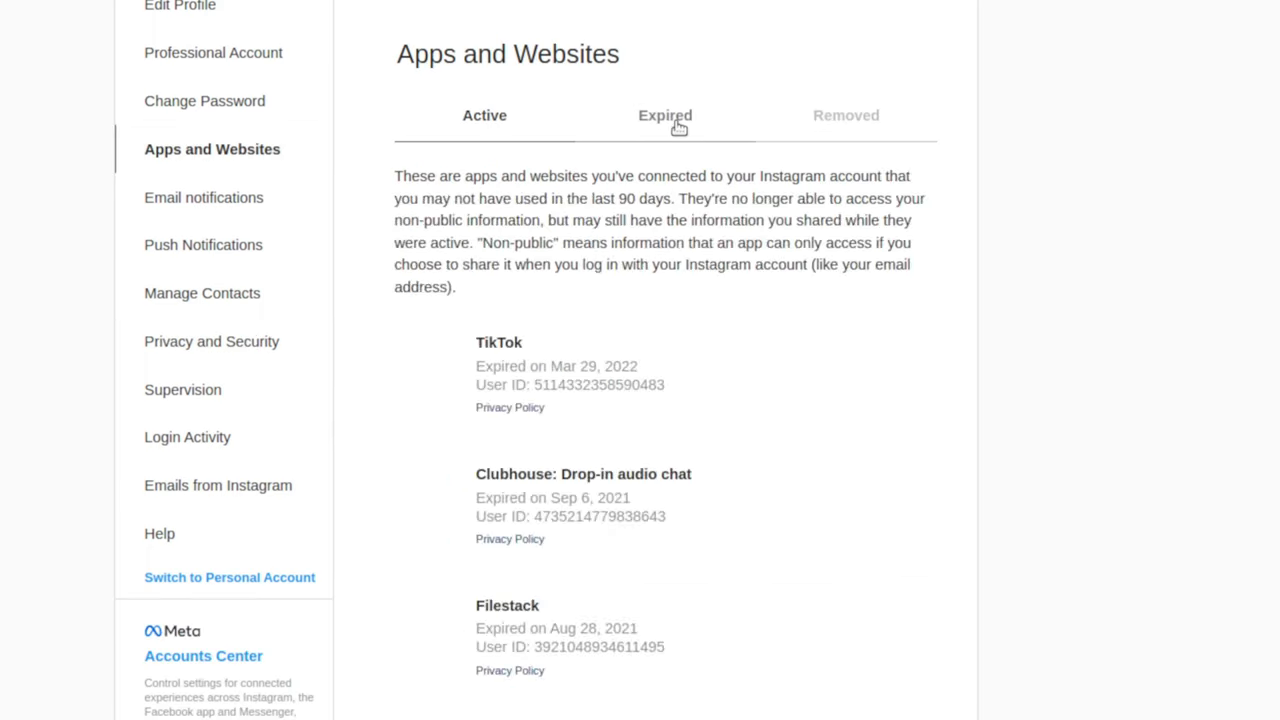
pyautogui.click(664, 114)
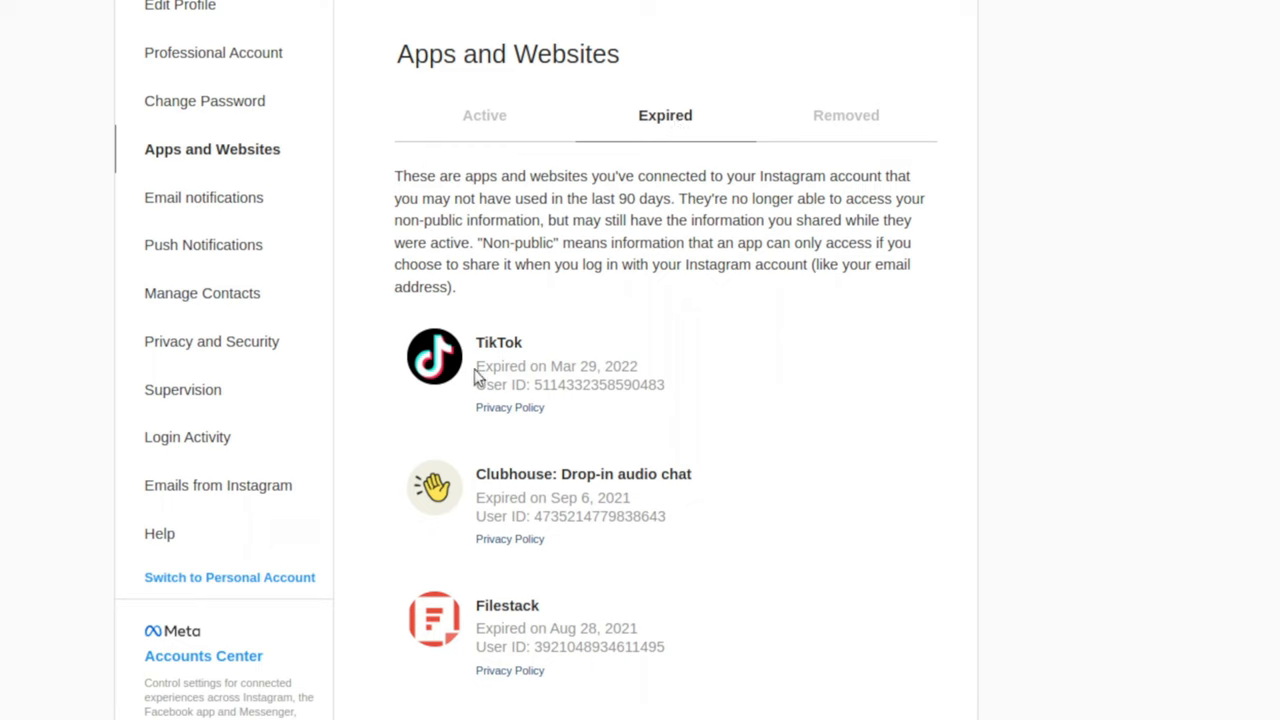
pyautogui.moveTo(352, 210)
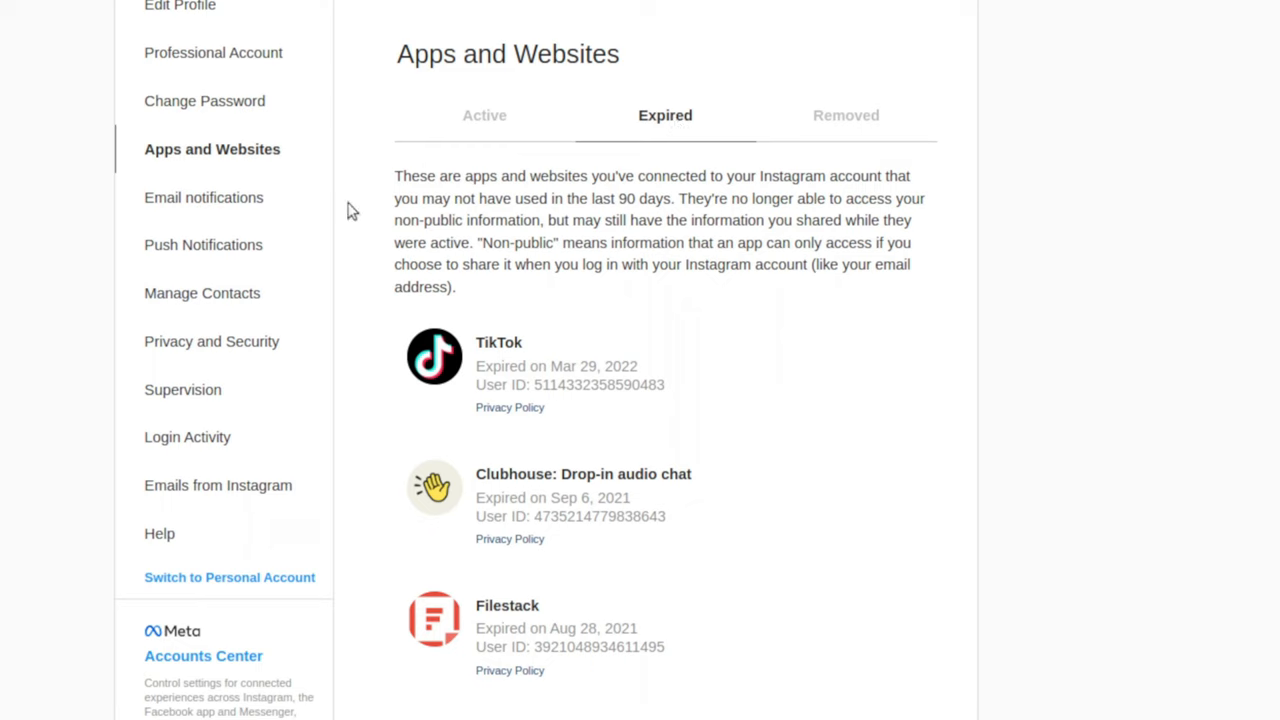
pyautogui.moveTo(420, 264)
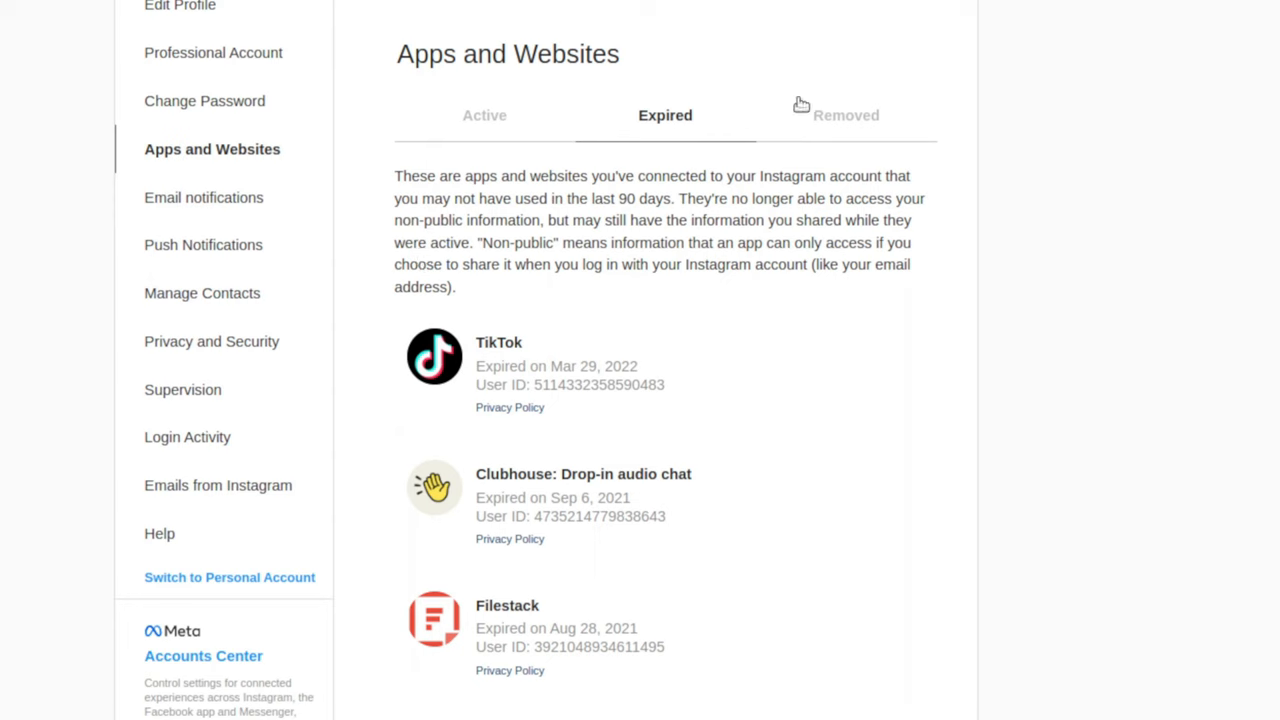
pyautogui.click(844, 114)
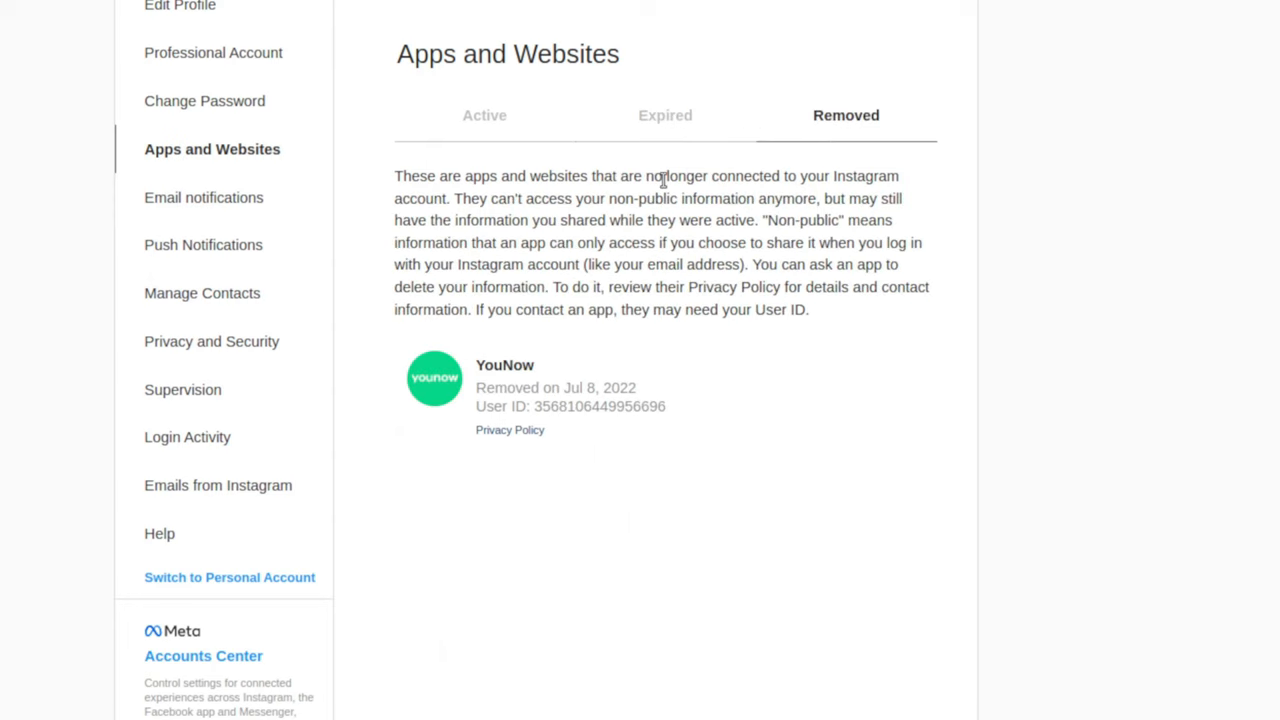
pyautogui.moveTo(512, 122)
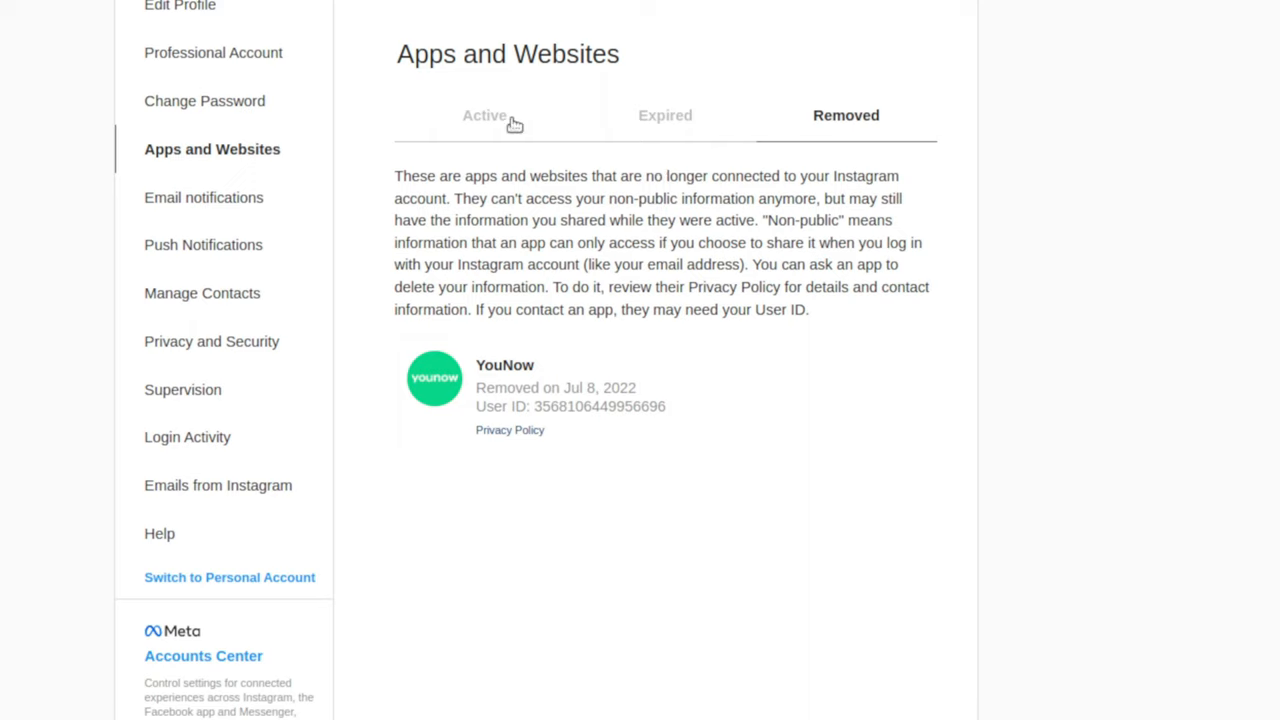
pyautogui.click(484, 114)
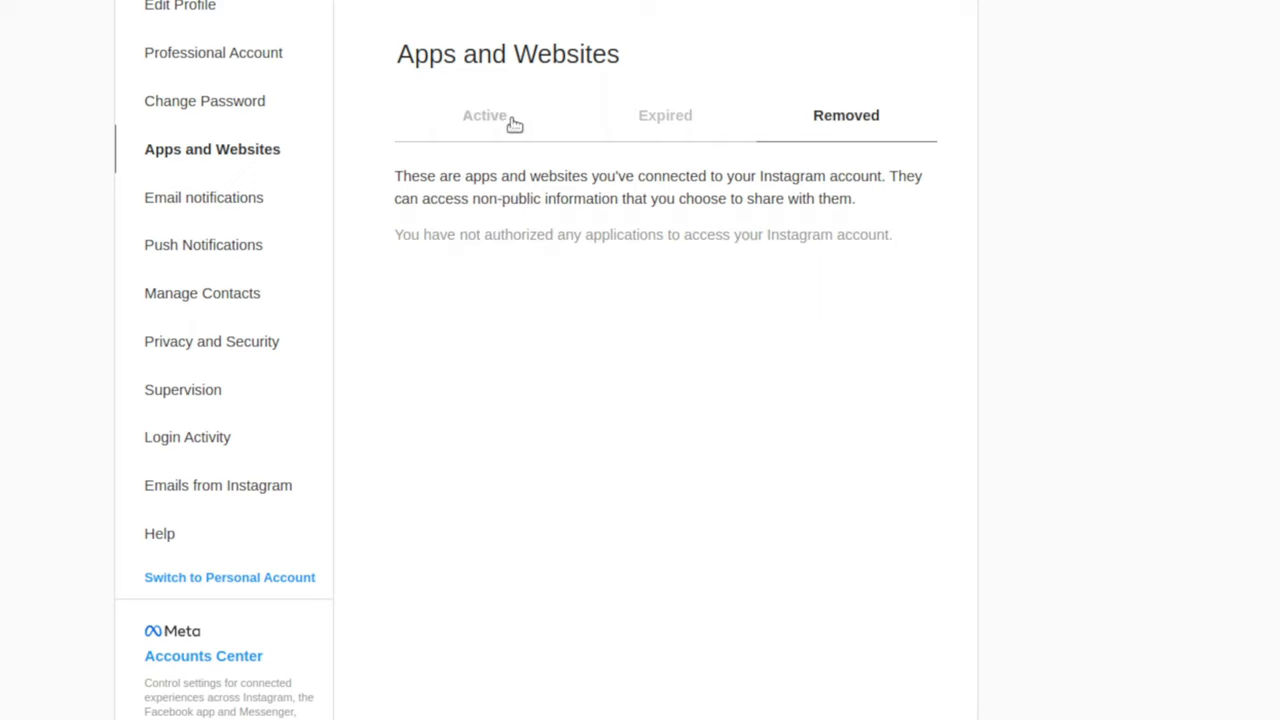
pyautogui.click(484, 114)
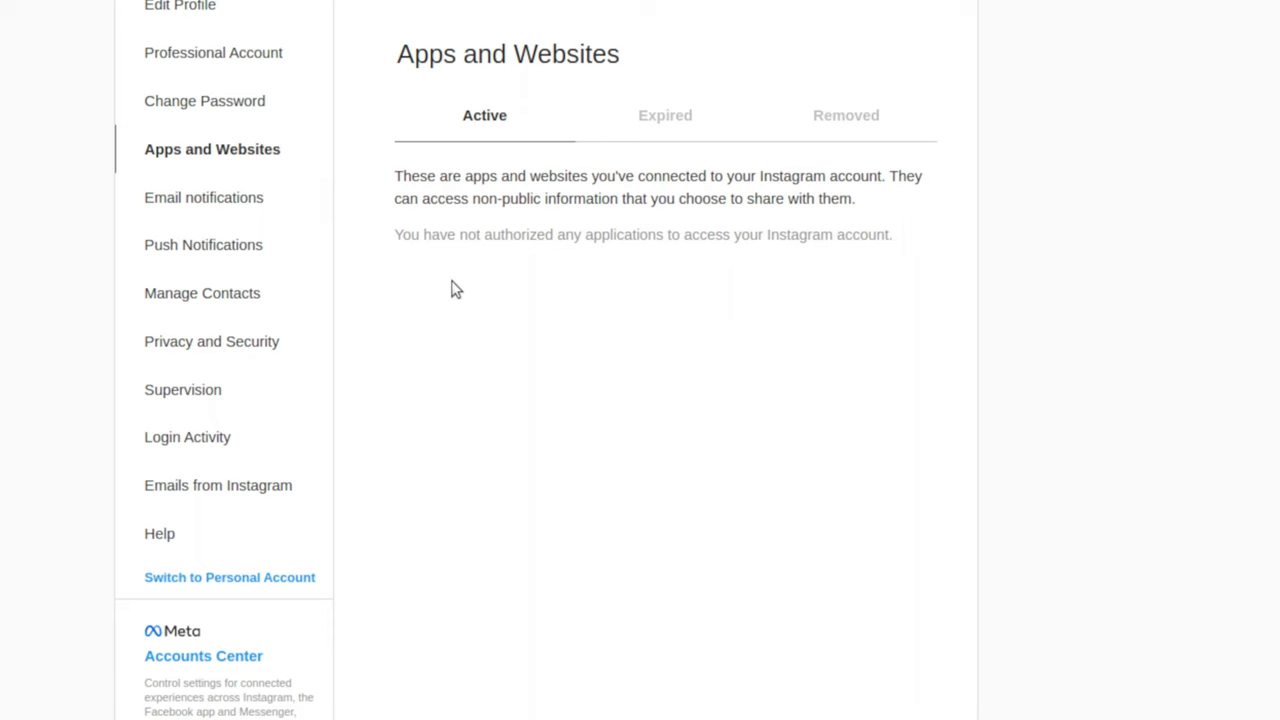
pyautogui.scroll(-3)
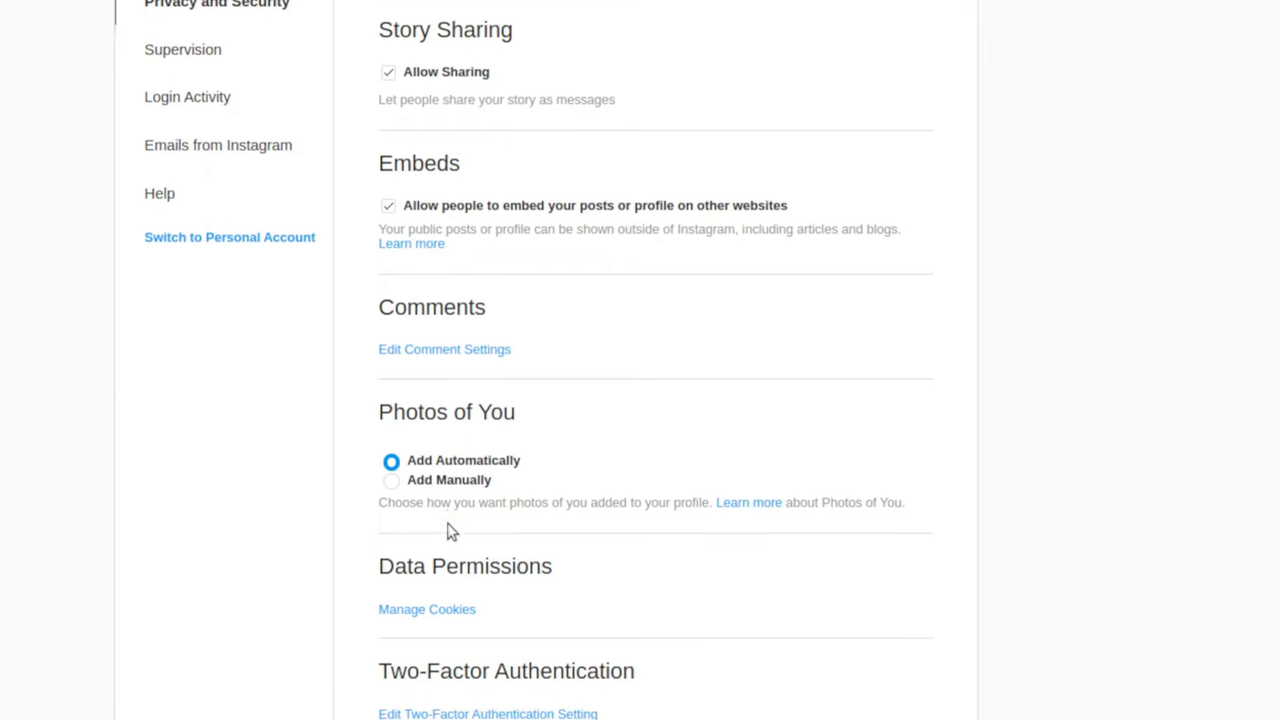
# - Scroll to the two-factor authentication section showing the authentication app enabled
pyautogui.scroll(-3)
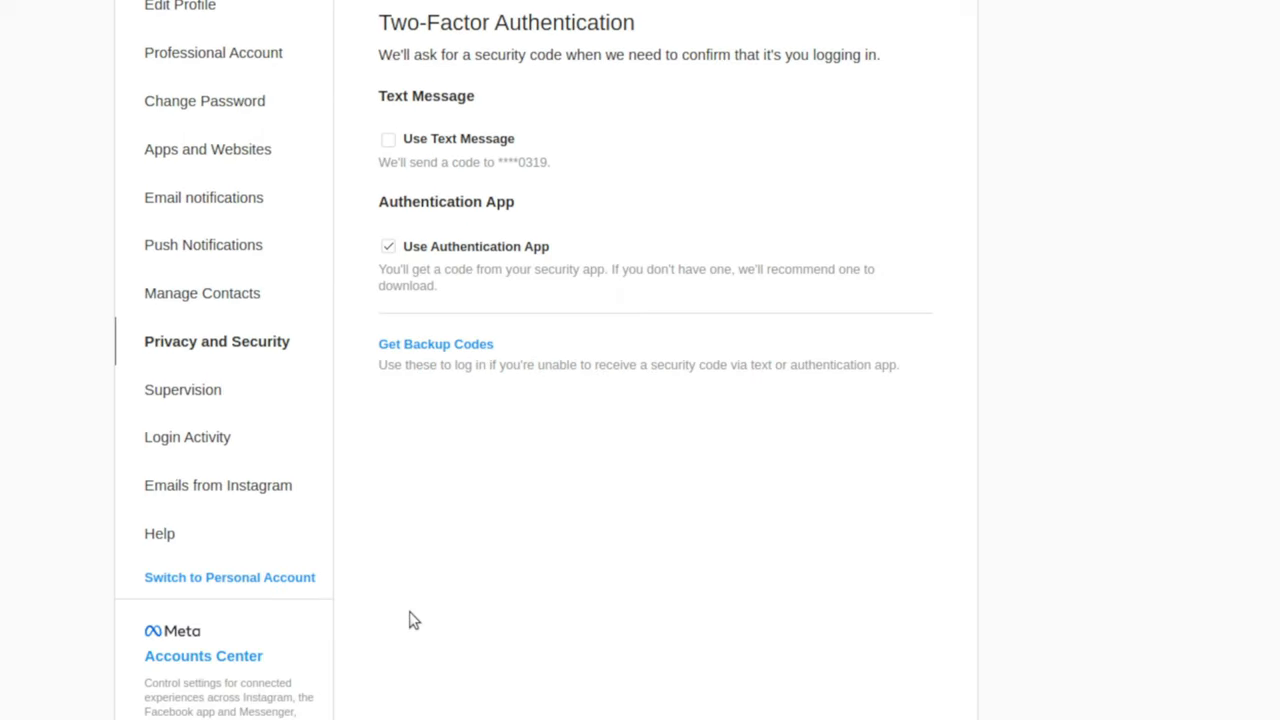
pyautogui.moveTo(510, 158)
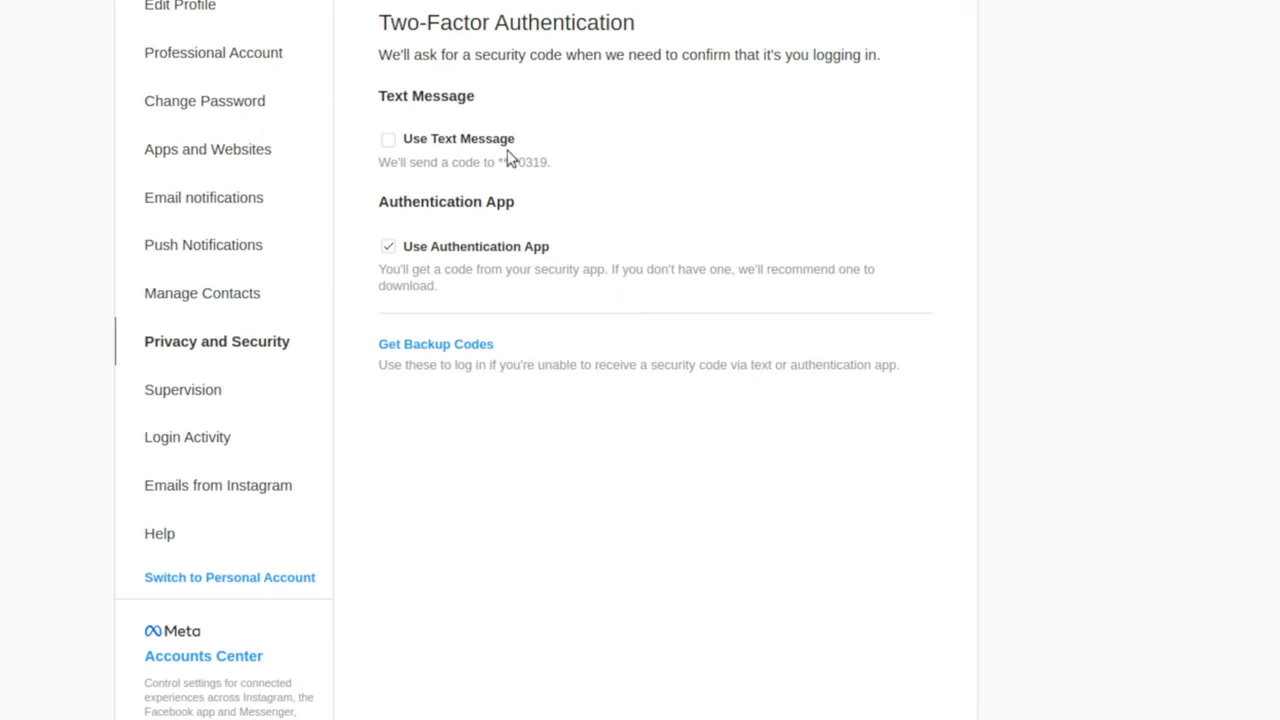
pyautogui.moveTo(520, 262)
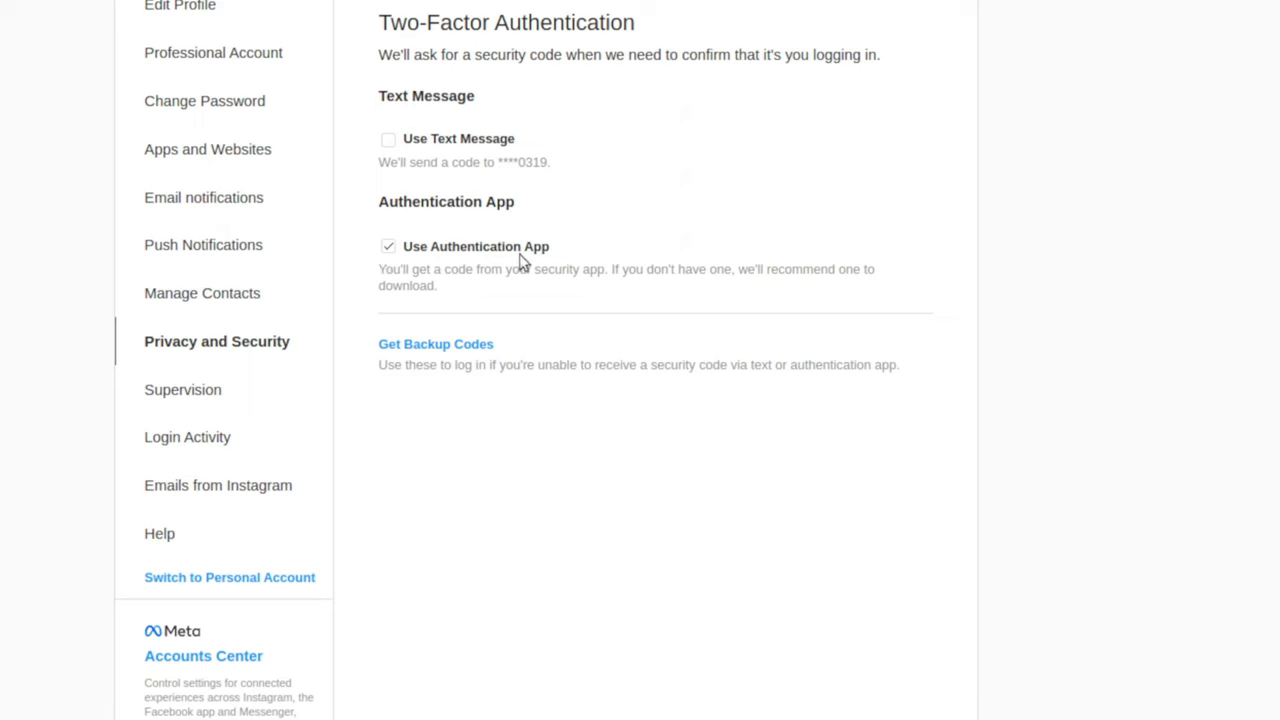
pyautogui.moveTo(472, 190)
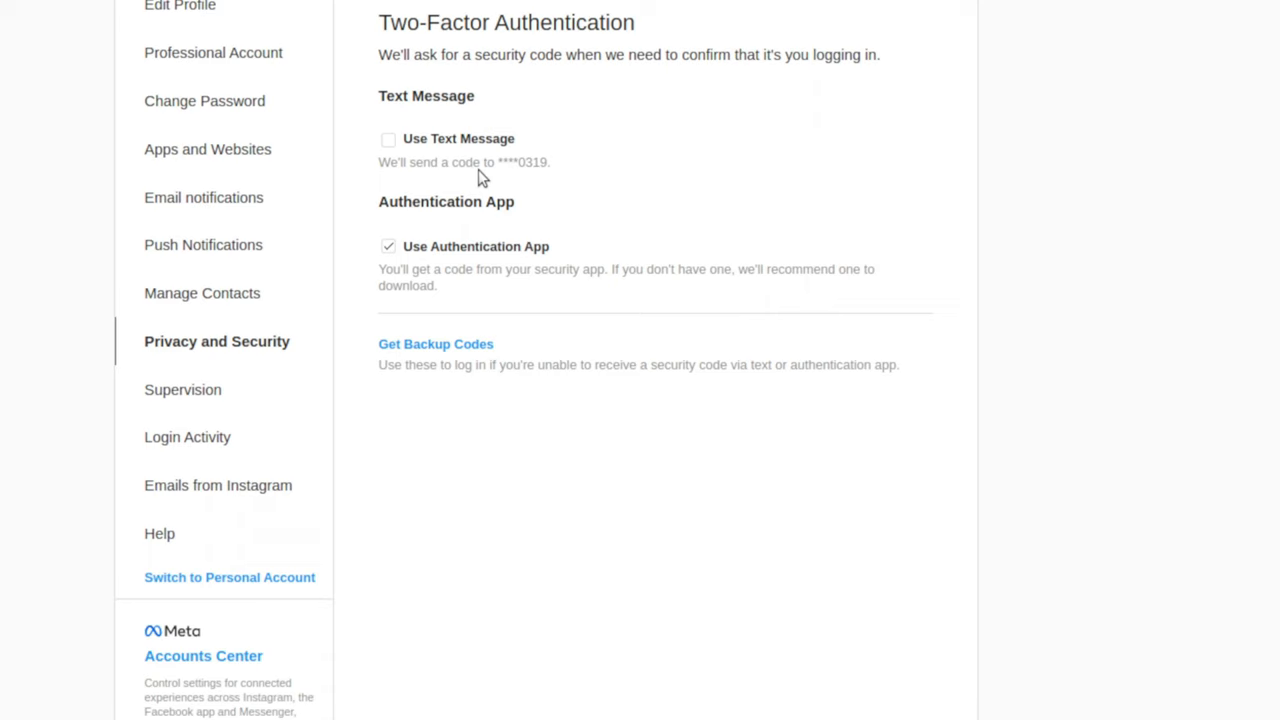
pyautogui.moveTo(410, 248)
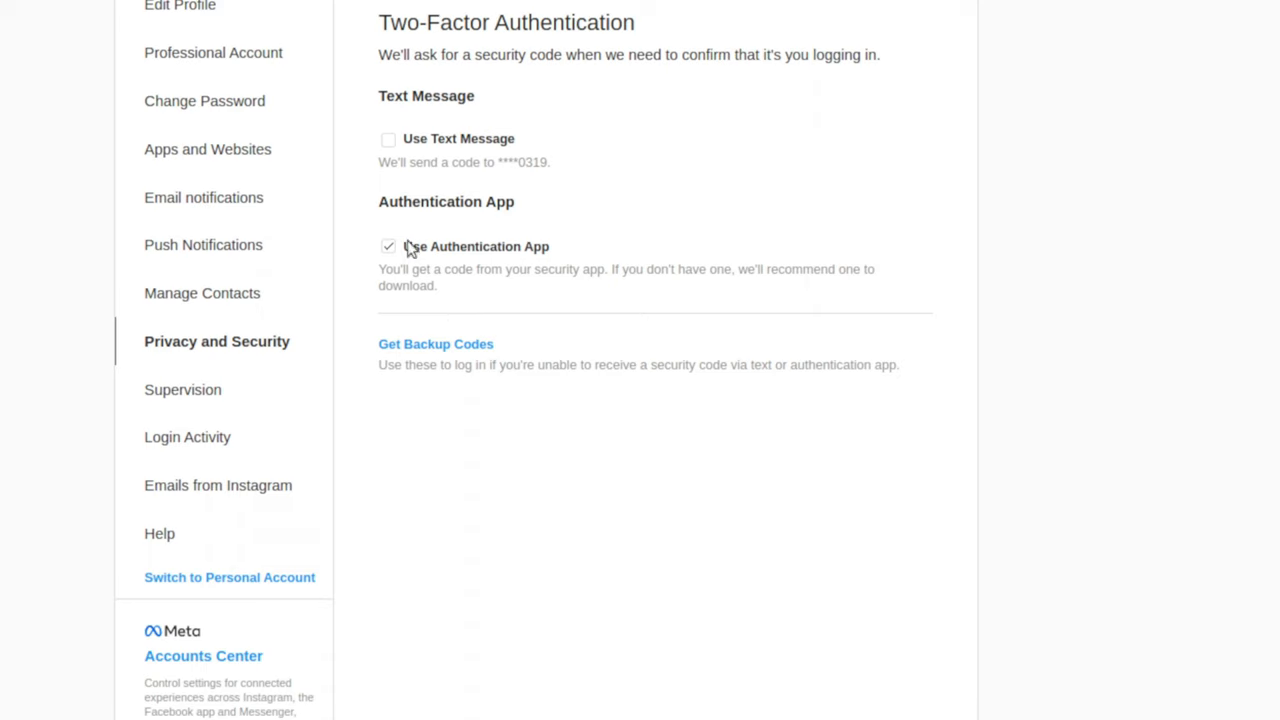
pyautogui.moveTo(396, 304)
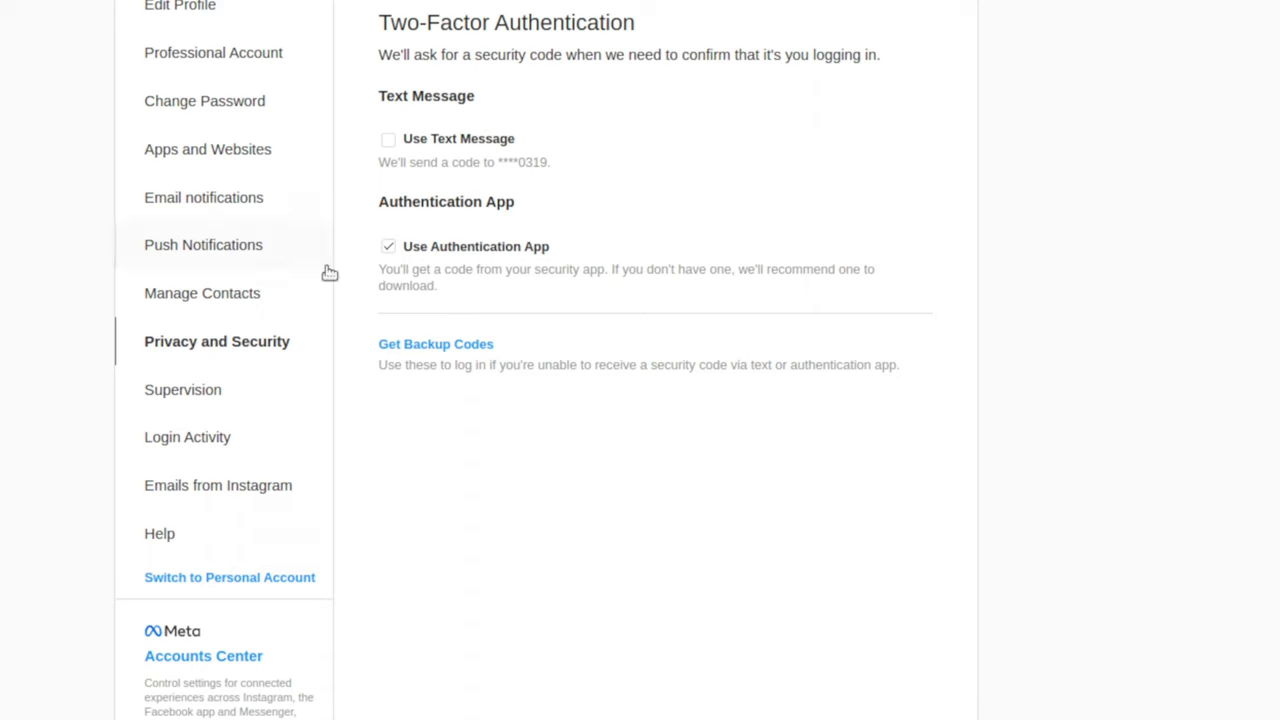
pyautogui.moveTo(520, 276)
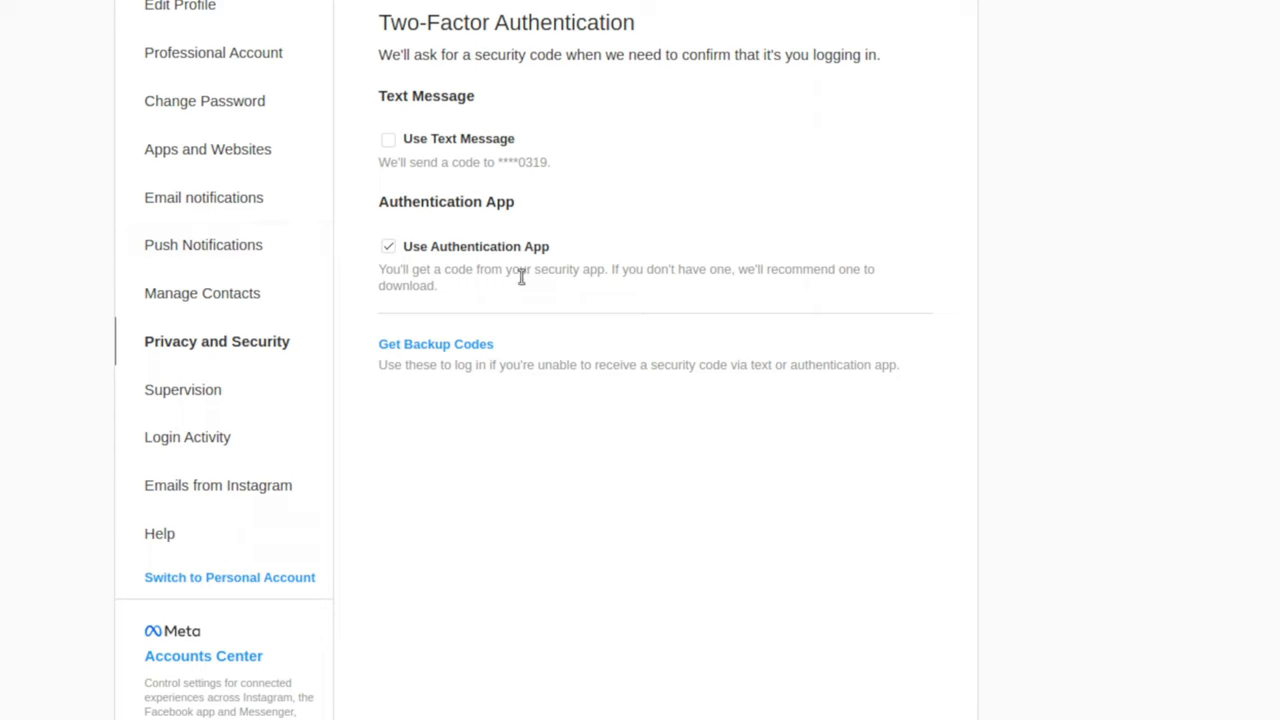
pyautogui.moveTo(622, 244)
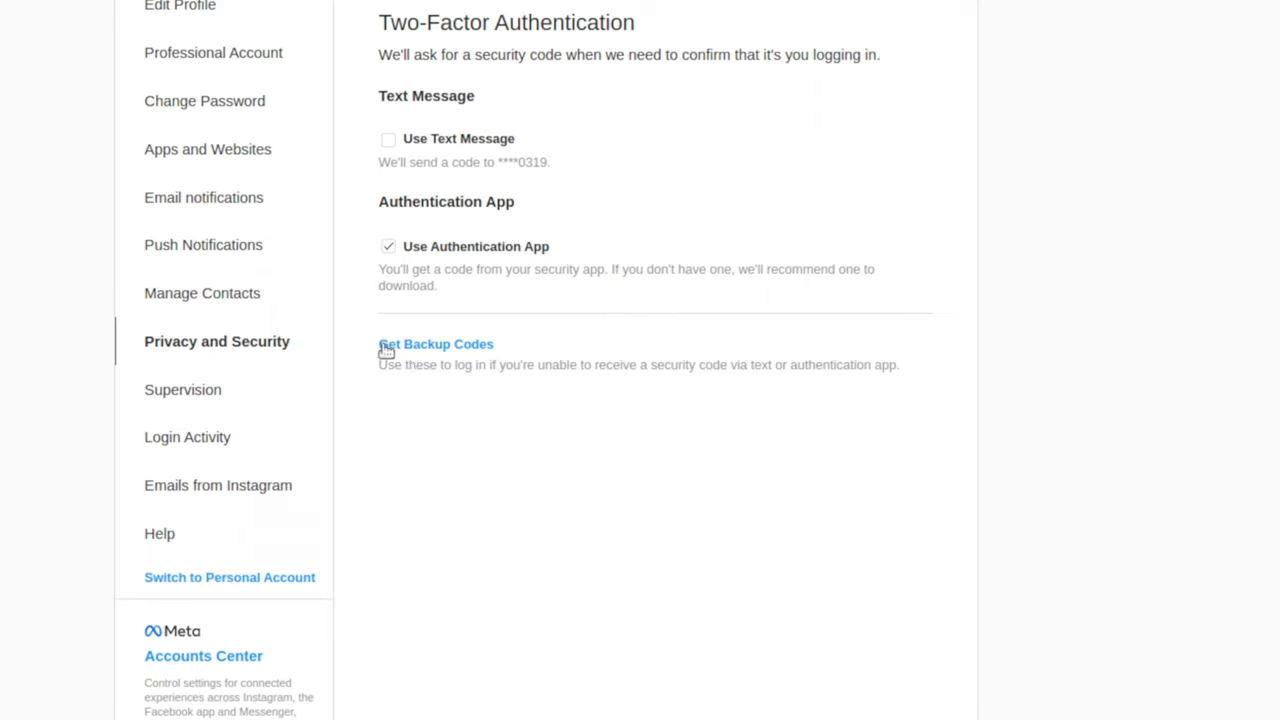
pyautogui.moveTo(472, 352)
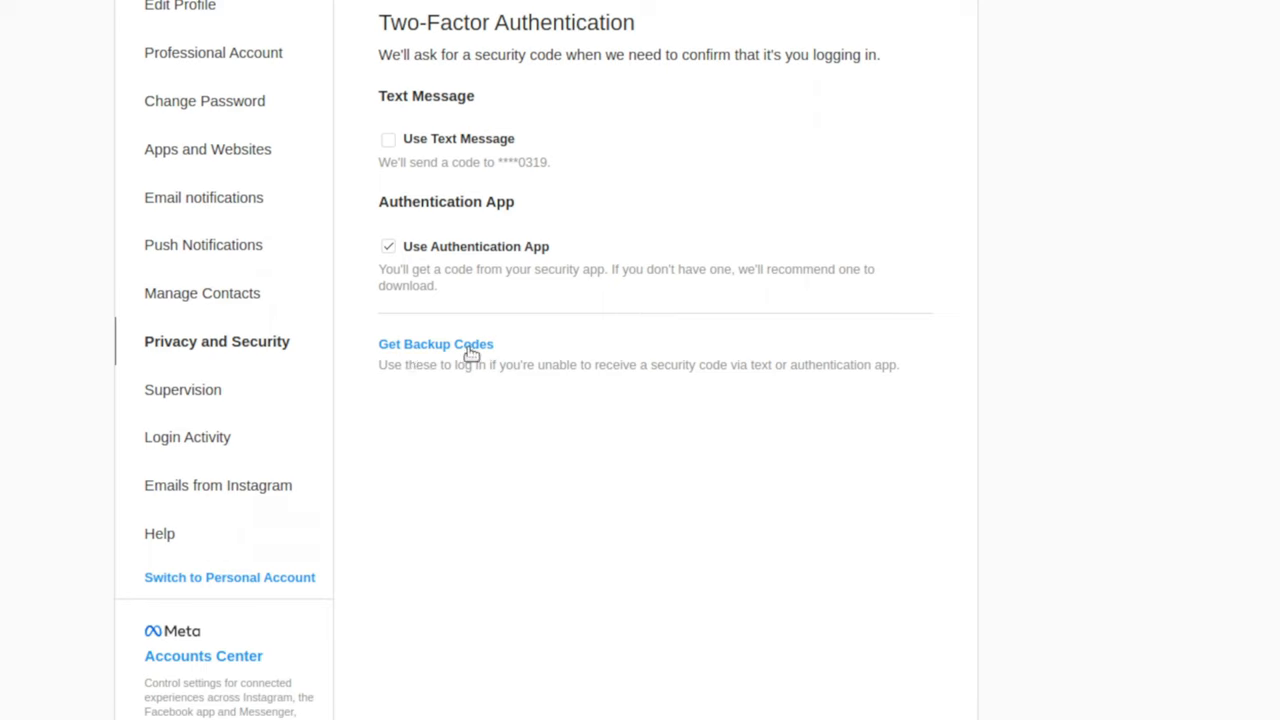
pyautogui.moveTo(456, 344)
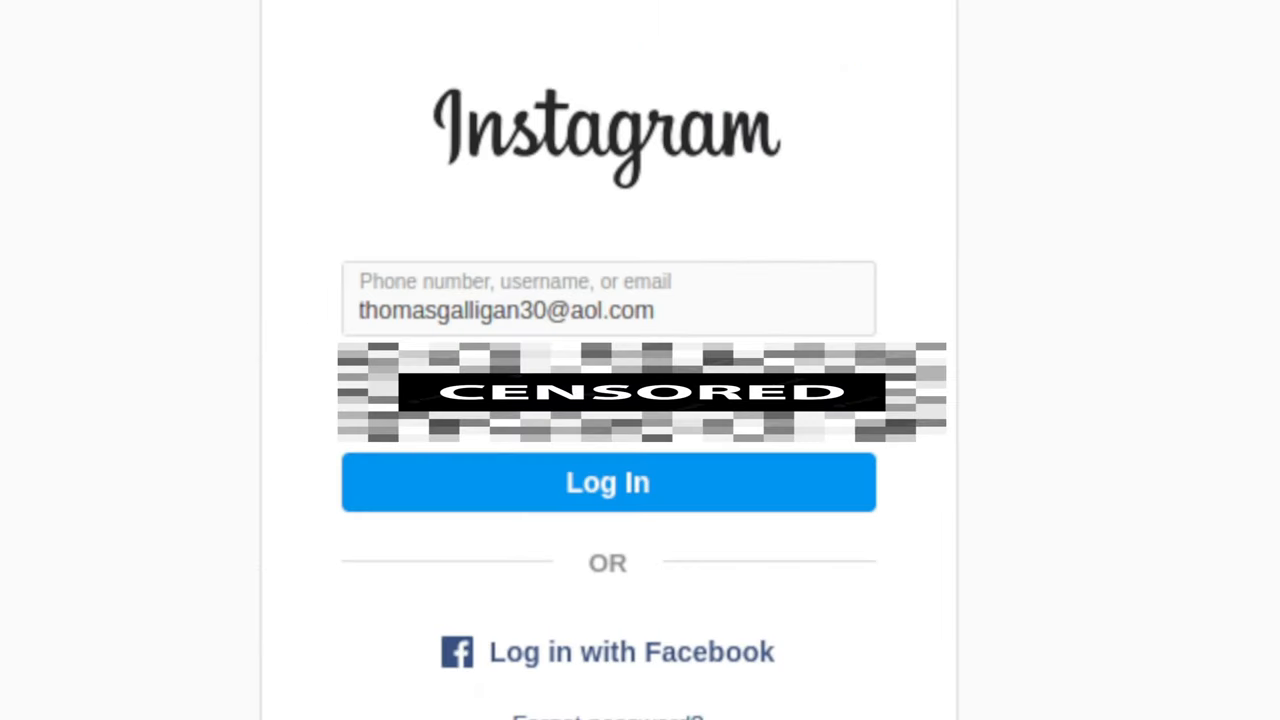
pyautogui.moveTo(624, 318)
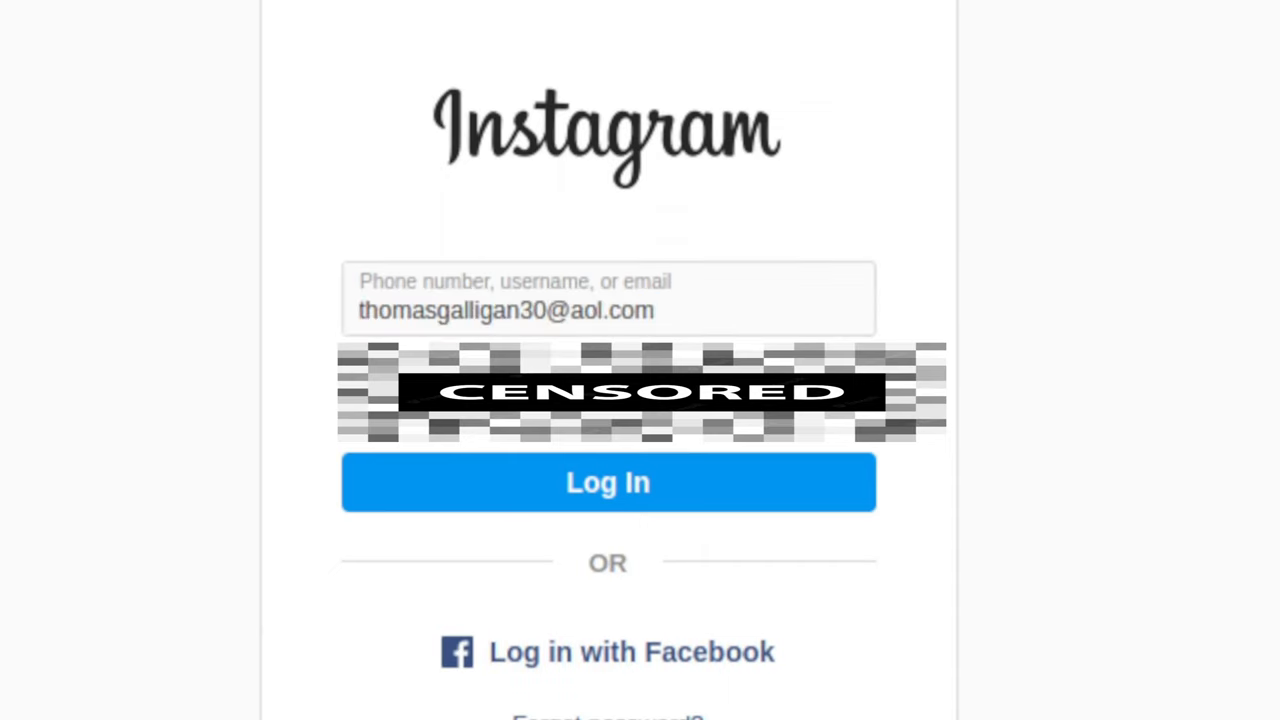
pyautogui.tripleClick(504, 310)
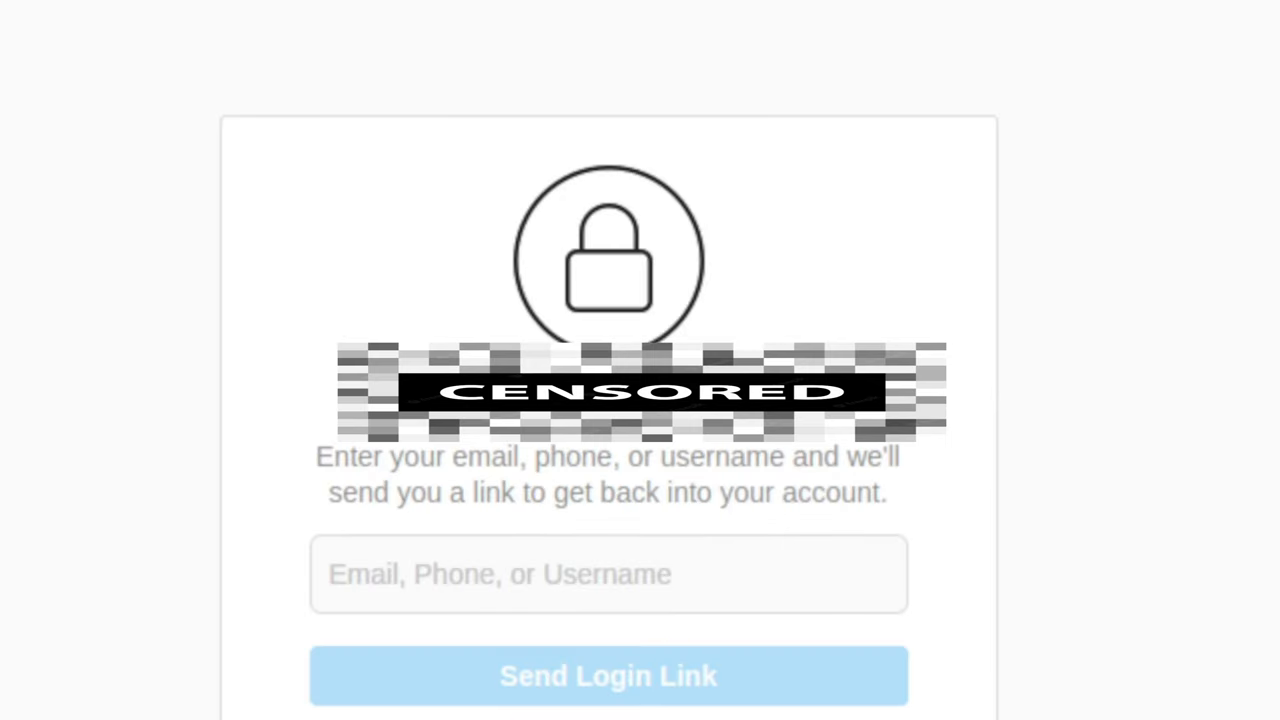
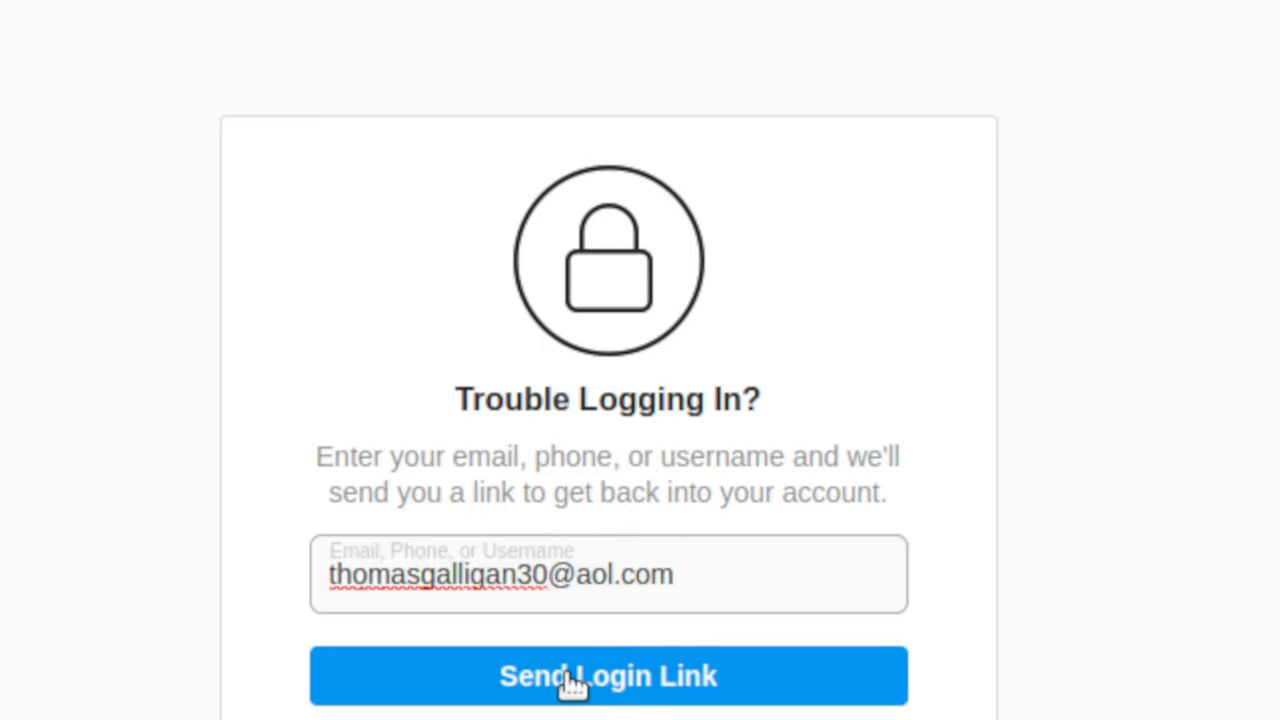
pyautogui.moveTo(730, 710)
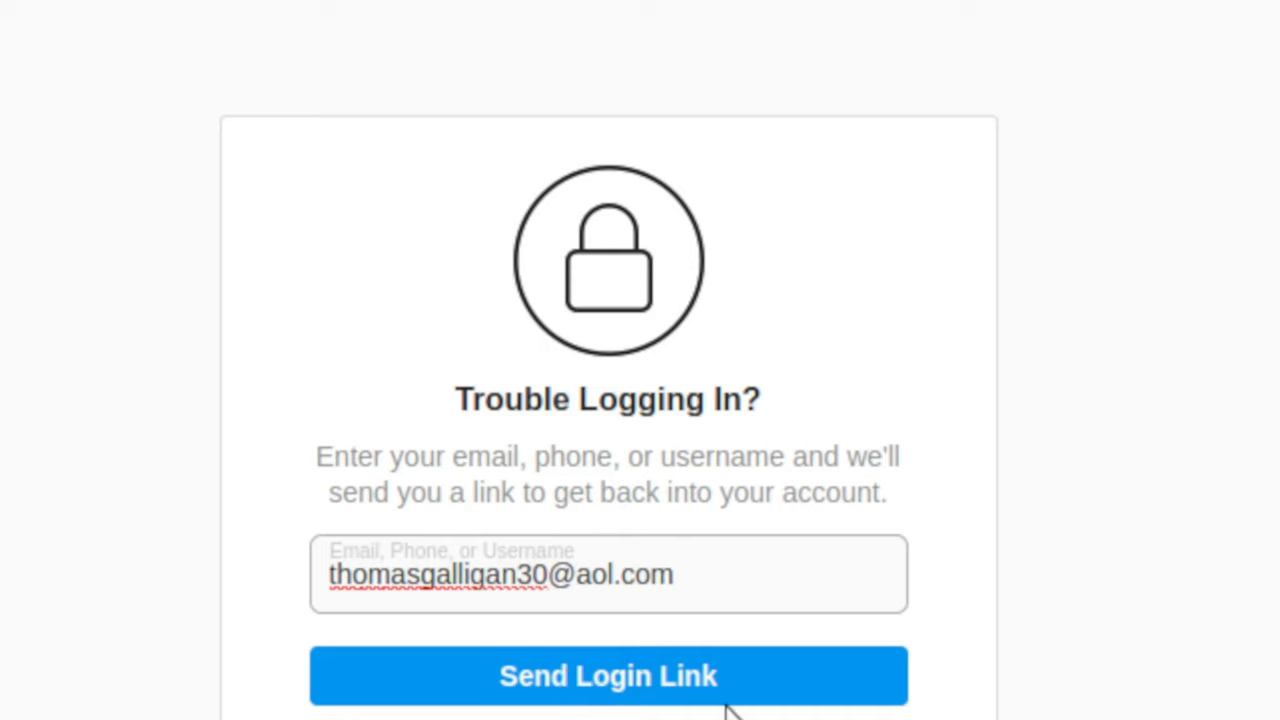
pyautogui.click(608, 676)
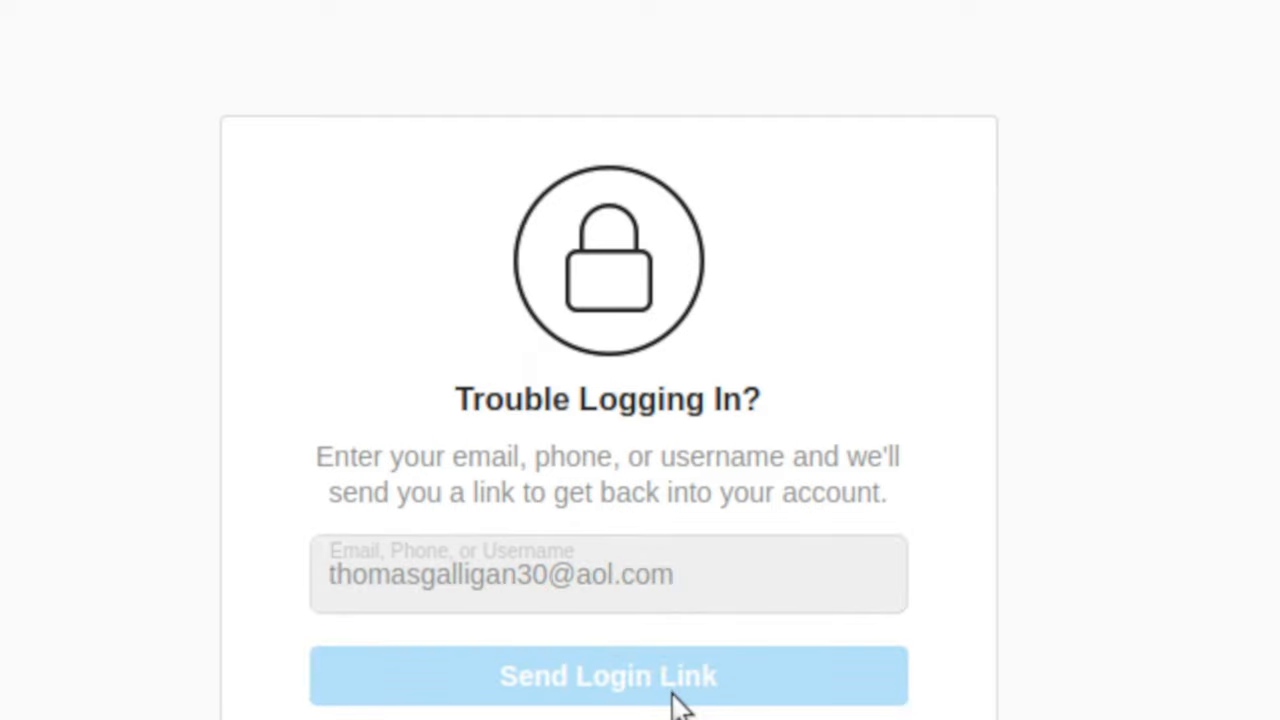
pyautogui.click(608, 676)
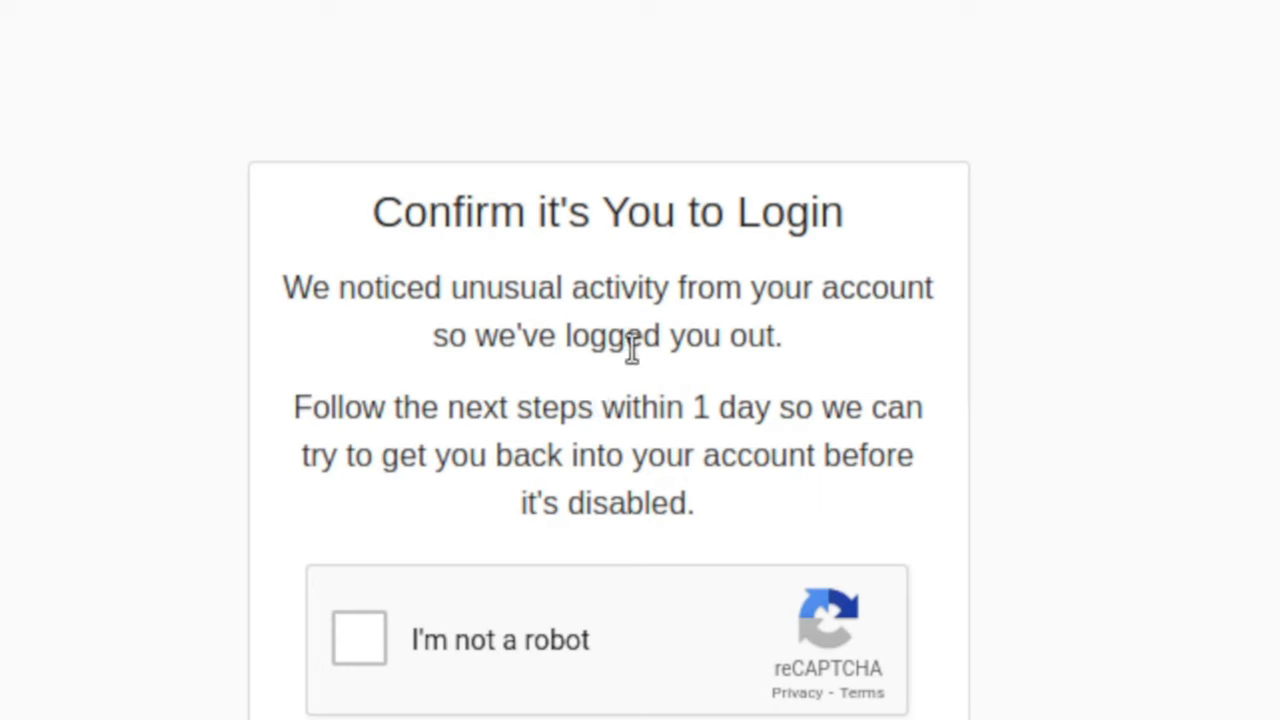
pyautogui.moveTo(528, 470)
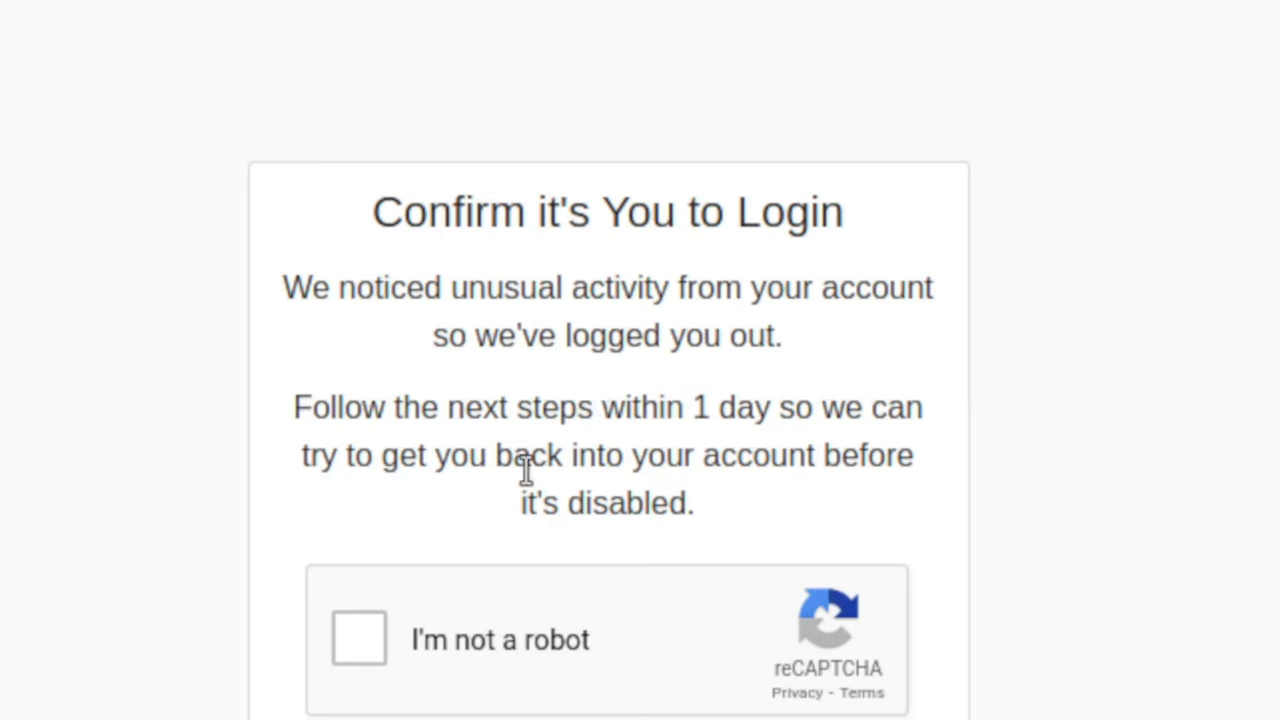
pyautogui.moveTo(370, 472)
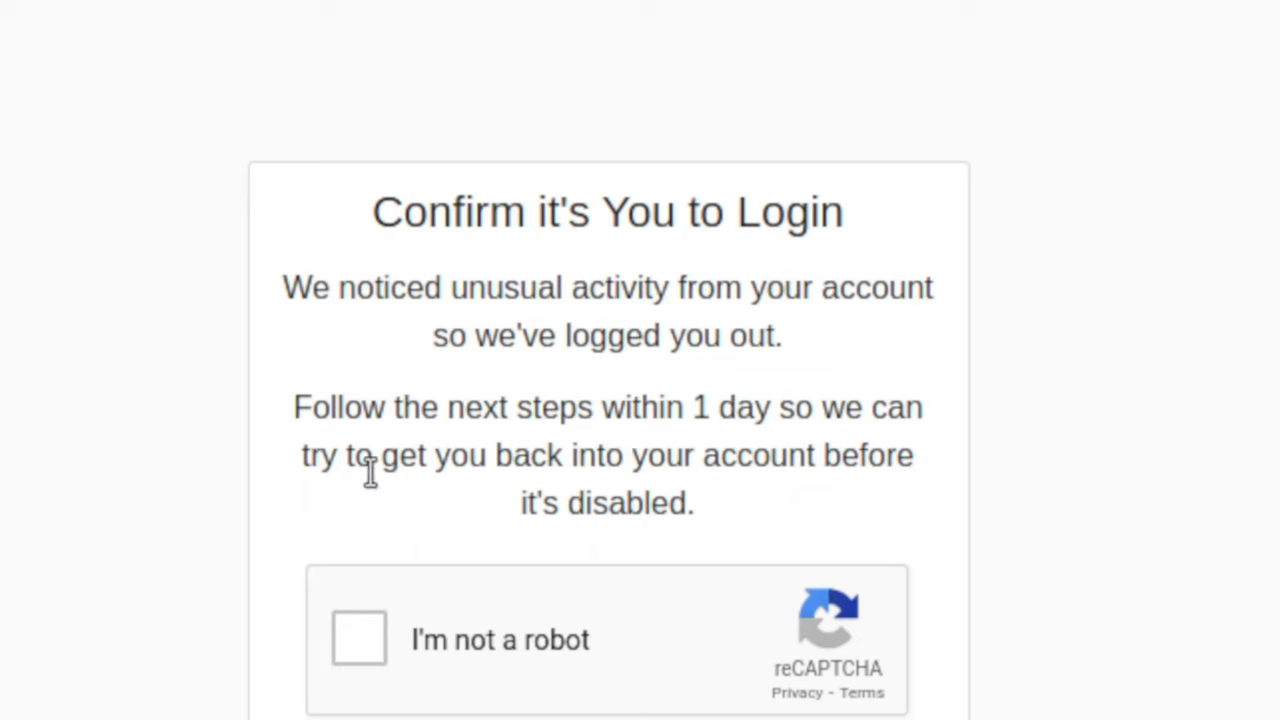
# - Pass the I'm not a robot check and reach the email-sent confirmation message
pyautogui.click(358, 638)
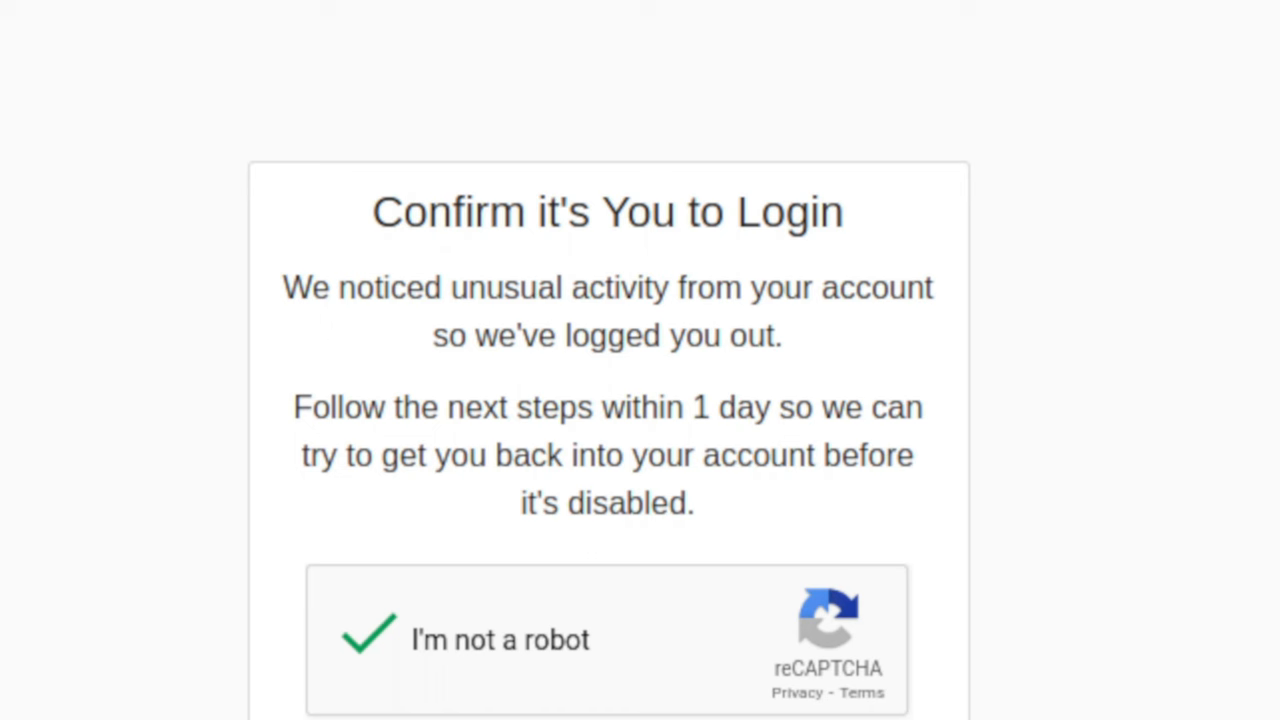
pyautogui.click(634, 602)
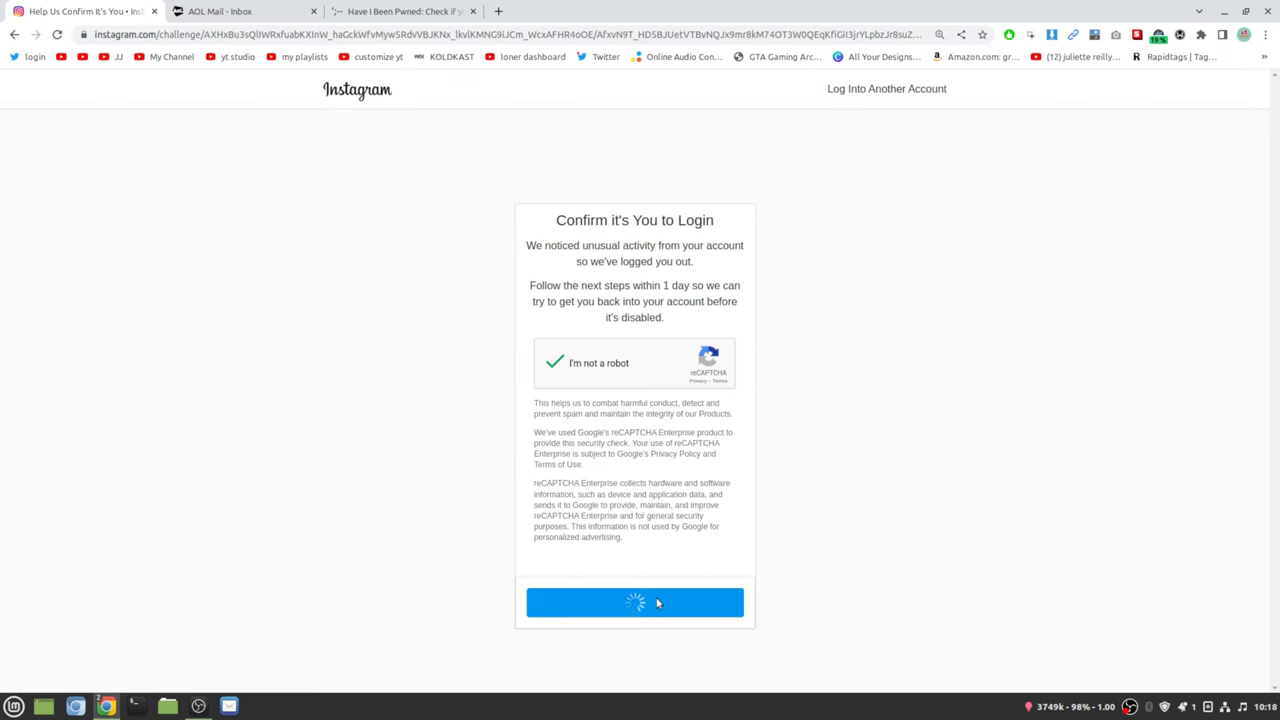
pyautogui.click(634, 602)
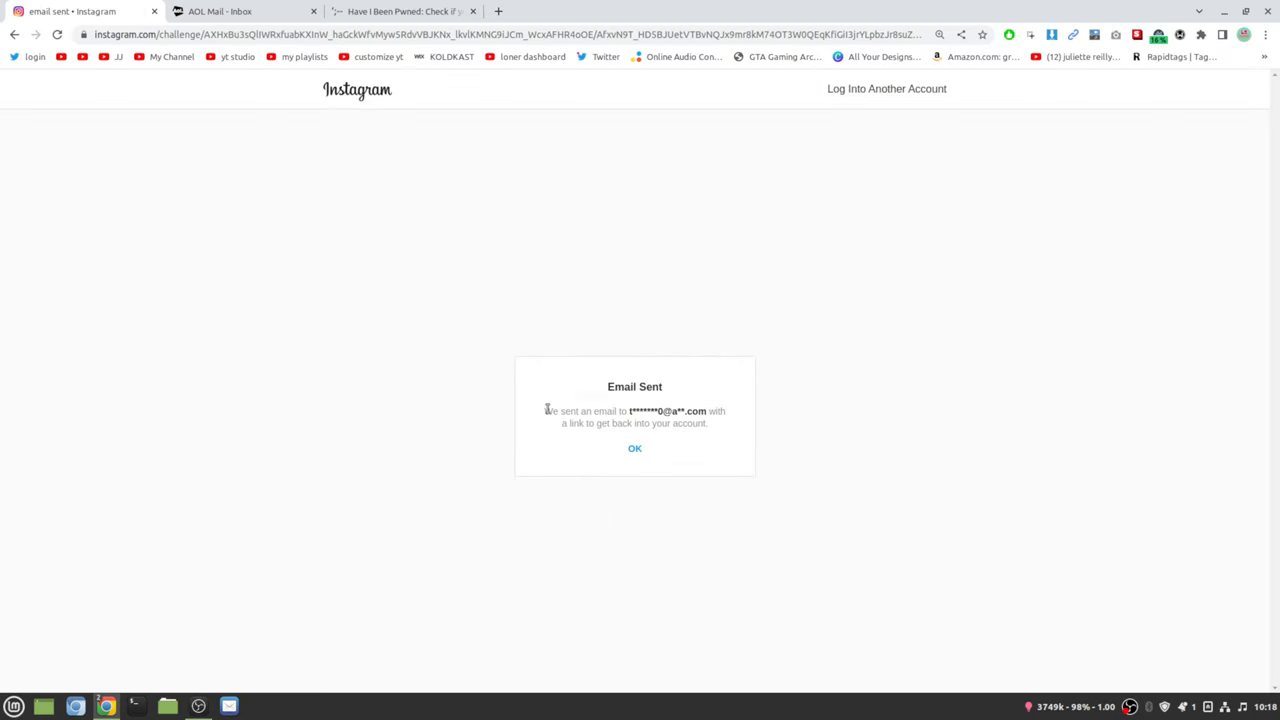
pyautogui.moveTo(546, 412); pyautogui.dragTo(710, 424)
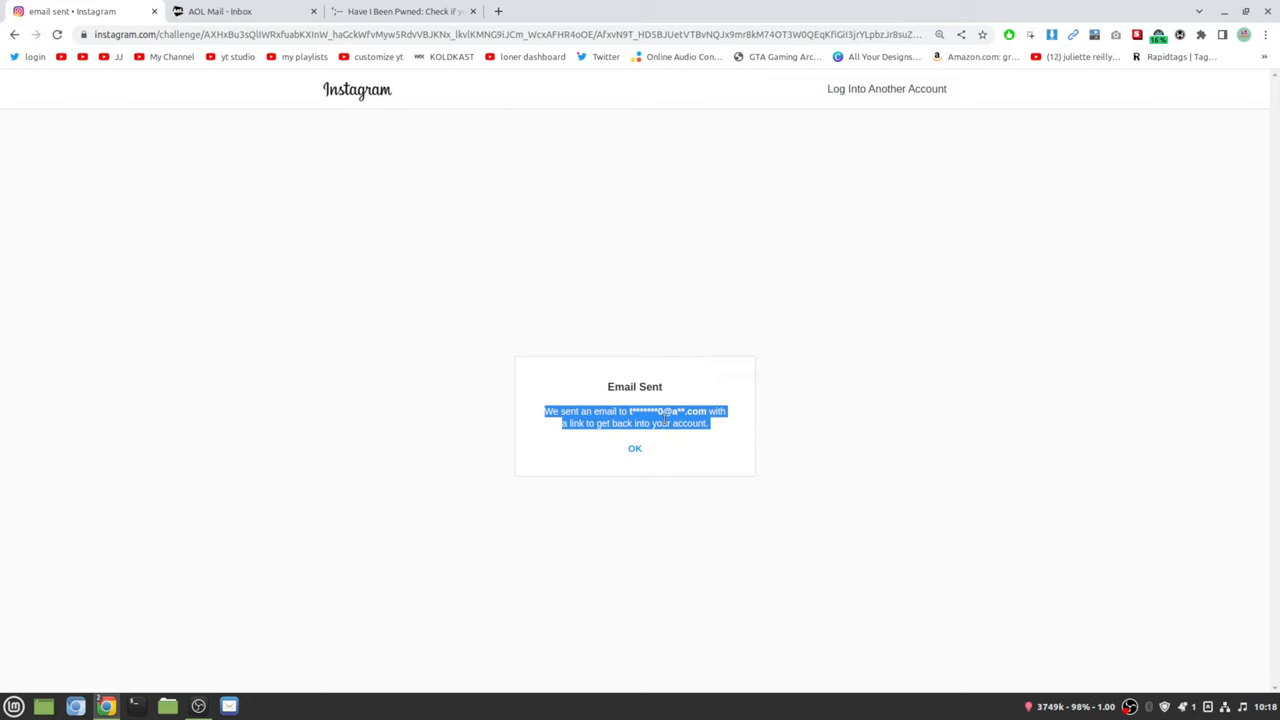
# - In AOL Mail, refresh the inbox and follow the password reset link in the Instagram email
pyautogui.click(244, 12)
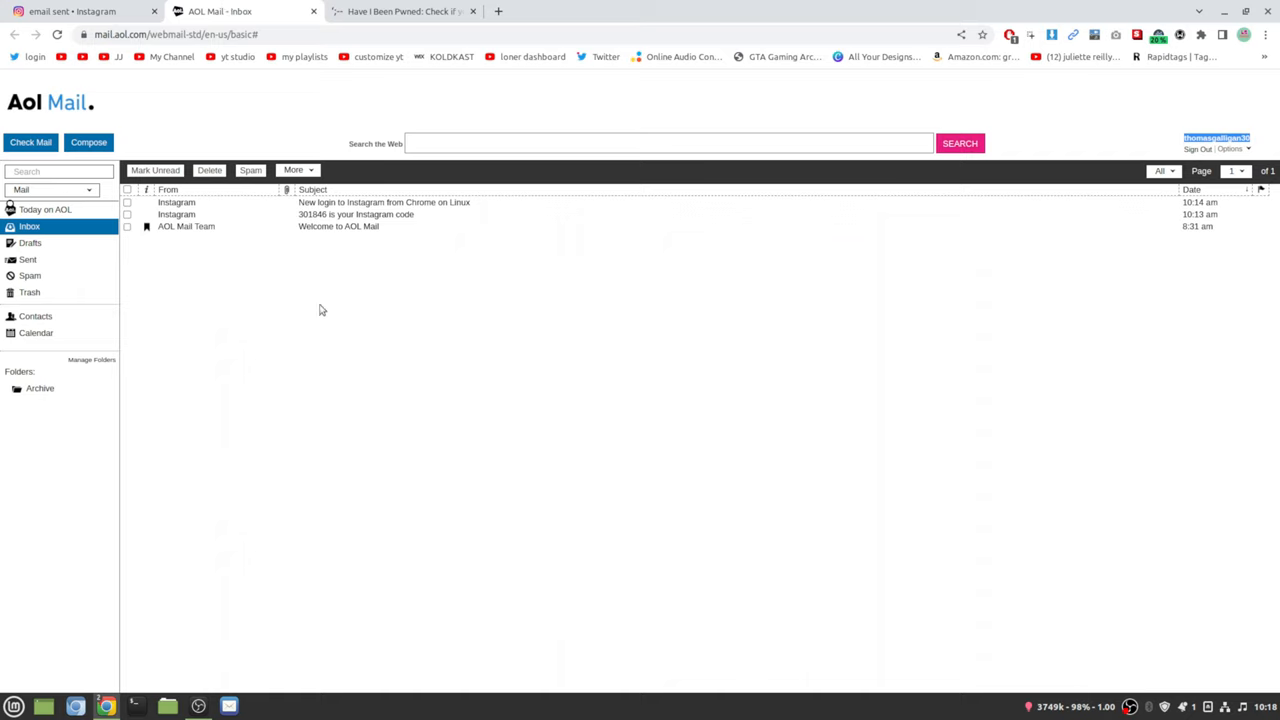
pyautogui.moveTo(204, 258)
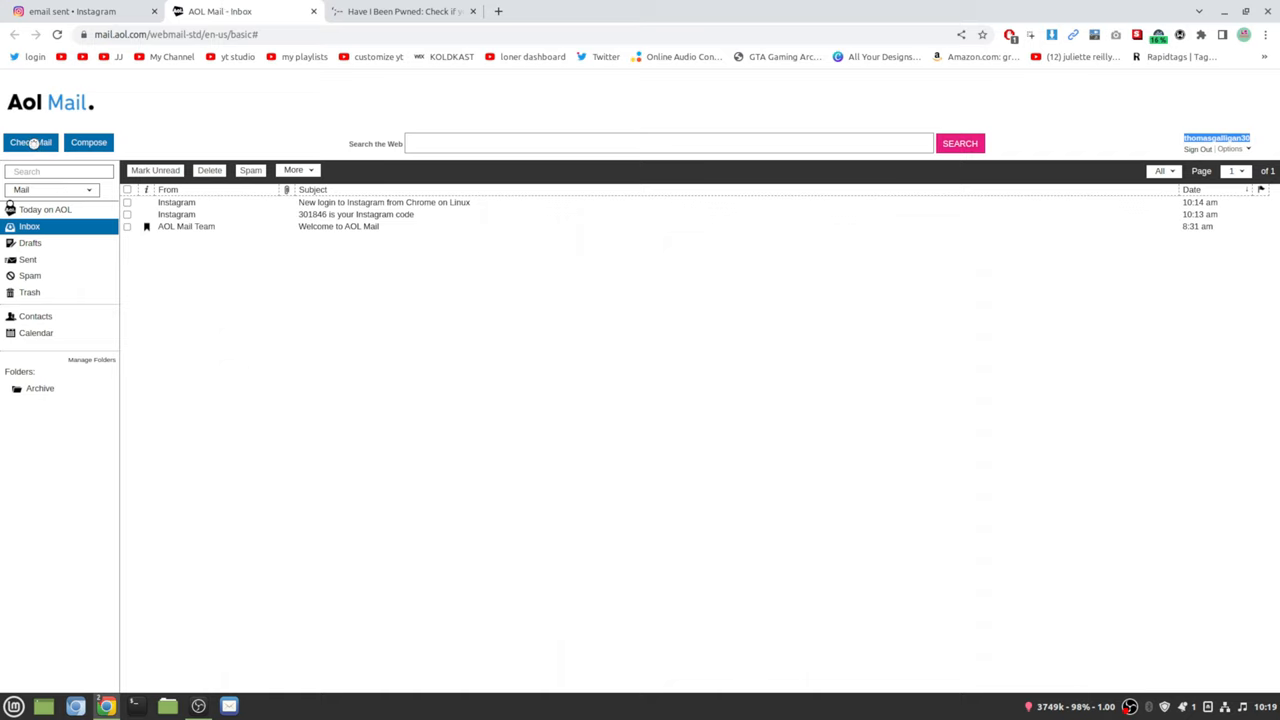
pyautogui.click(30, 142)
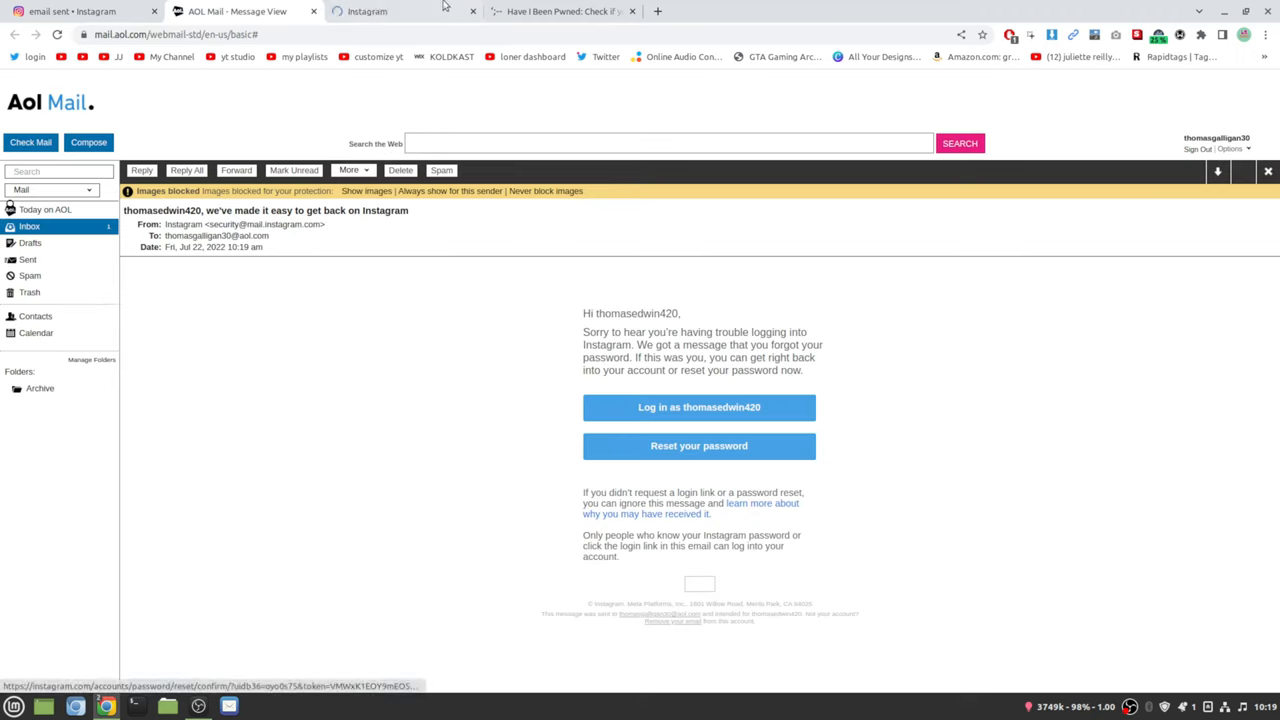
pyautogui.click(698, 408)
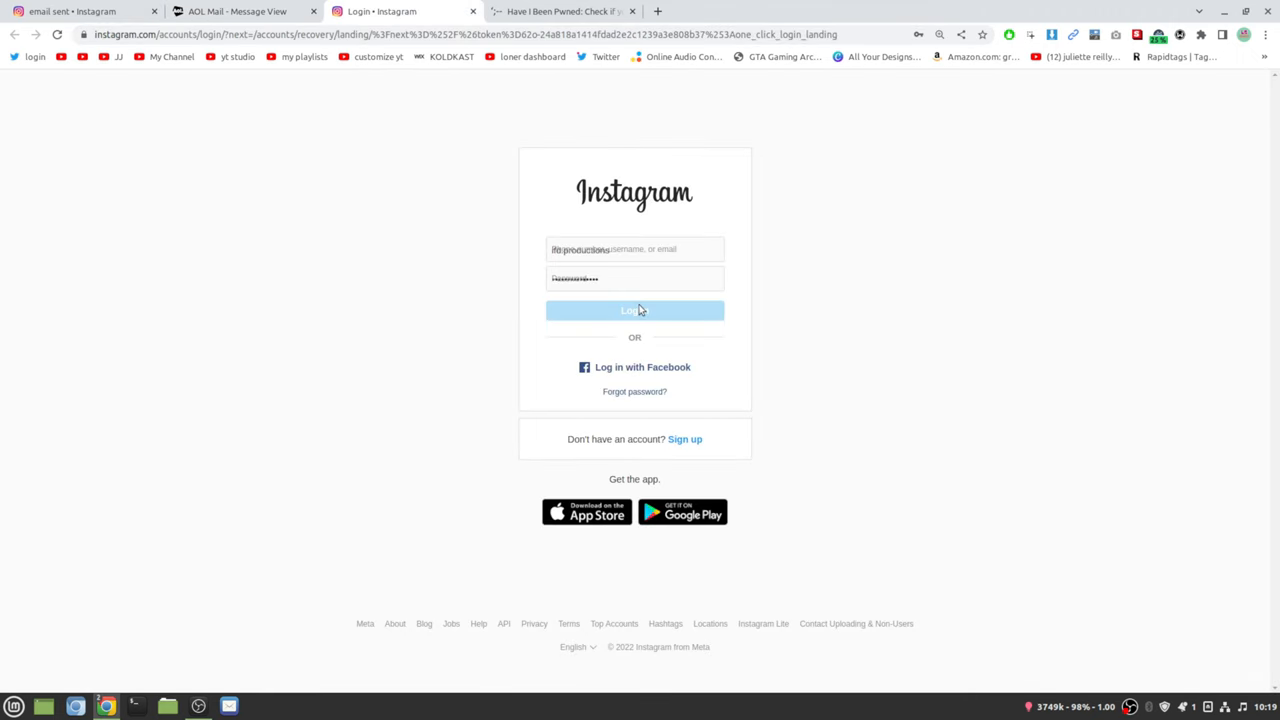
pyautogui.moveTo(304, 404)
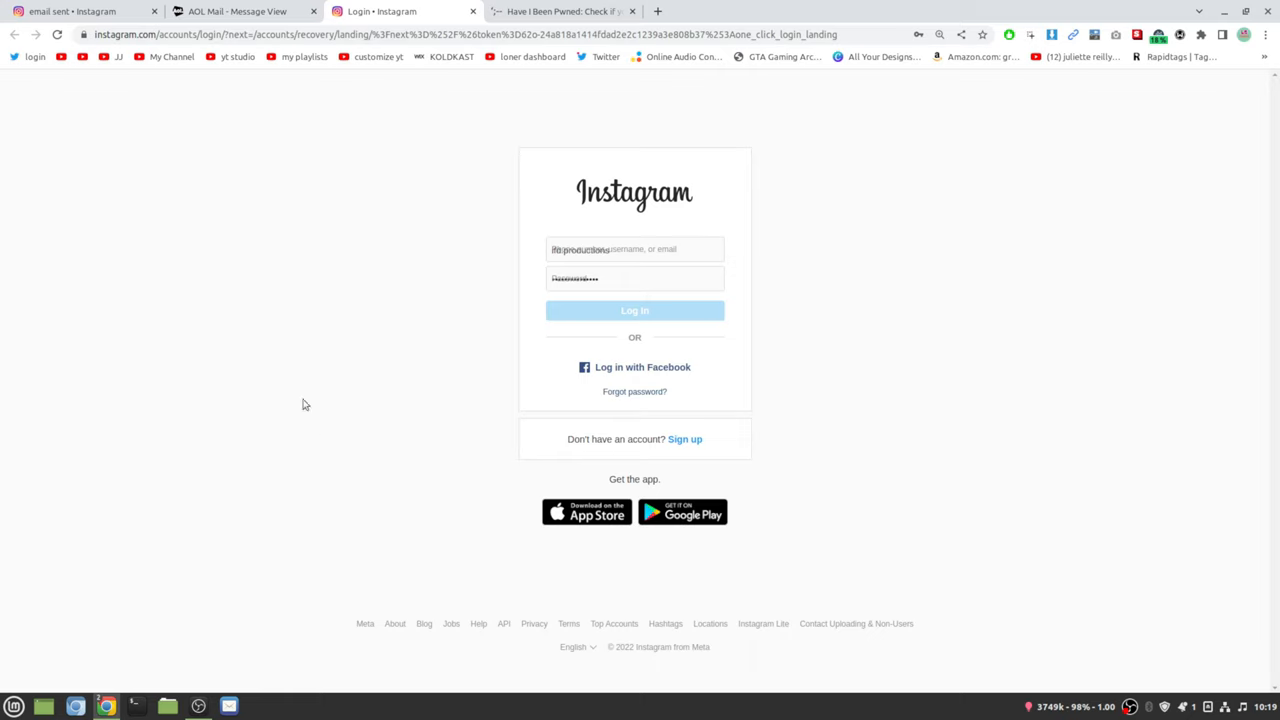
pyautogui.moveTo(606, 268)
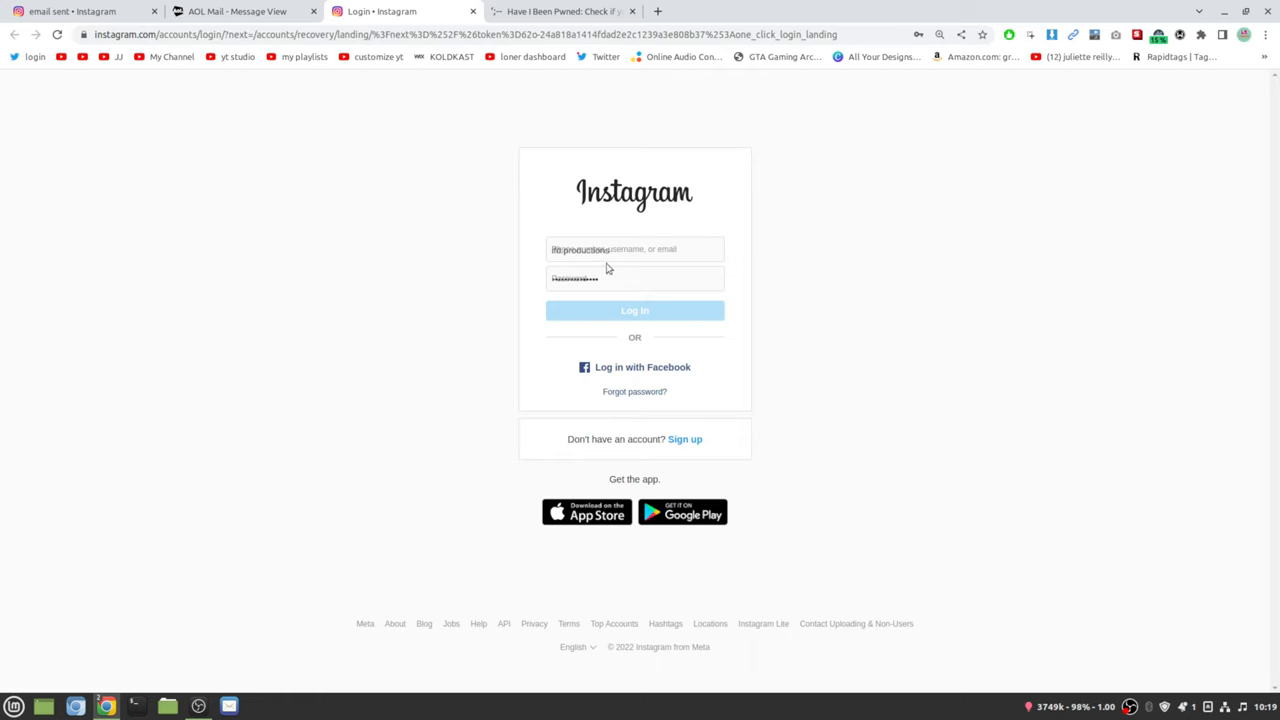
pyautogui.click(636, 248)
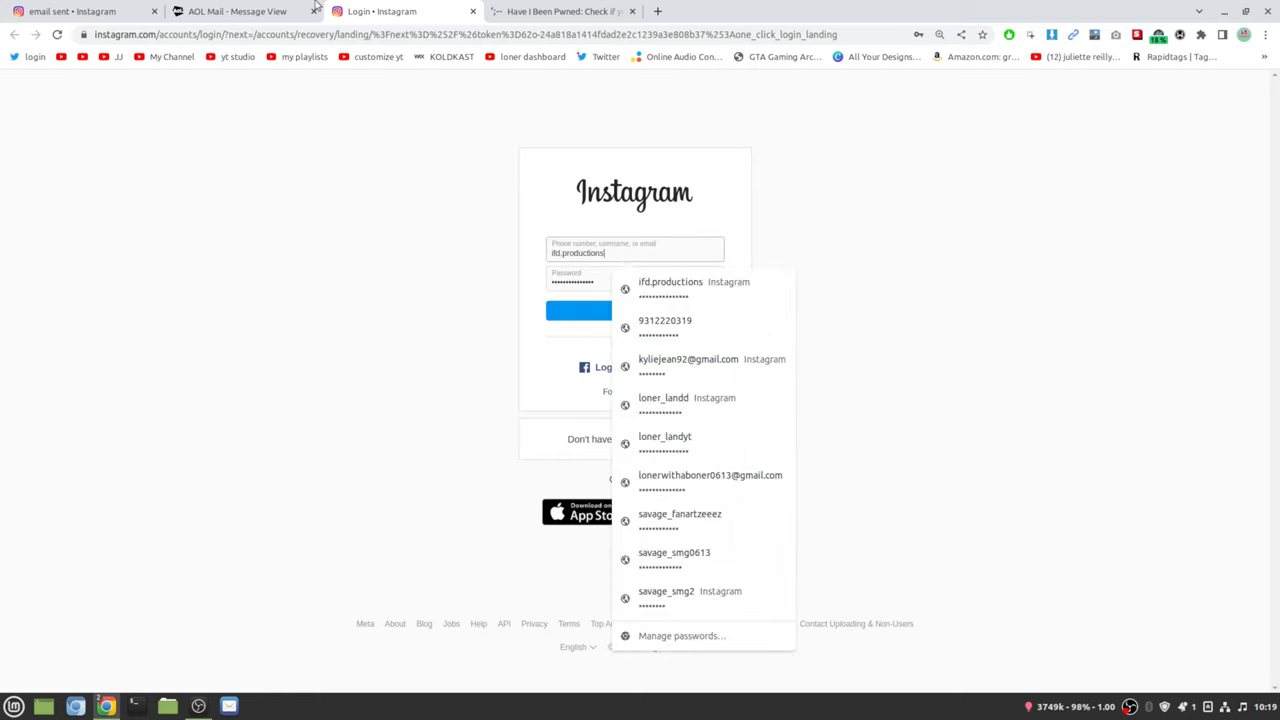
pyautogui.click(236, 12)
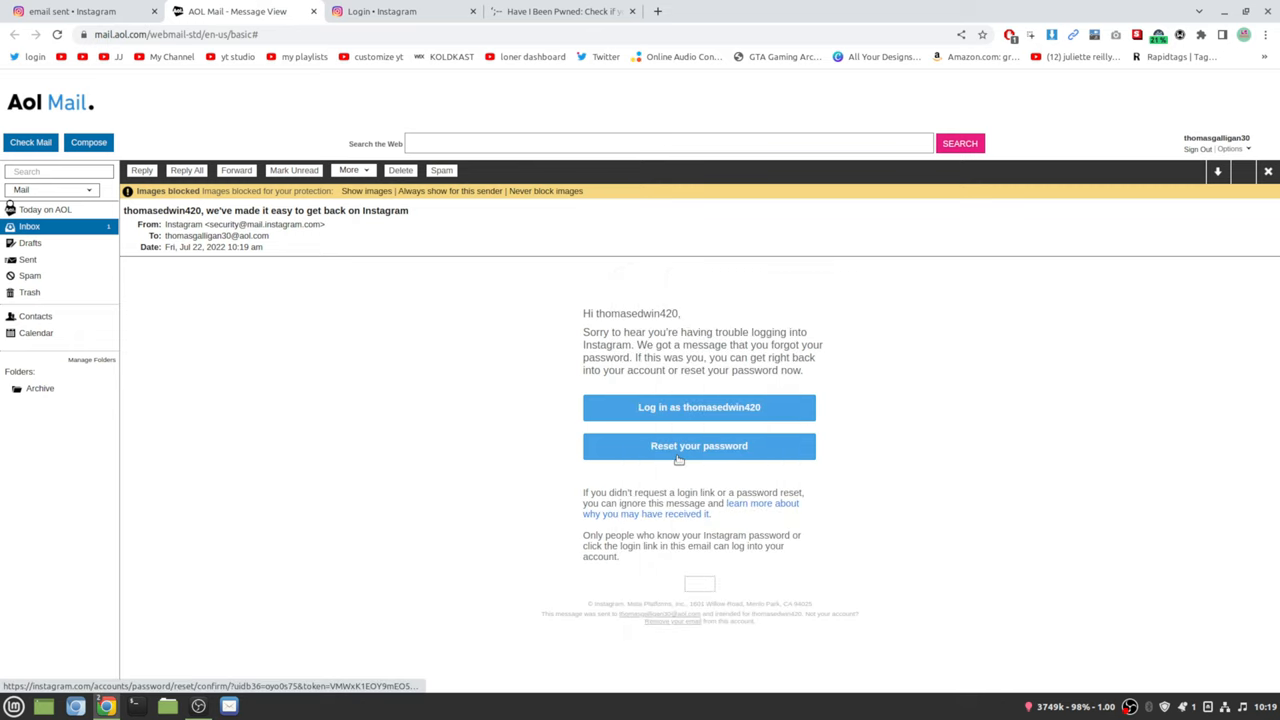
pyautogui.click(698, 444)
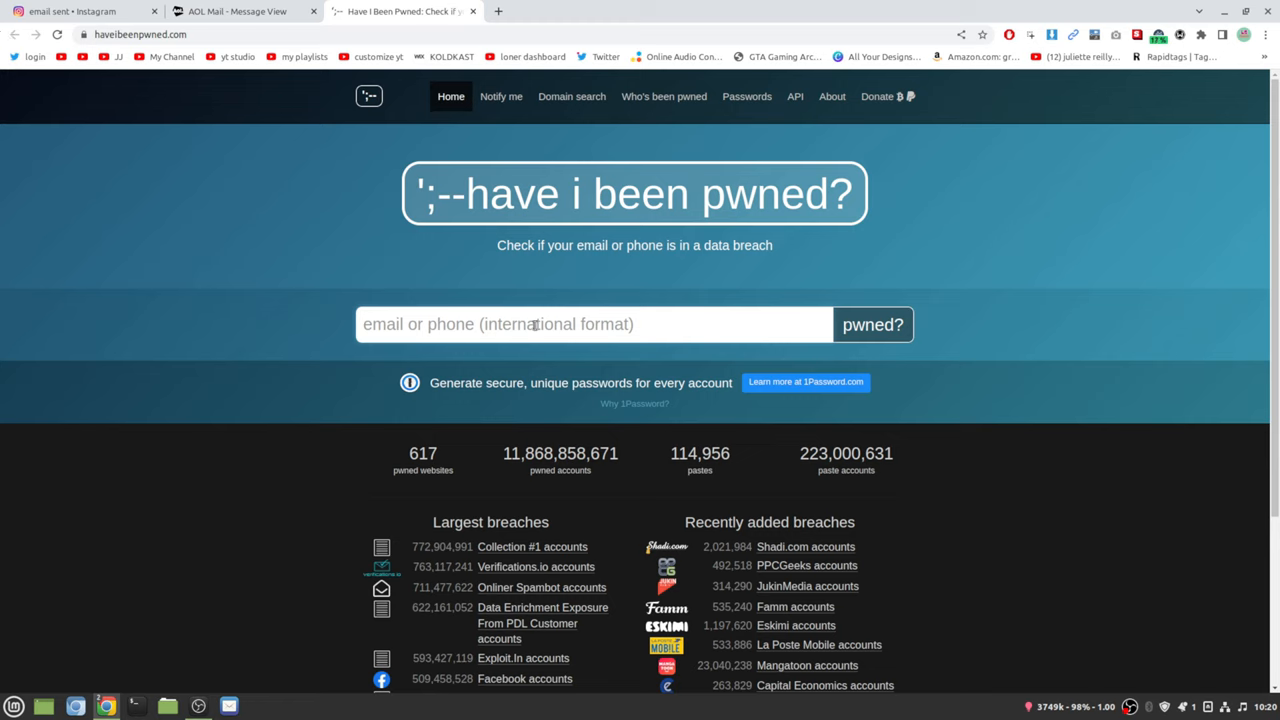
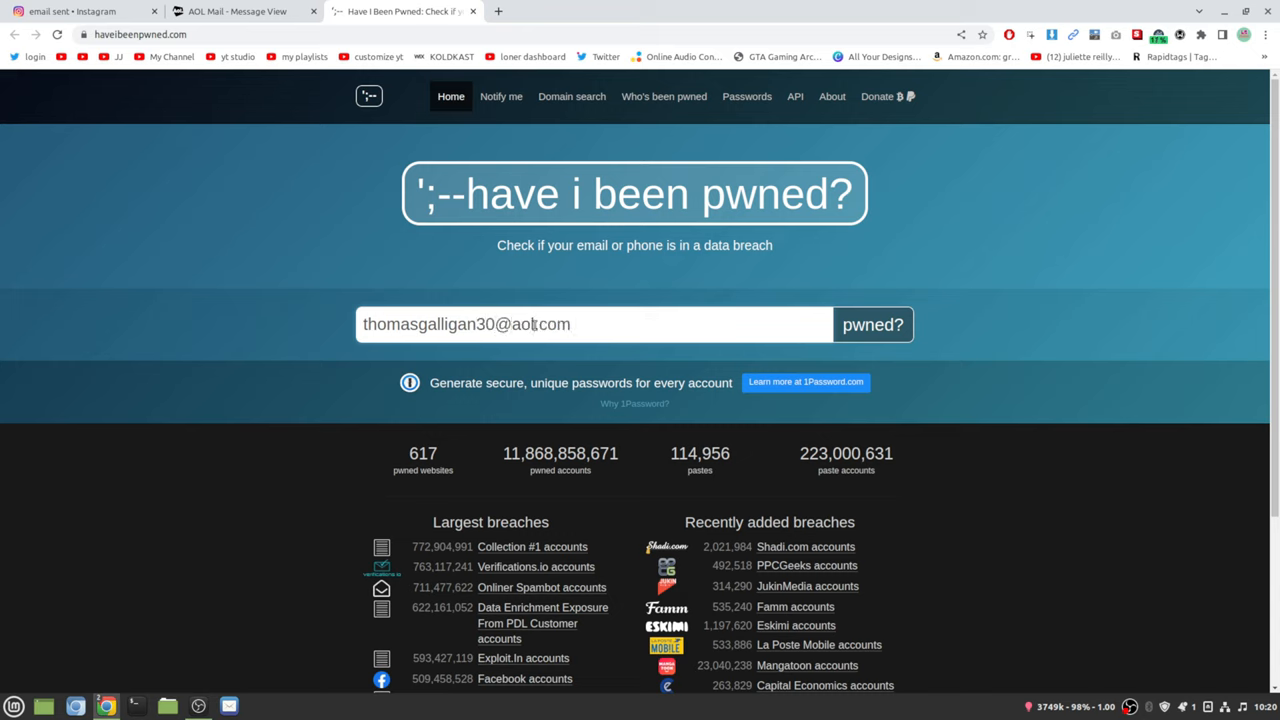
pyautogui.moveTo(872, 324)
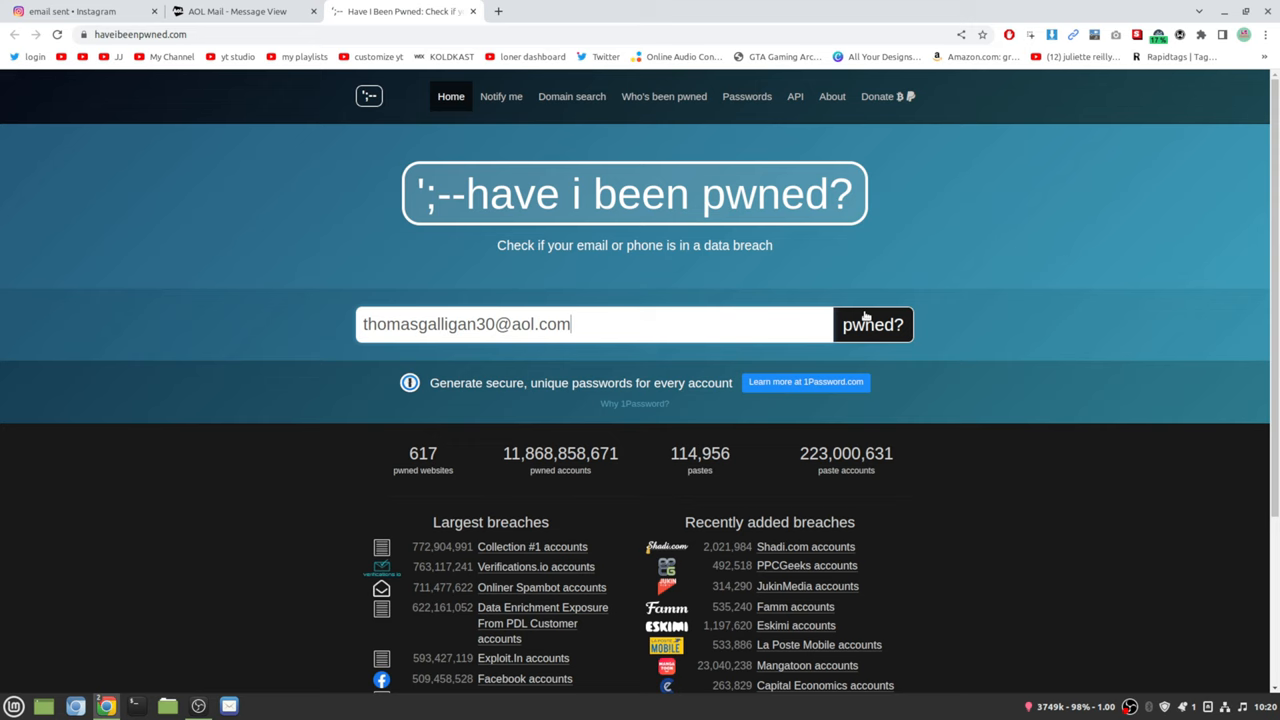
pyautogui.click(872, 324)
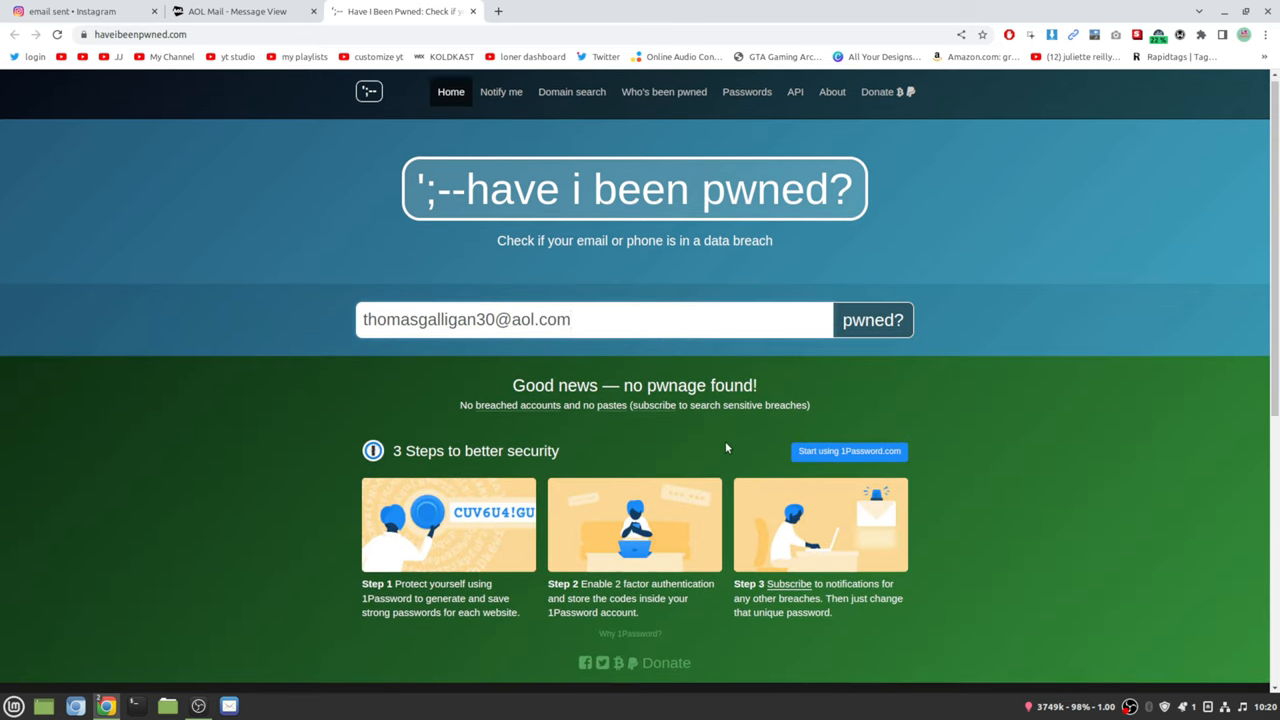
# - Scroll through the breach results listing the Quidd and Straffic exposures
pyautogui.scroll(-3)
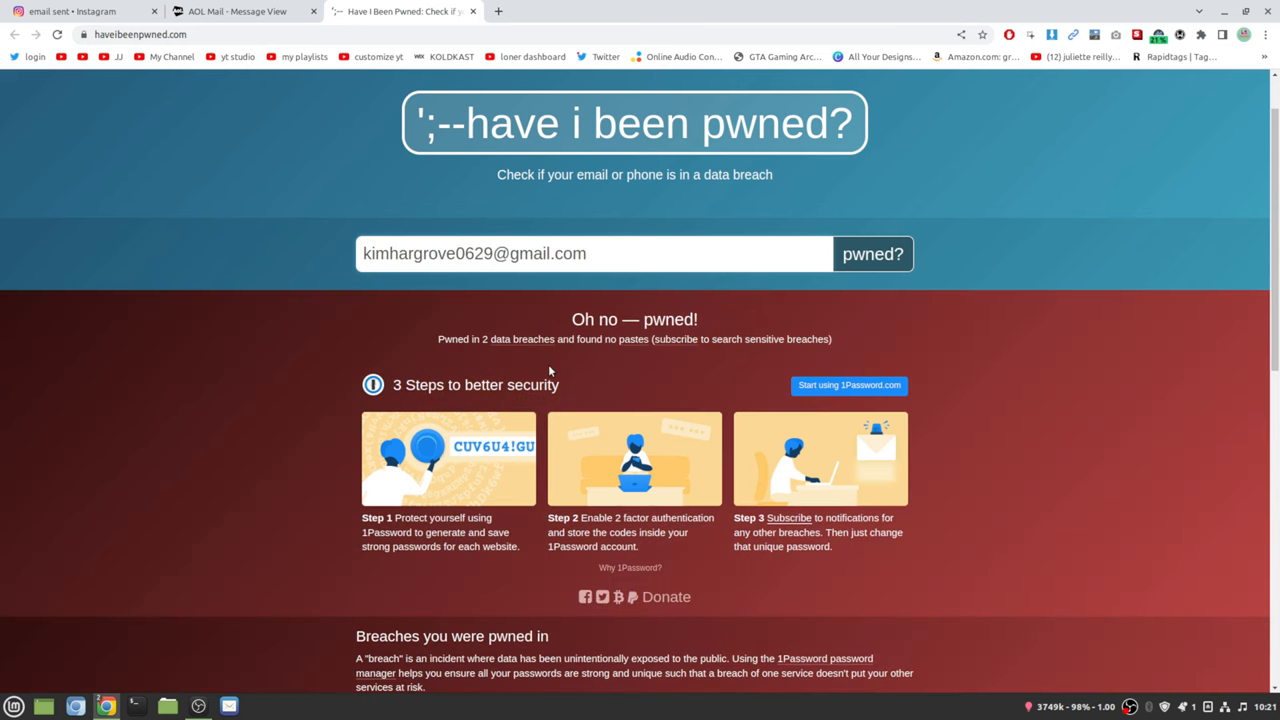
pyautogui.scroll(-3)
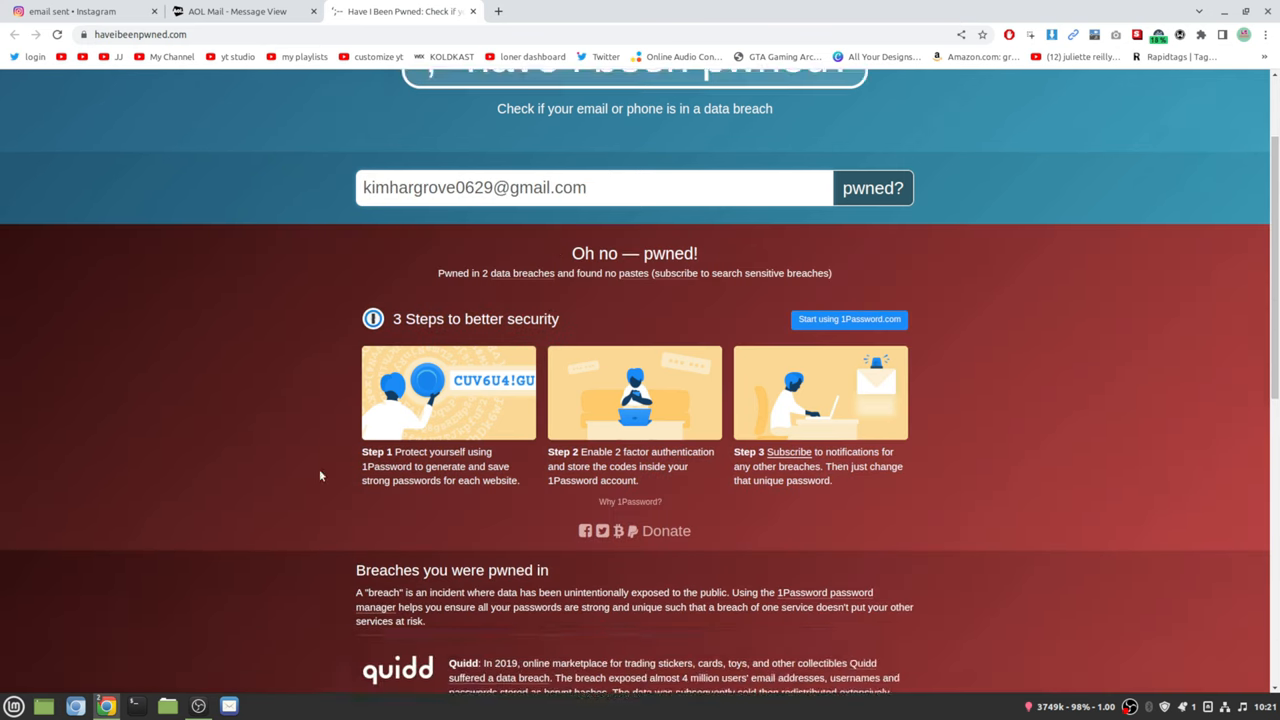
pyautogui.scroll(-3)
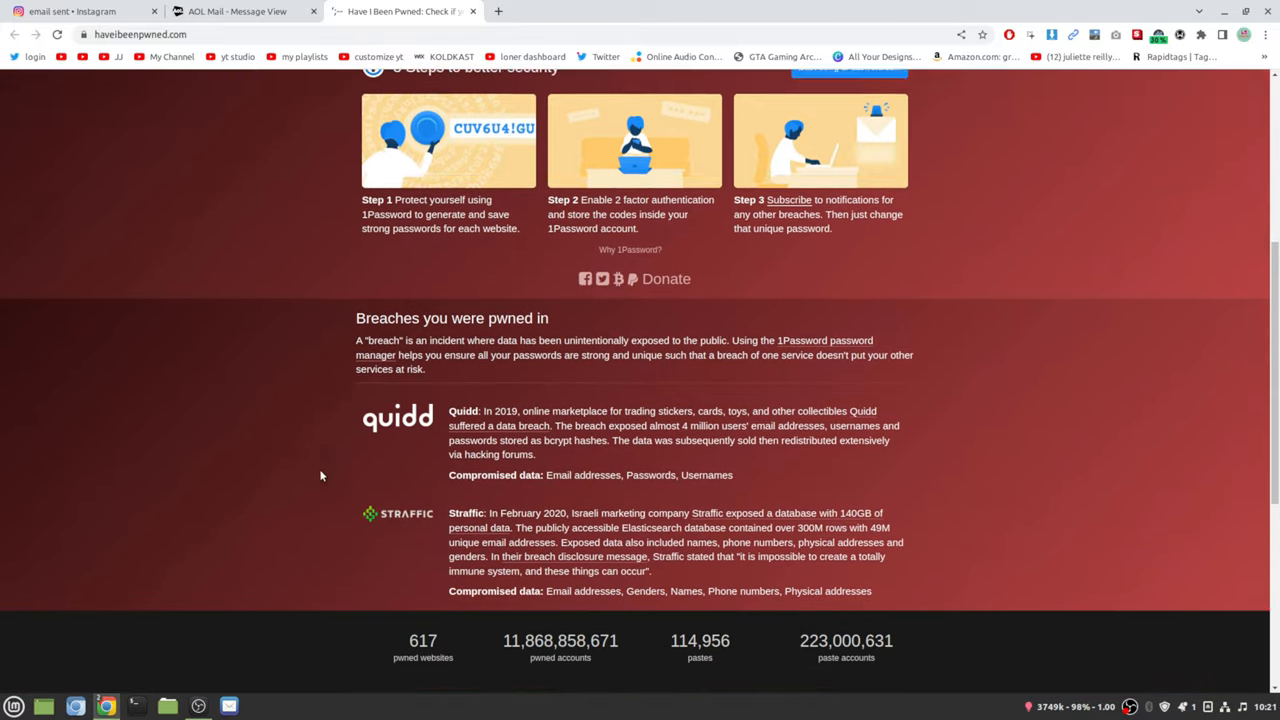
pyautogui.scroll(-3)
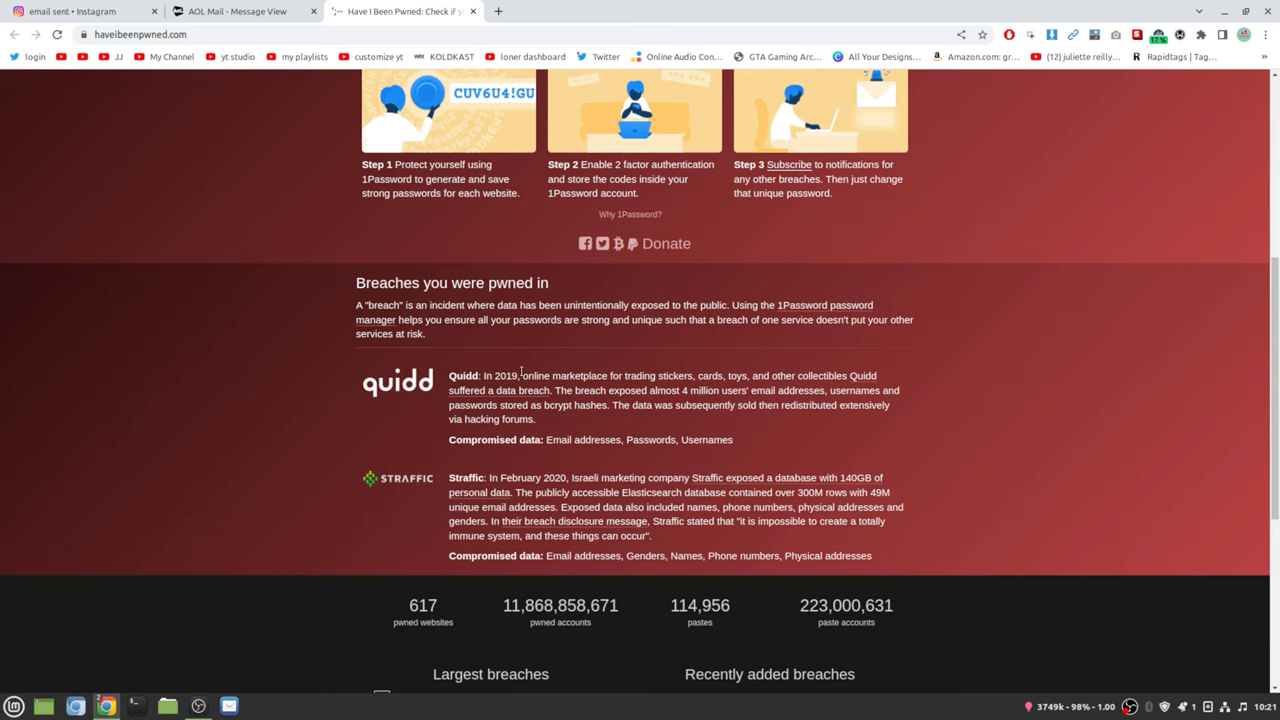
pyautogui.moveTo(684, 402)
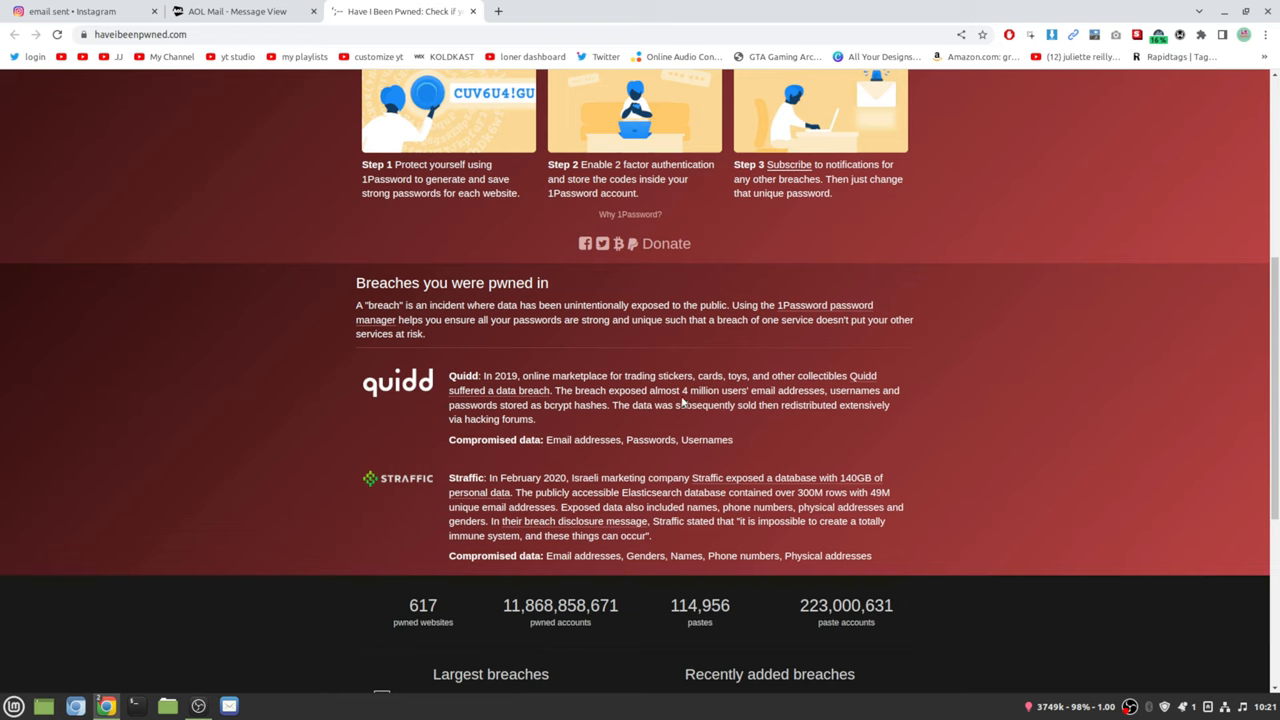
pyautogui.moveTo(788, 388)
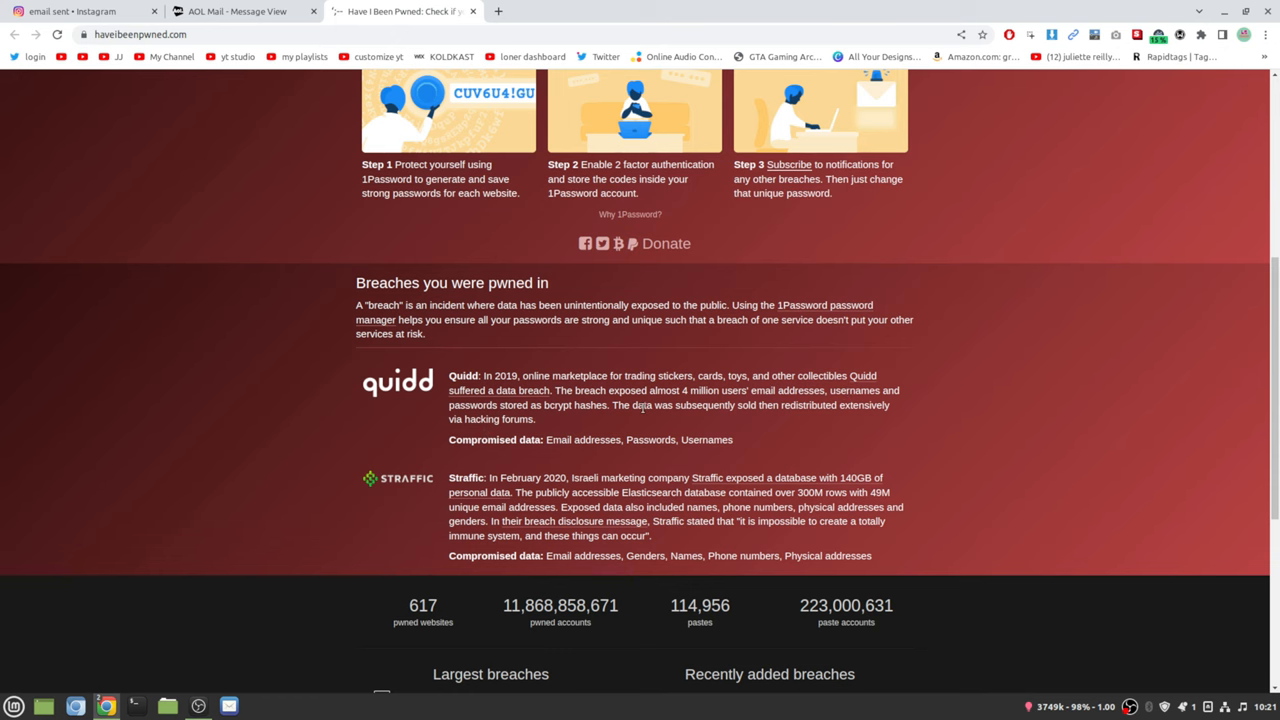
pyautogui.scroll(-3)
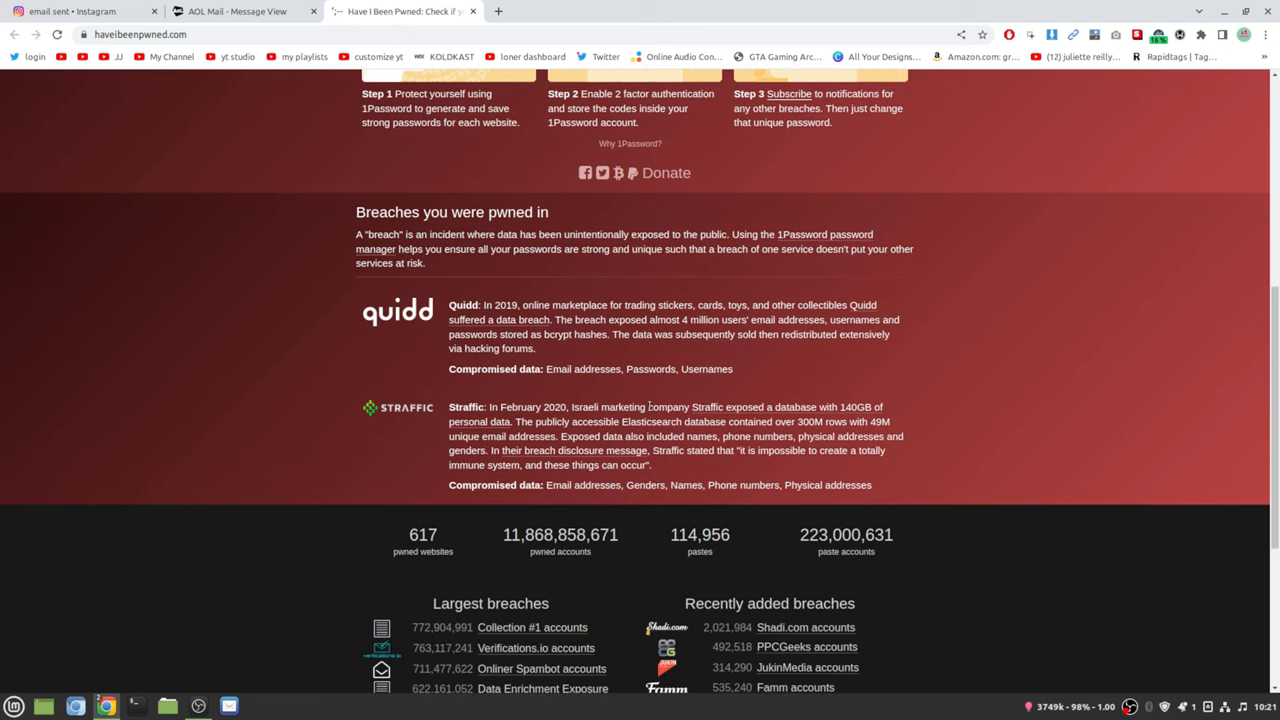
pyautogui.moveTo(548, 584)
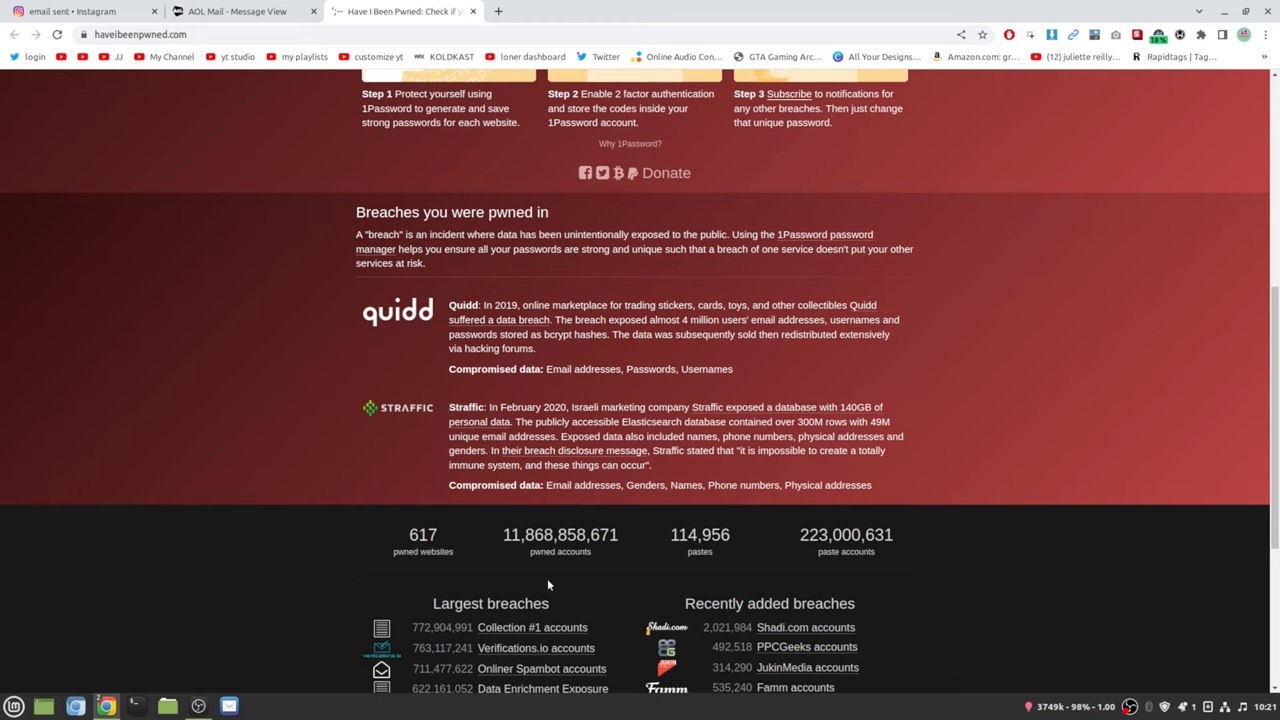
pyautogui.moveTo(444, 318)
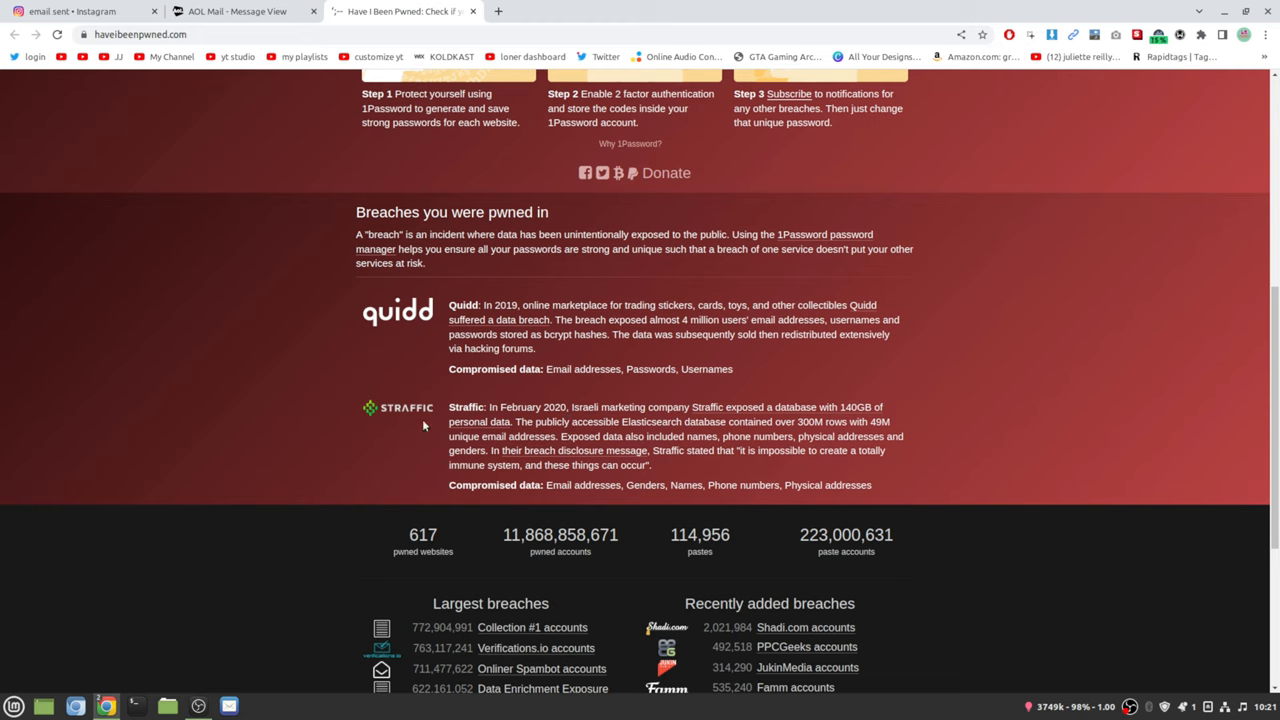
pyautogui.moveTo(436, 72)
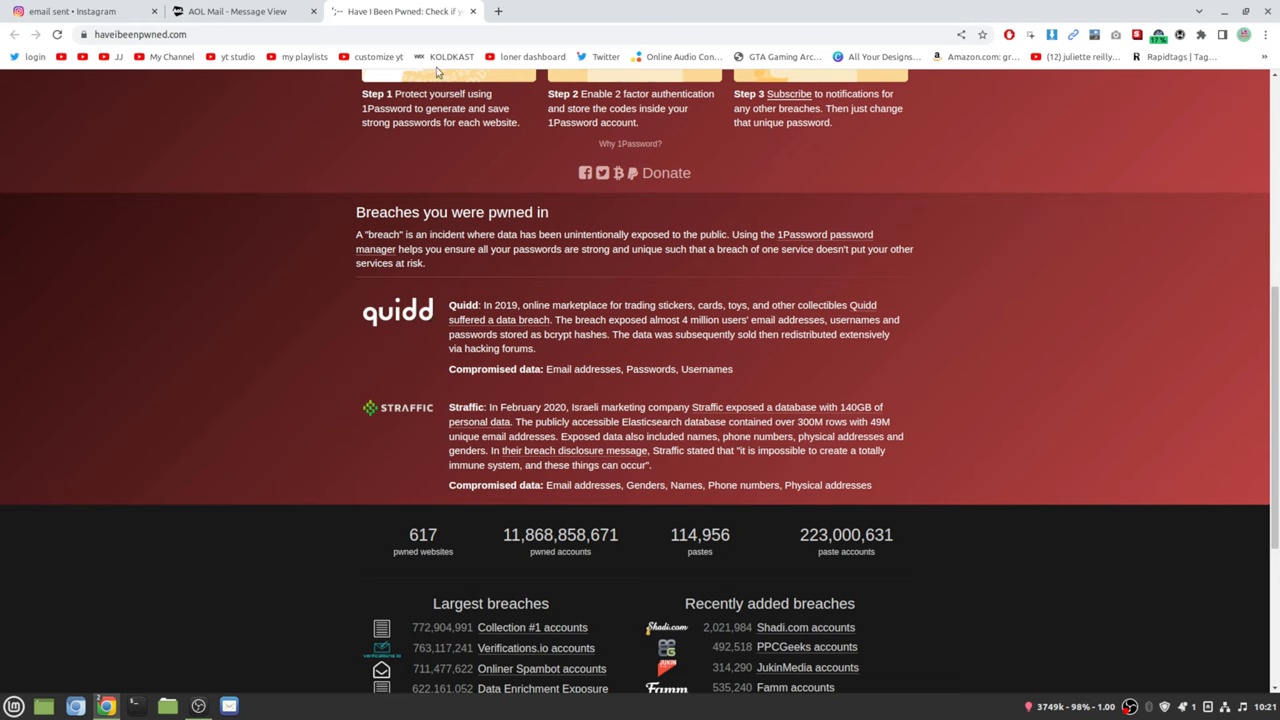
pyautogui.moveTo(732, 396)
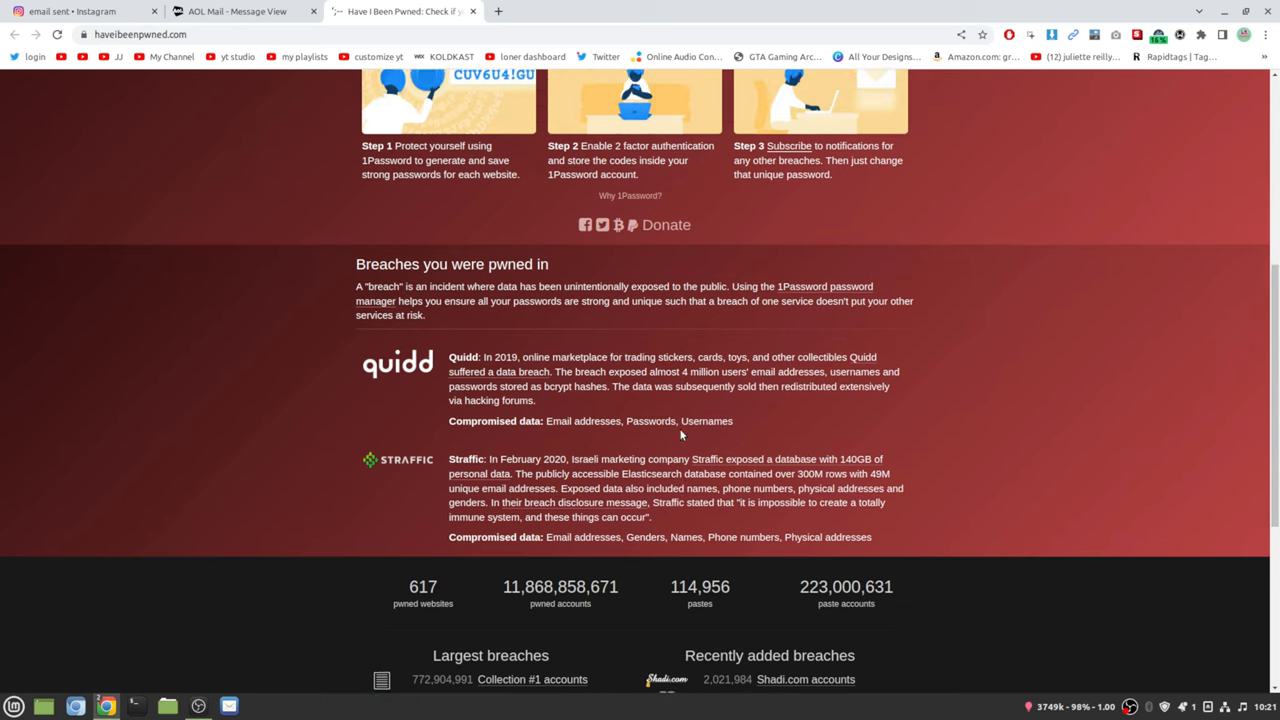
pyautogui.scroll(3)
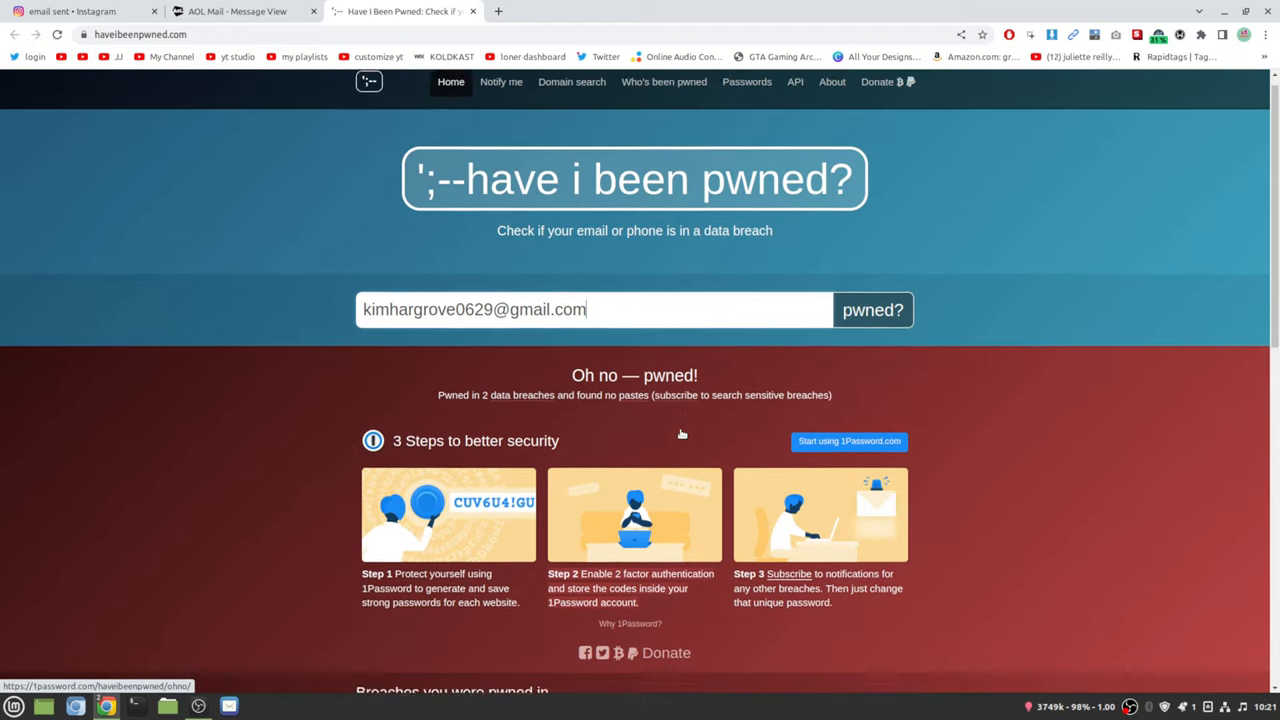
pyautogui.scroll(3)
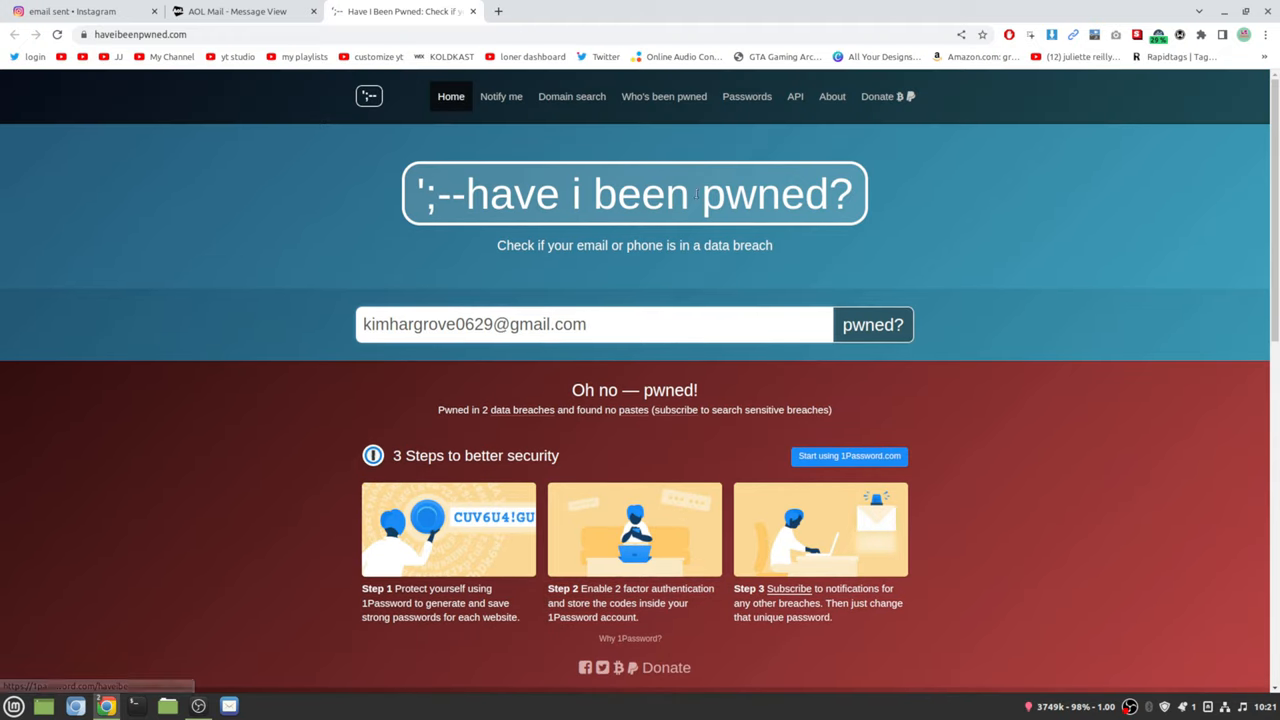
pyautogui.scroll(-3)
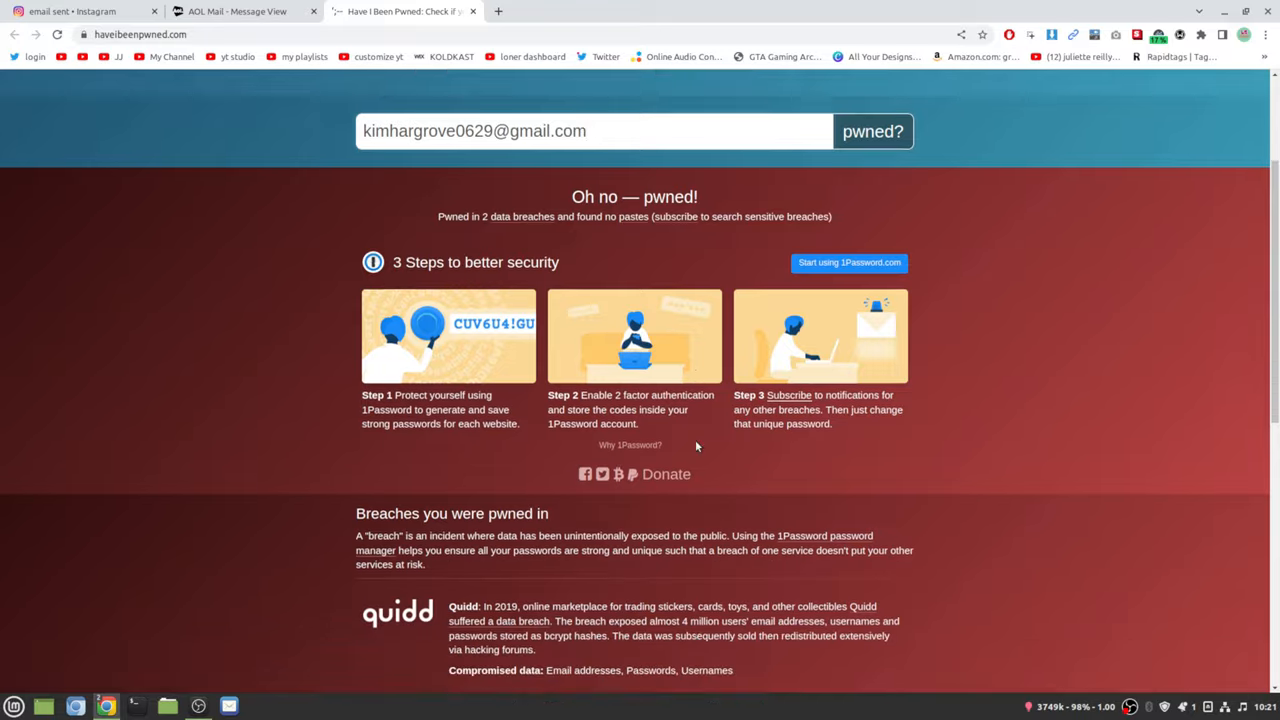
pyautogui.scroll(-3)
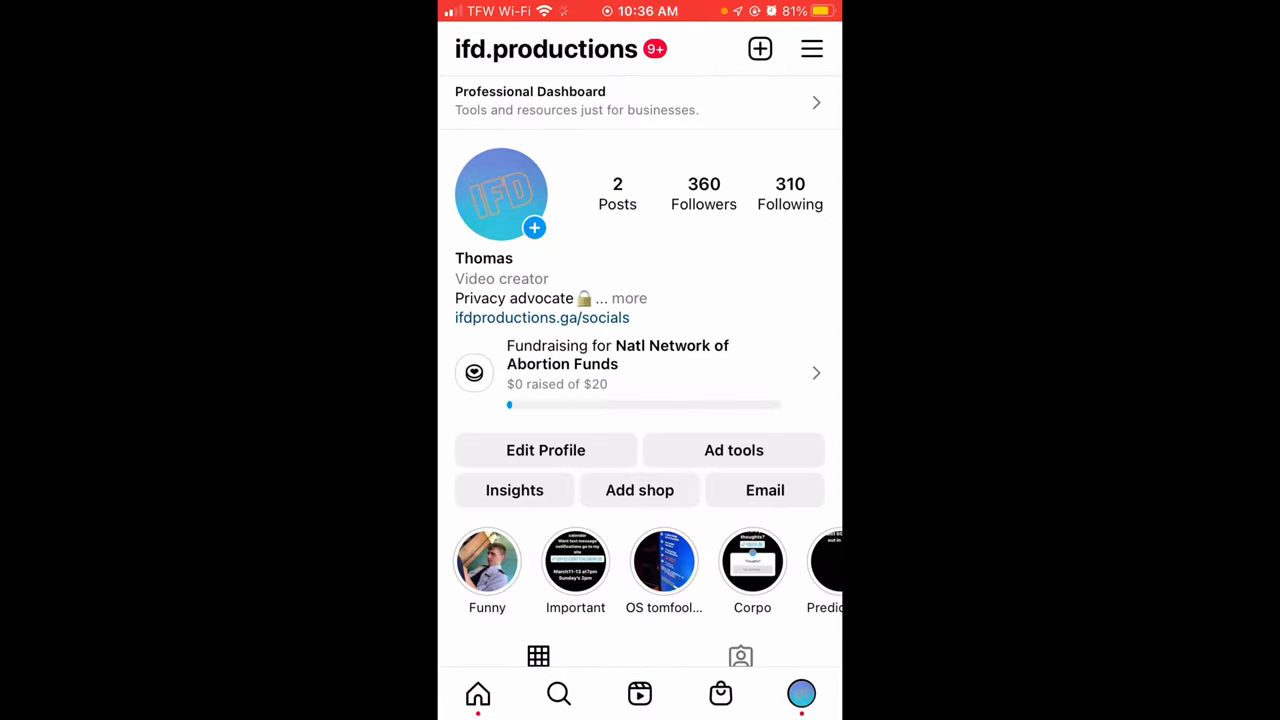
# - Reach the mobile Security settings and review the Login Activity locations
pyautogui.click(812, 48)
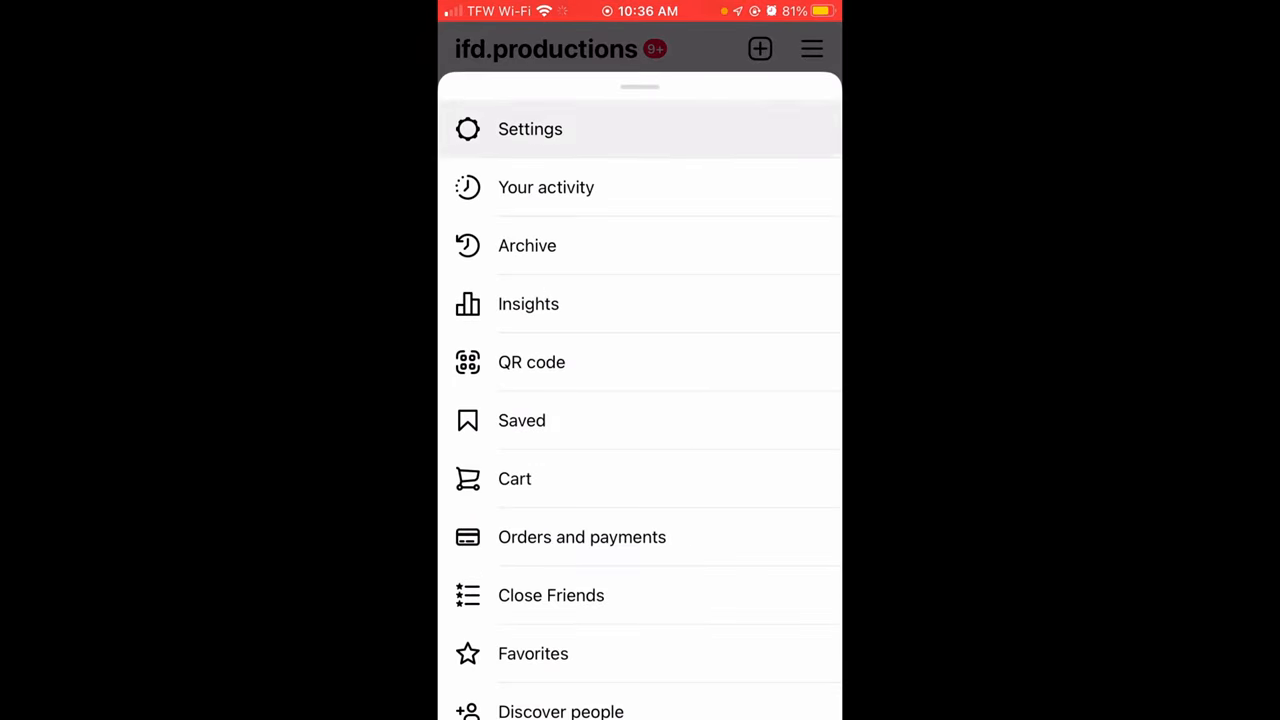
pyautogui.click(530, 128)
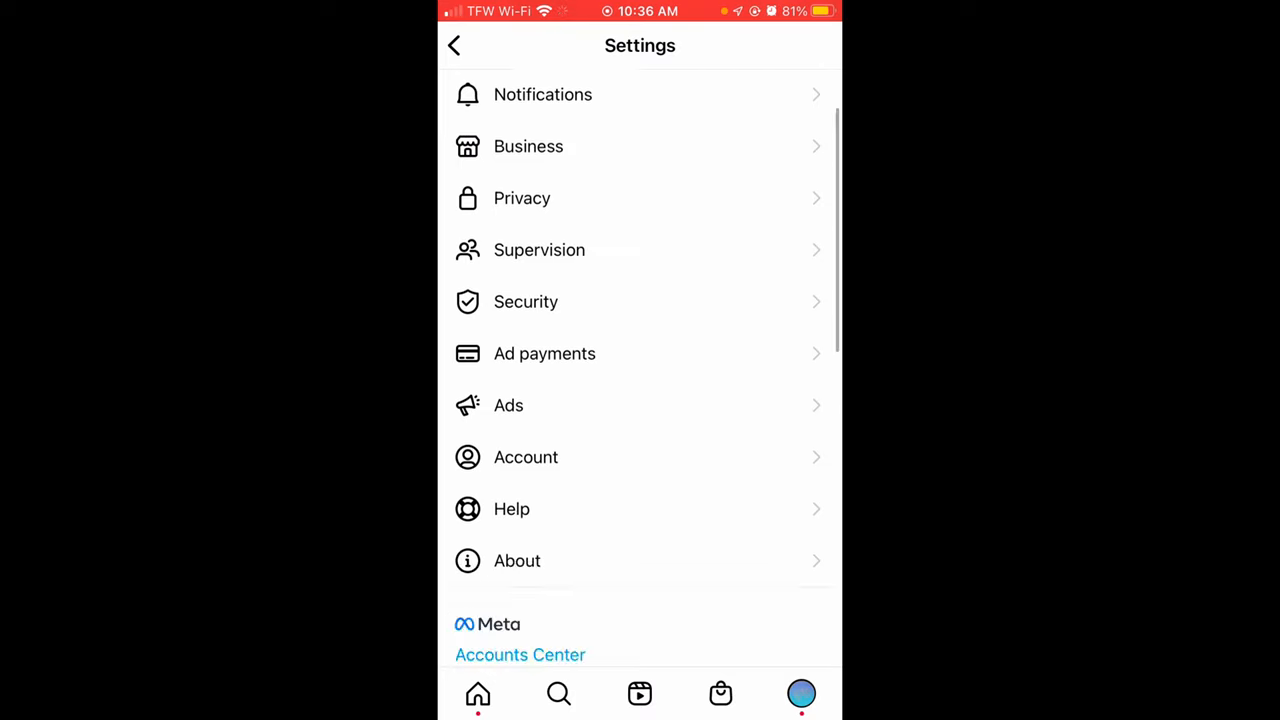
pyautogui.click(526, 300)
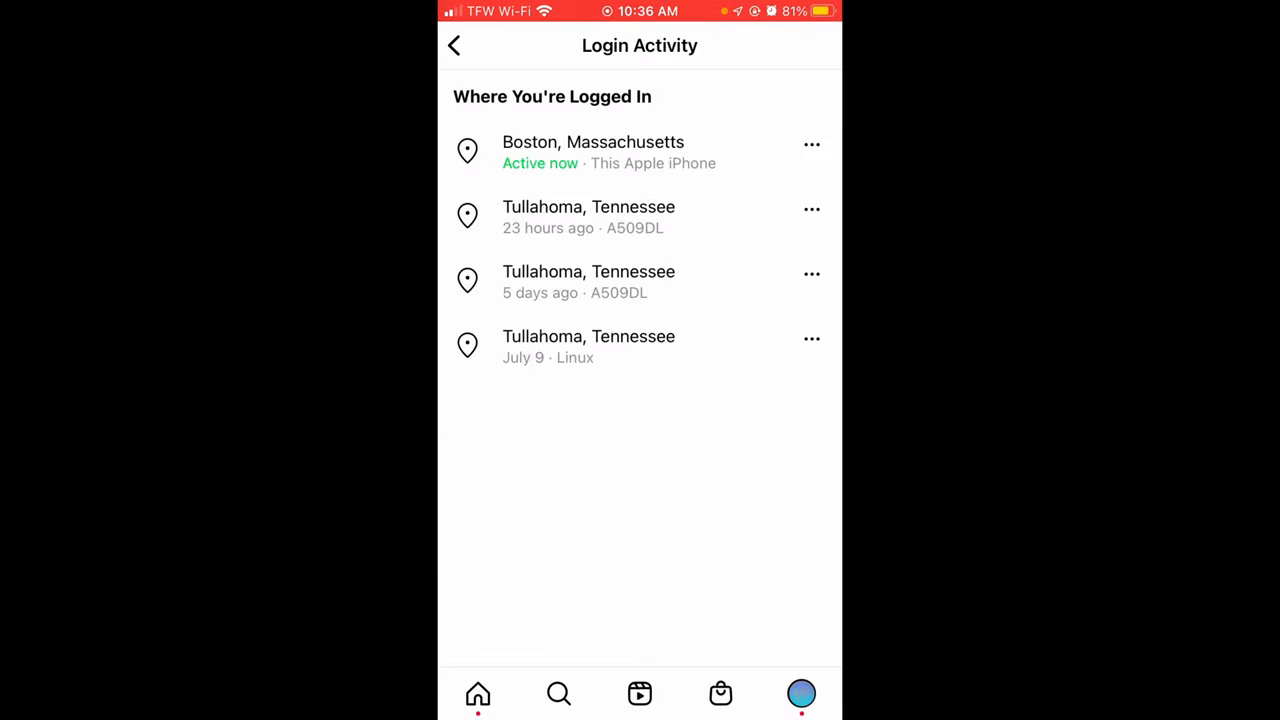
pyautogui.click(454, 44)
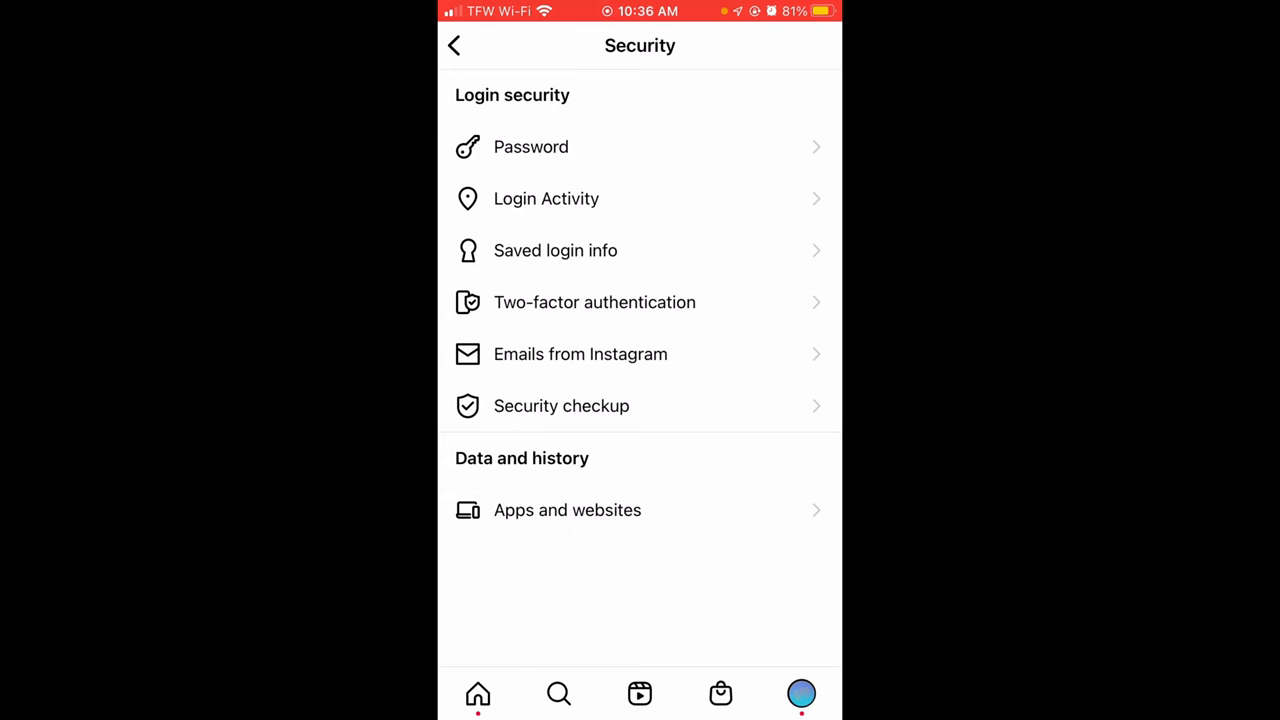
# - Review Two-factor authentication and the Security checkup, returning to Security each time
pyautogui.click(594, 302)
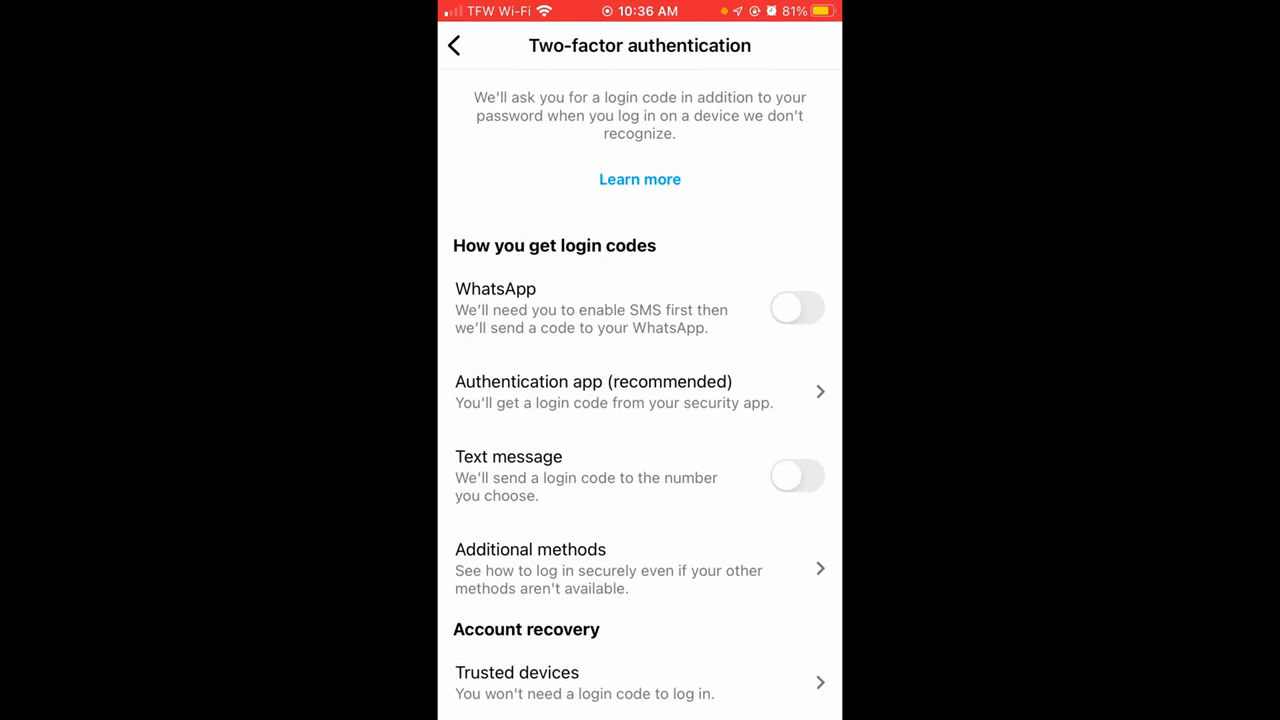
pyautogui.click(452, 44)
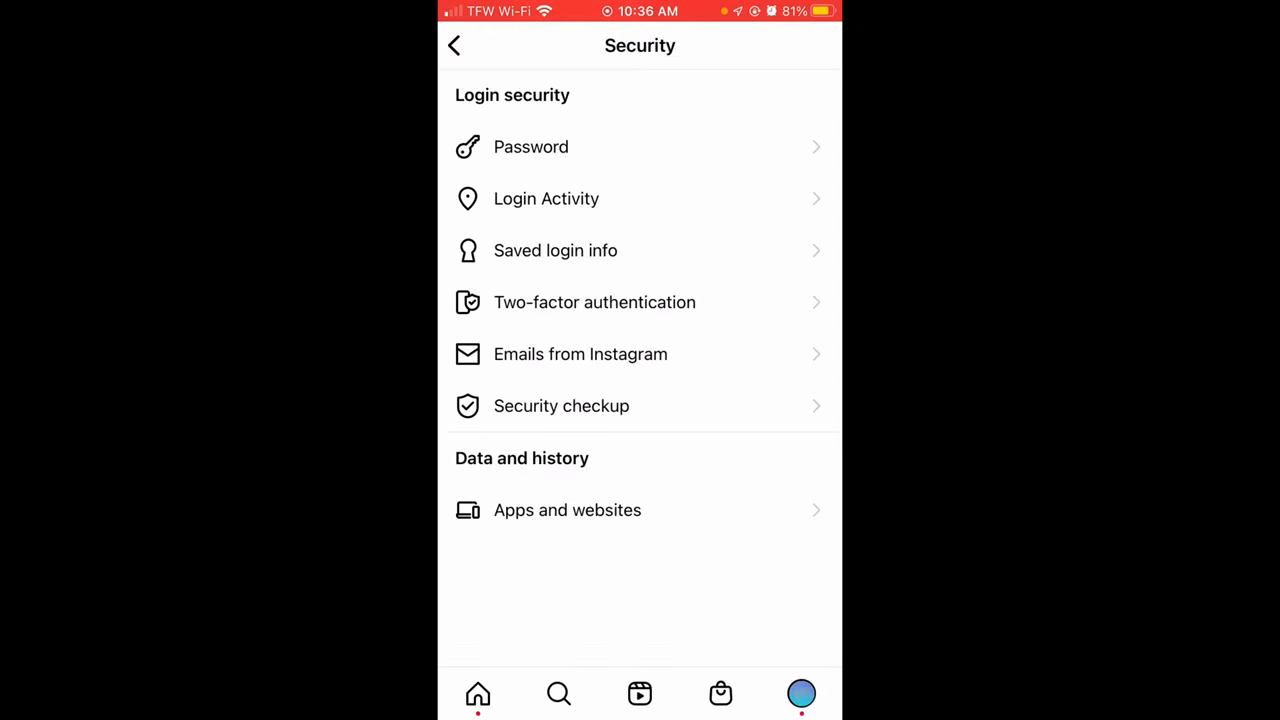
pyautogui.click(560, 404)
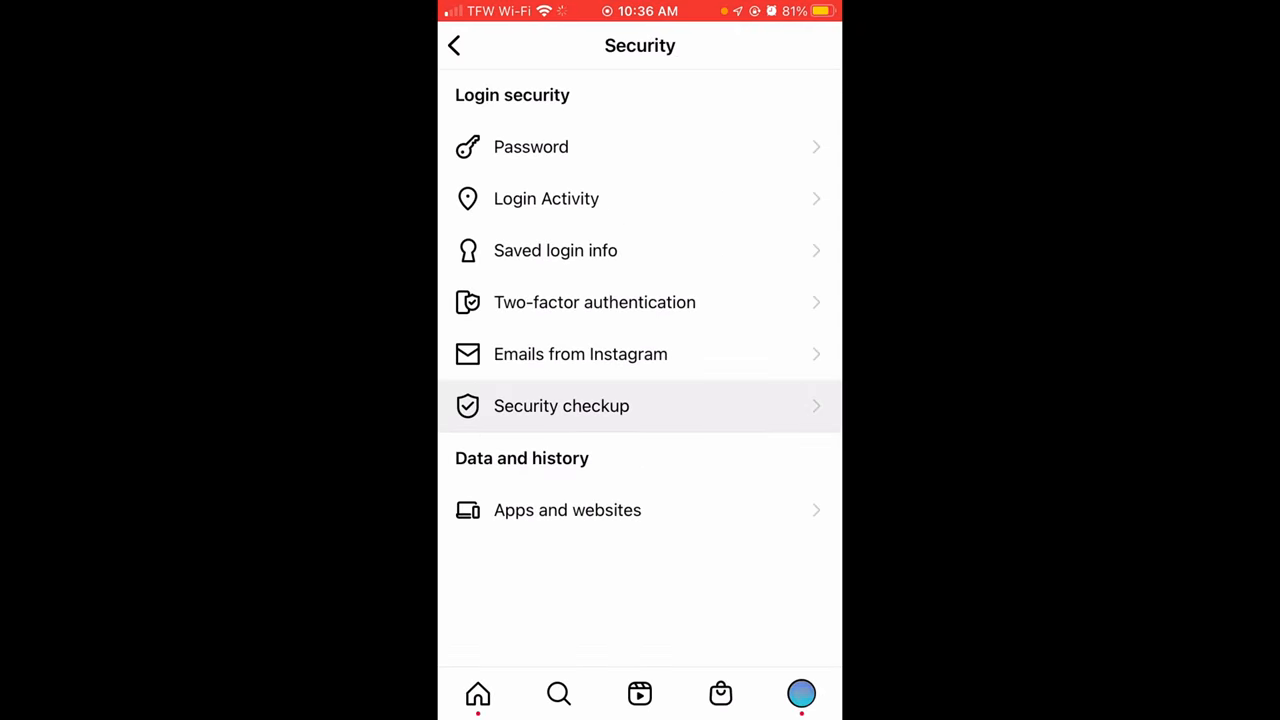
pyautogui.click(560, 404)
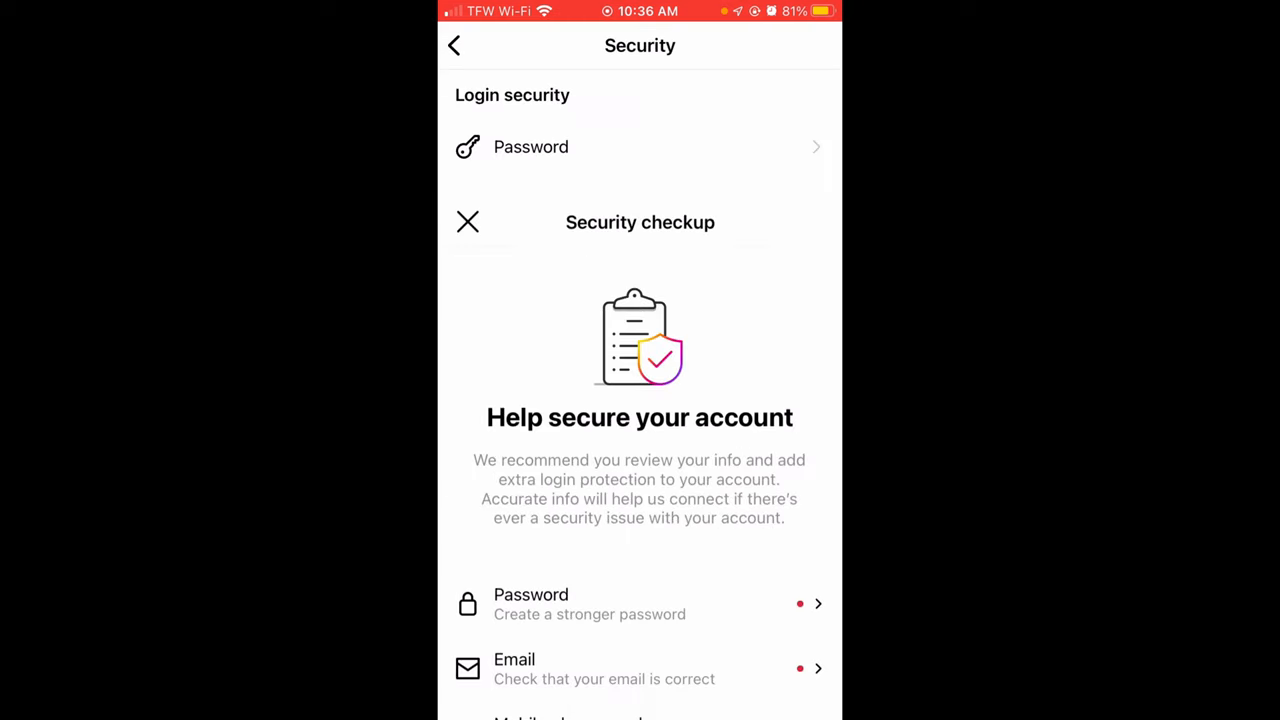
pyautogui.click(468, 222)
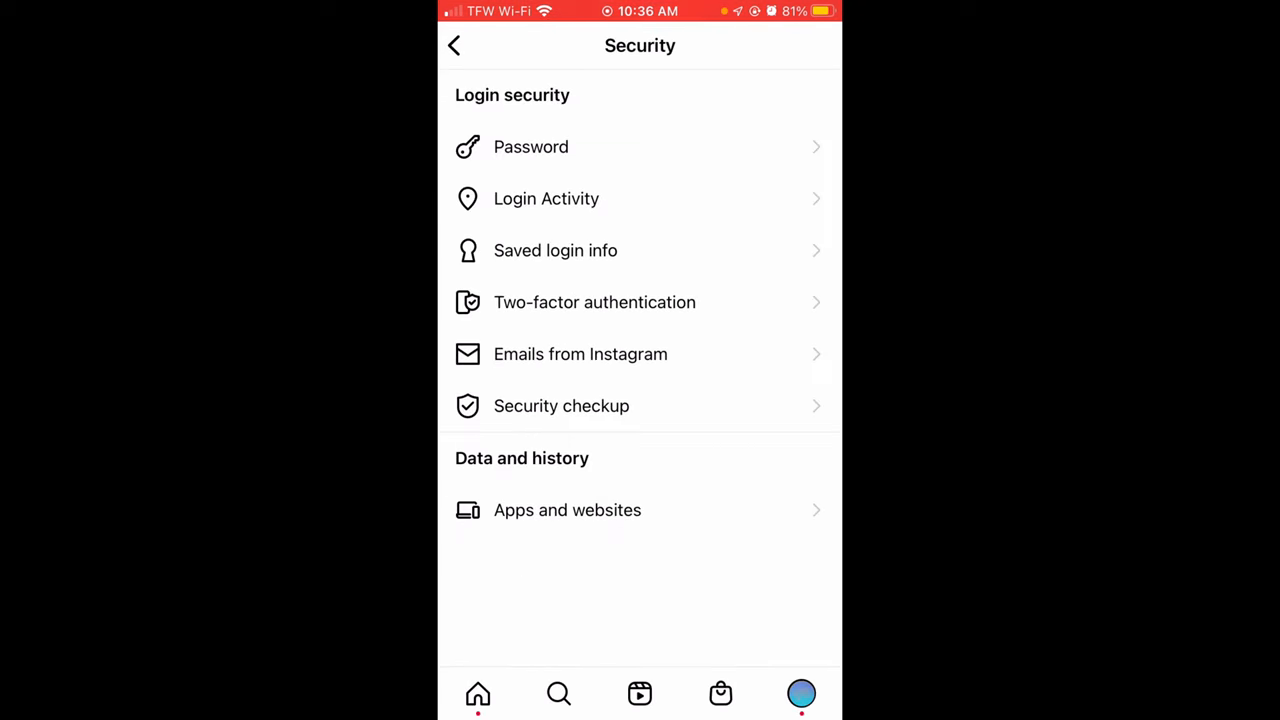